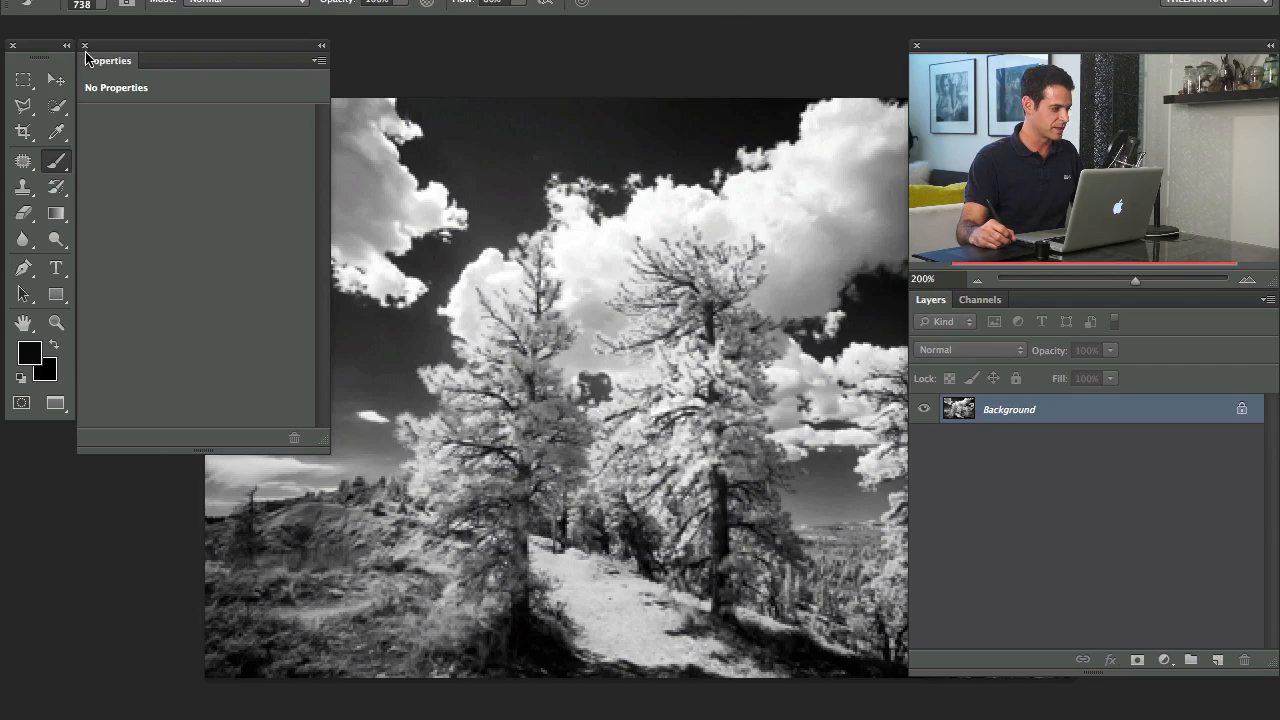
Close the empty Properties panel to reveal the full infrared example photo.
left_click(85, 46)
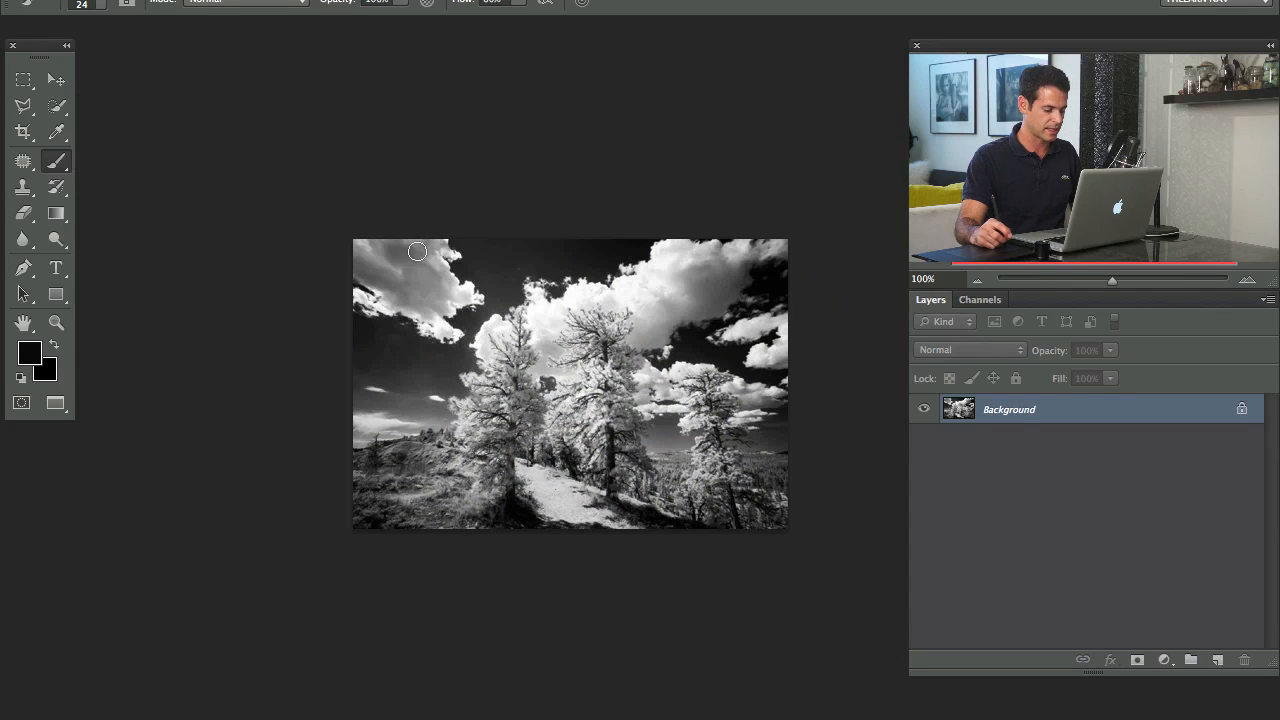
mouse_move(608, 299)
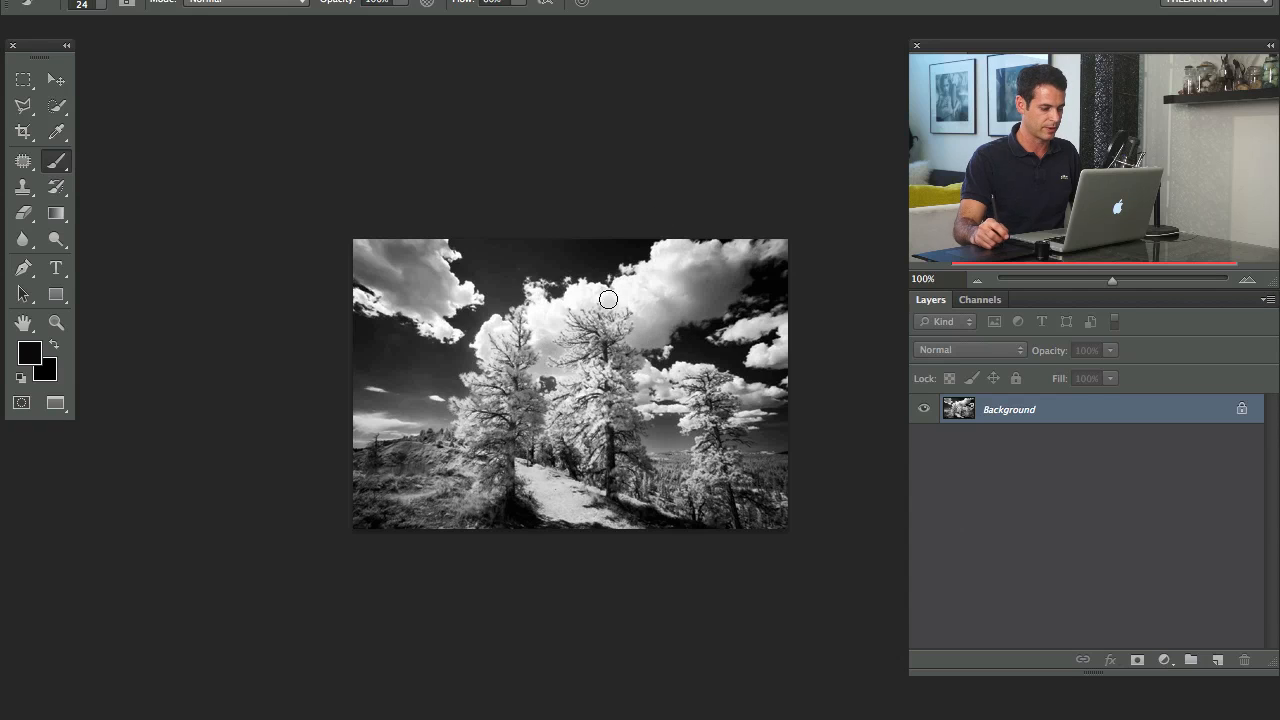
mouse_move(533, 219)
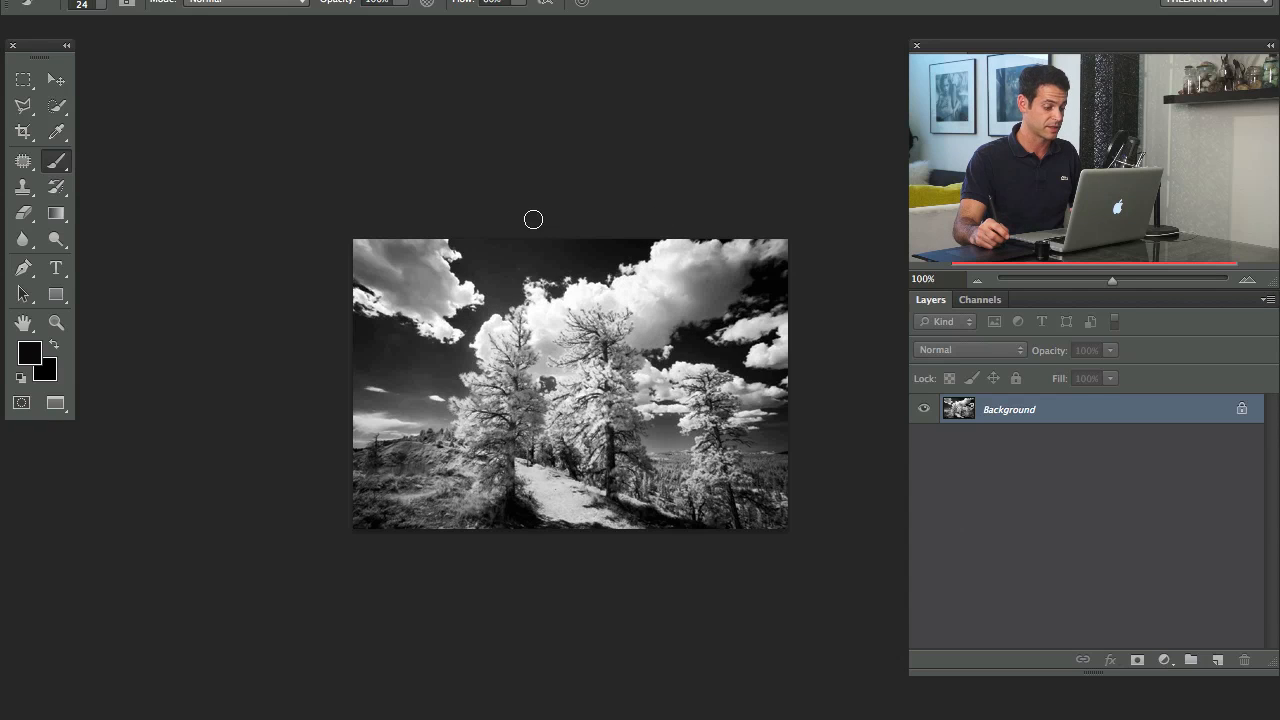
mouse_move(627, 317)
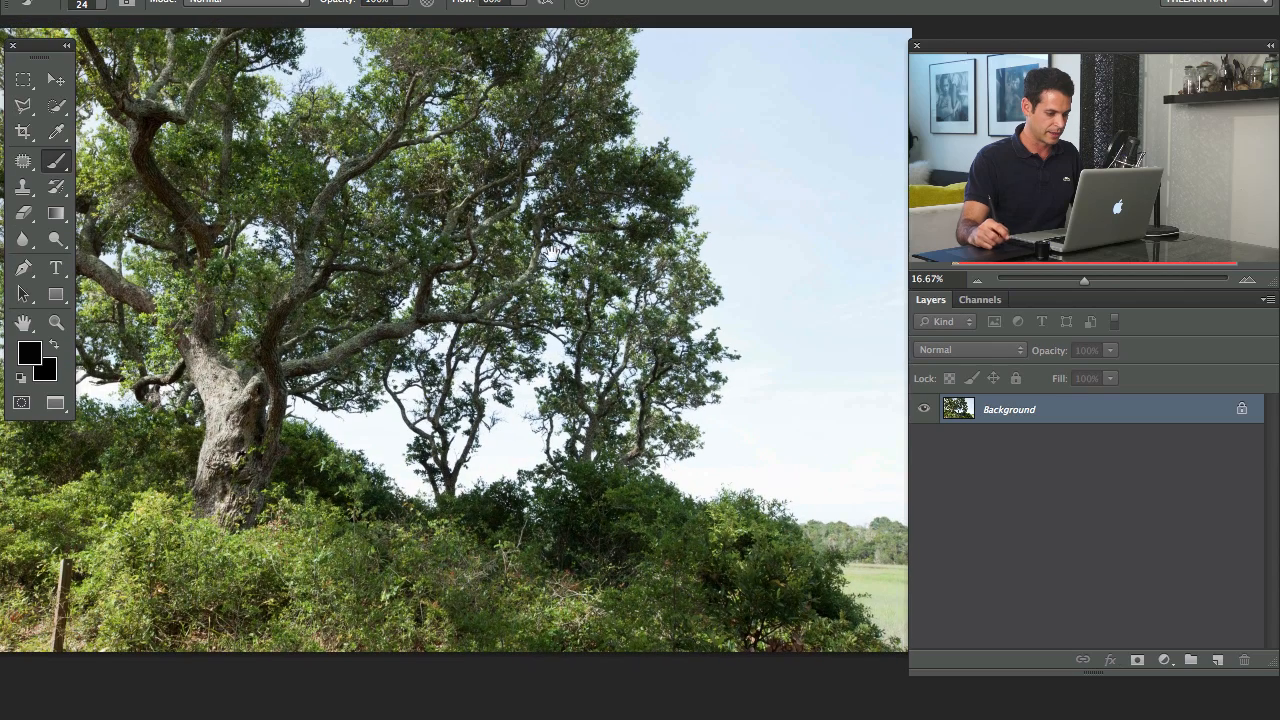
mouse_move(770, 85)
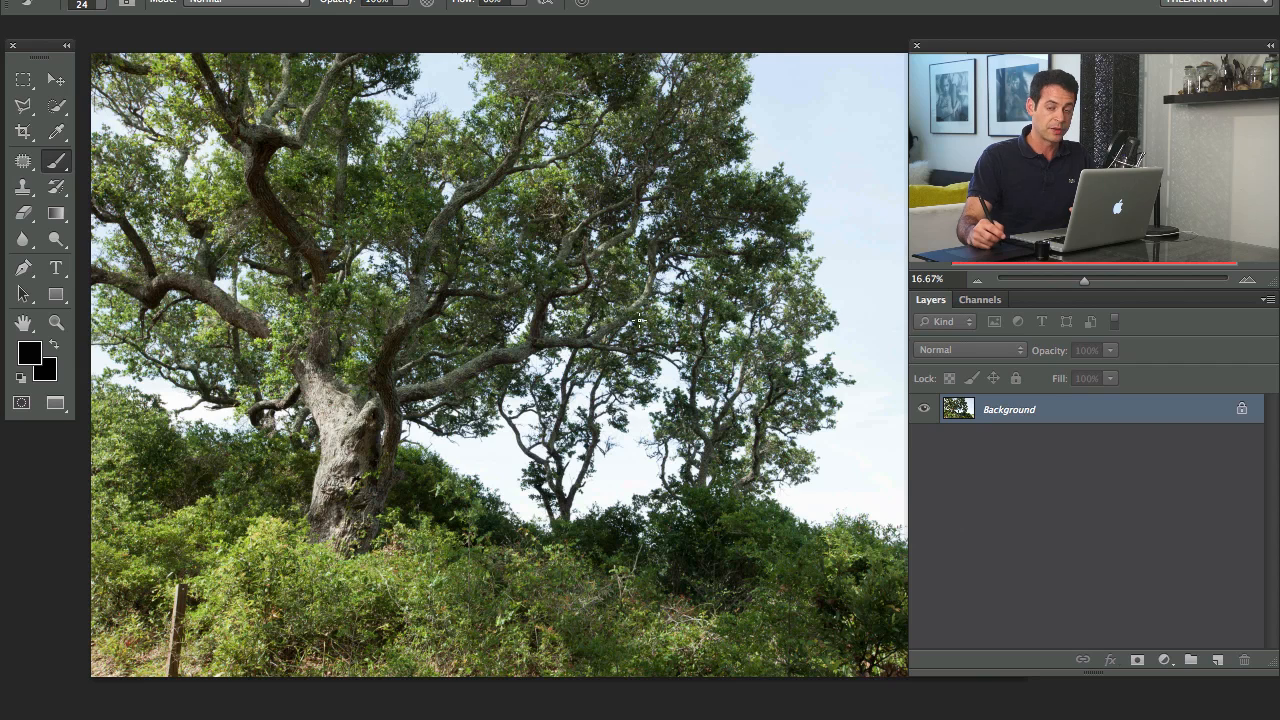
Add a Black & White adjustment layer to the colour tree photo.
left_click(1163, 660)
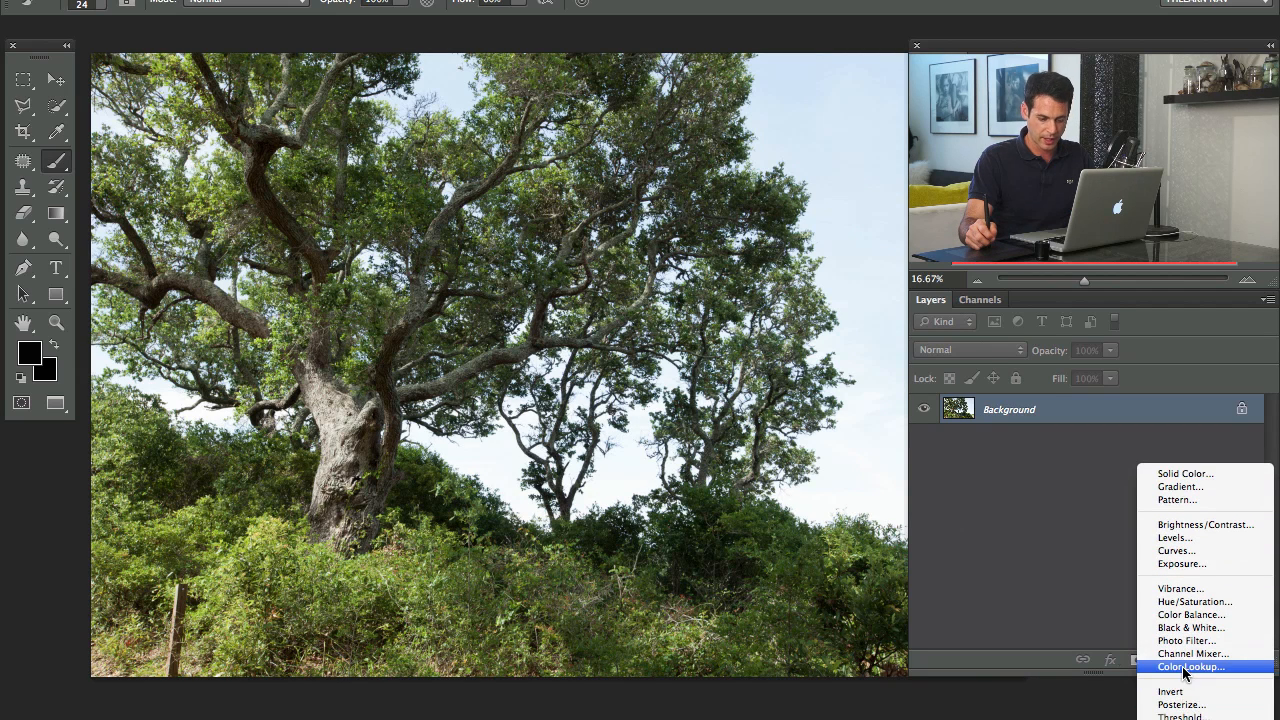
mouse_move(1190, 627)
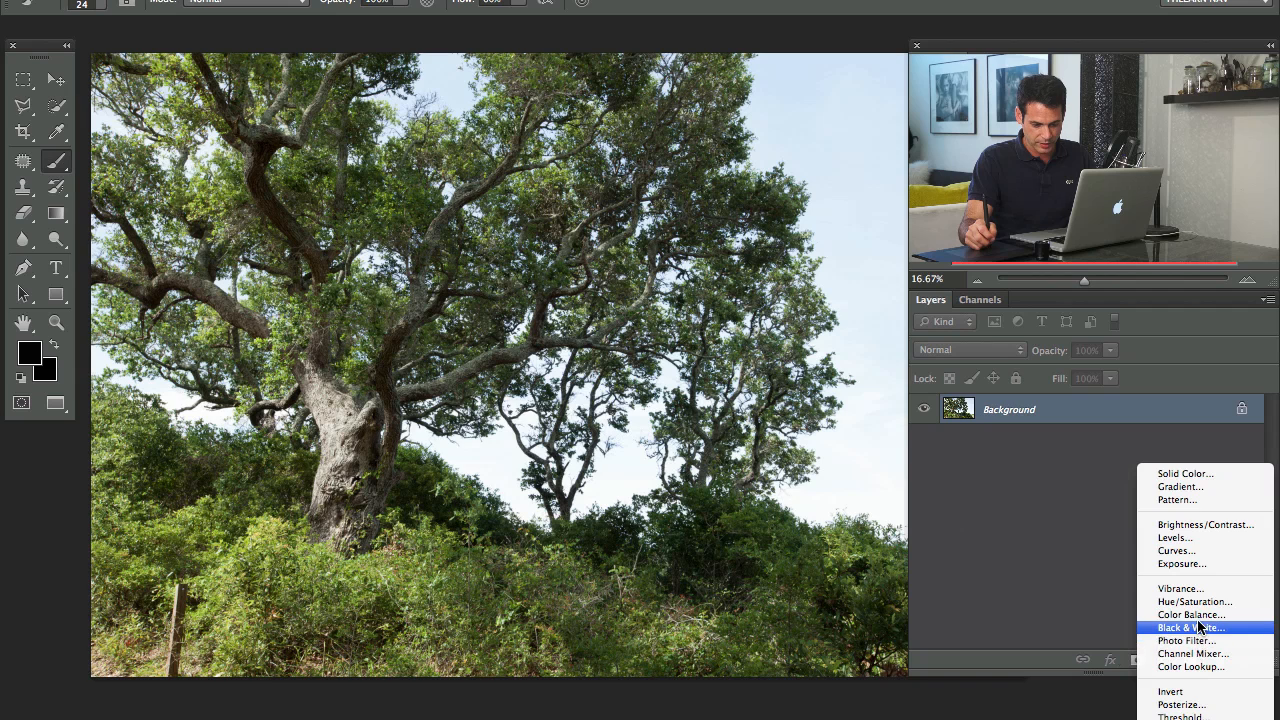
left_click(1189, 627)
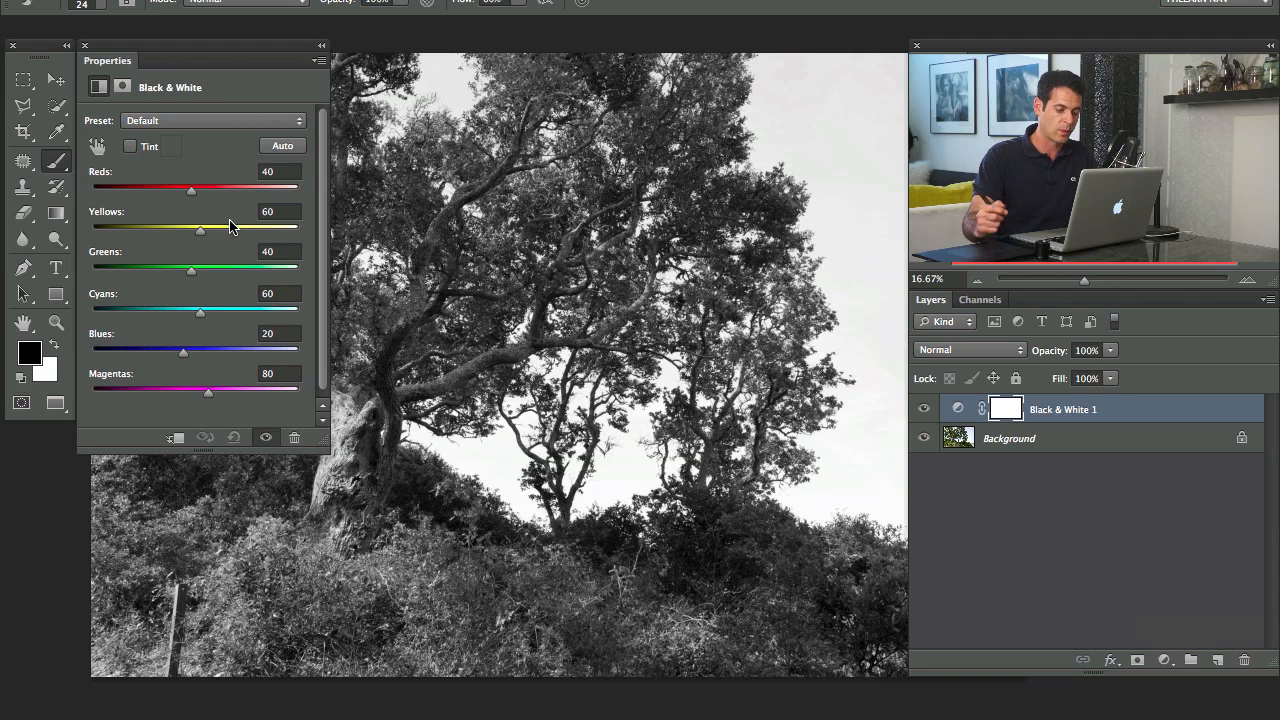
mouse_move(230, 227)
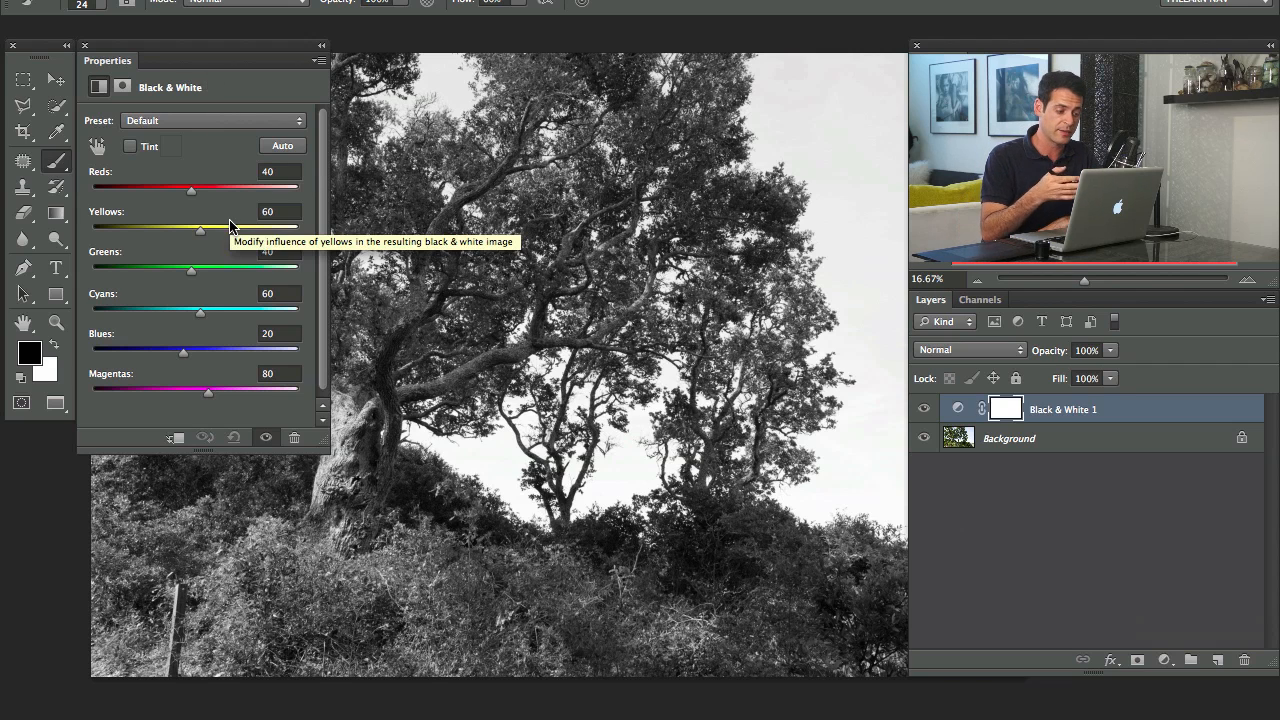
left_click(212, 120)
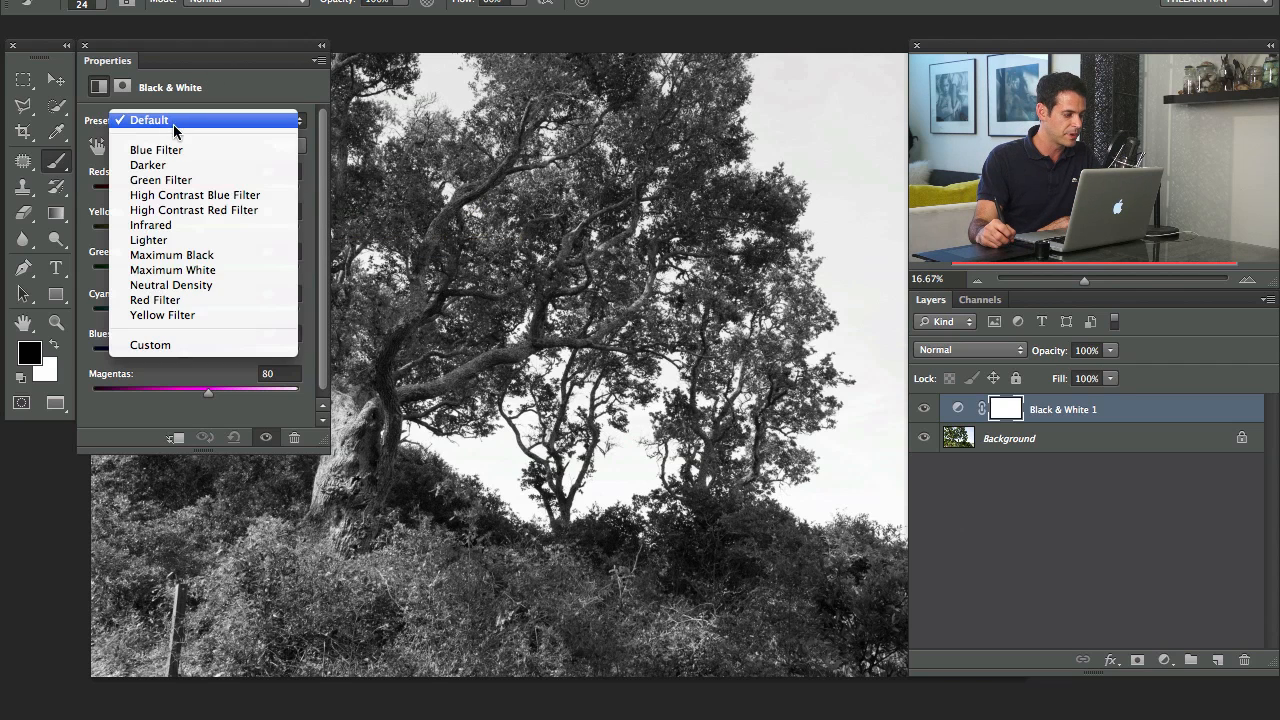
left_click(147, 135)
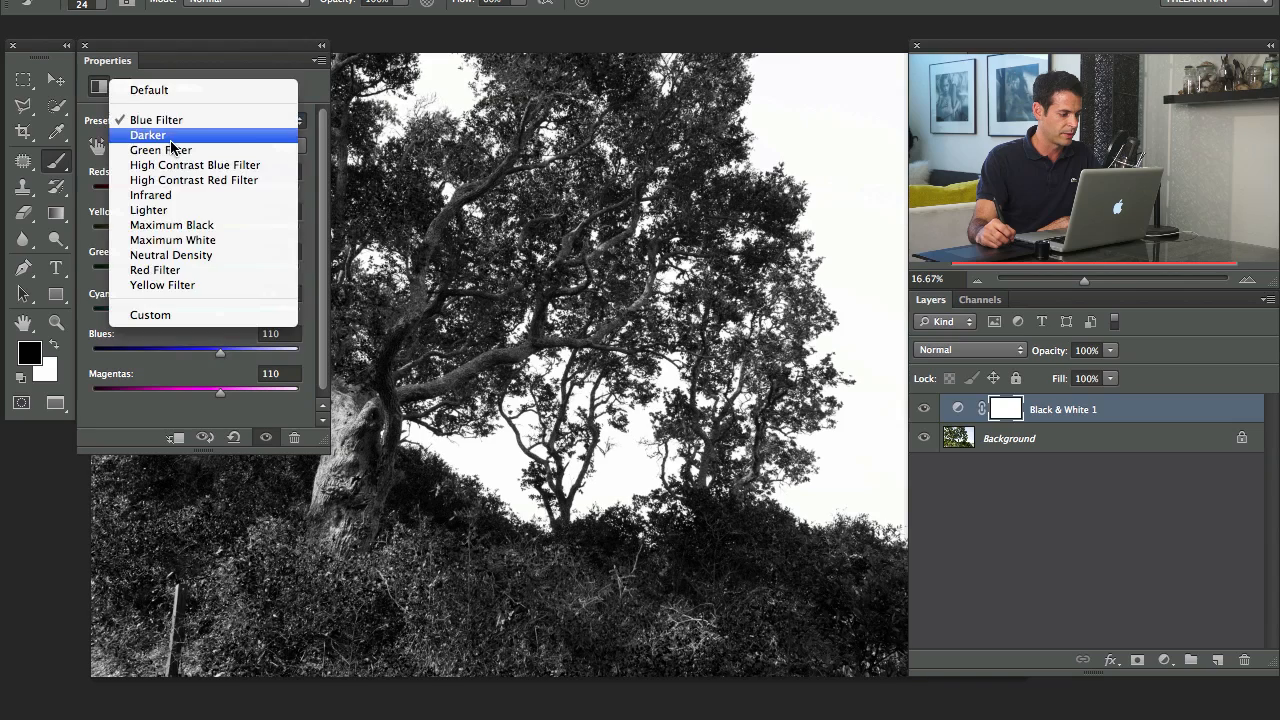
mouse_move(195, 149)
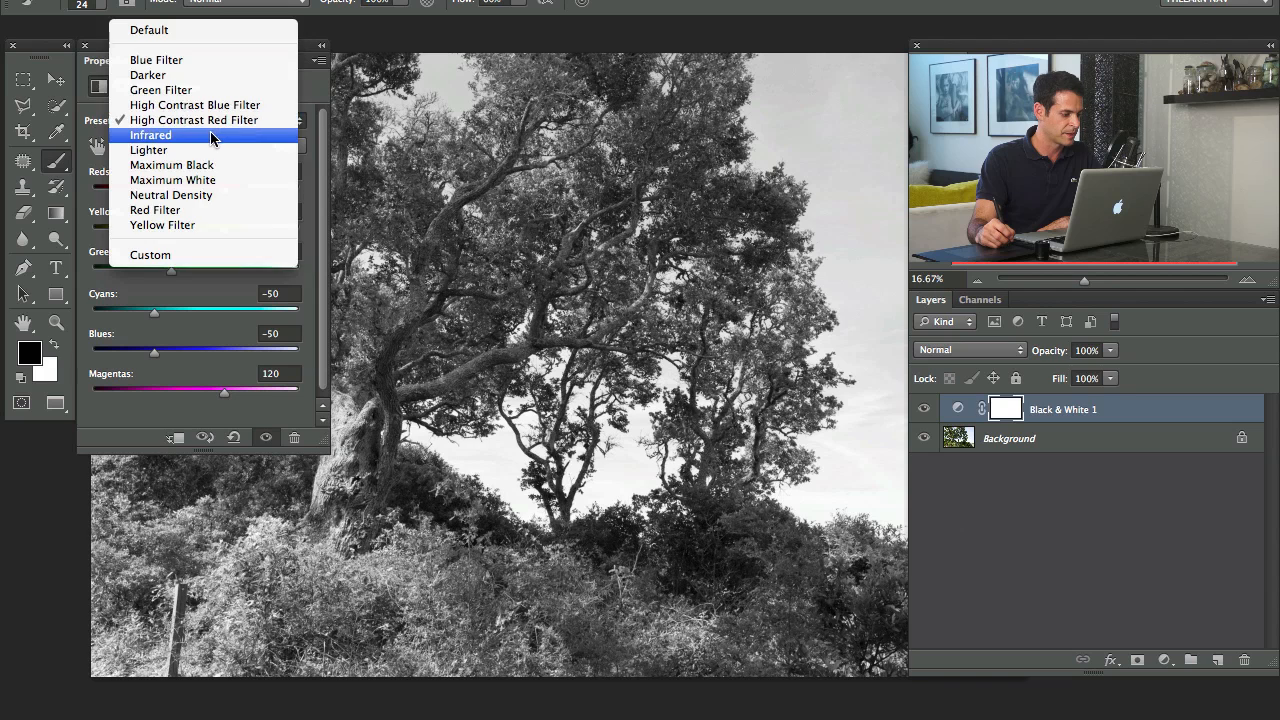
left_click(150, 135)
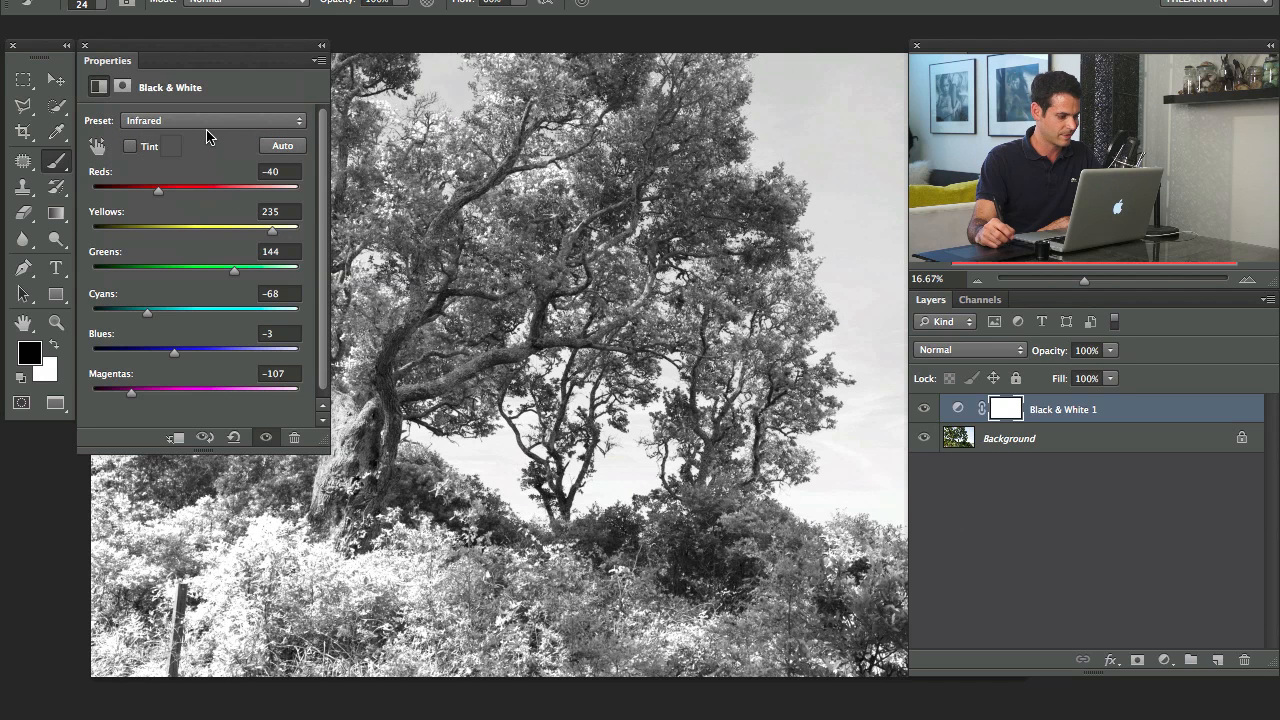
left_click(213, 120)
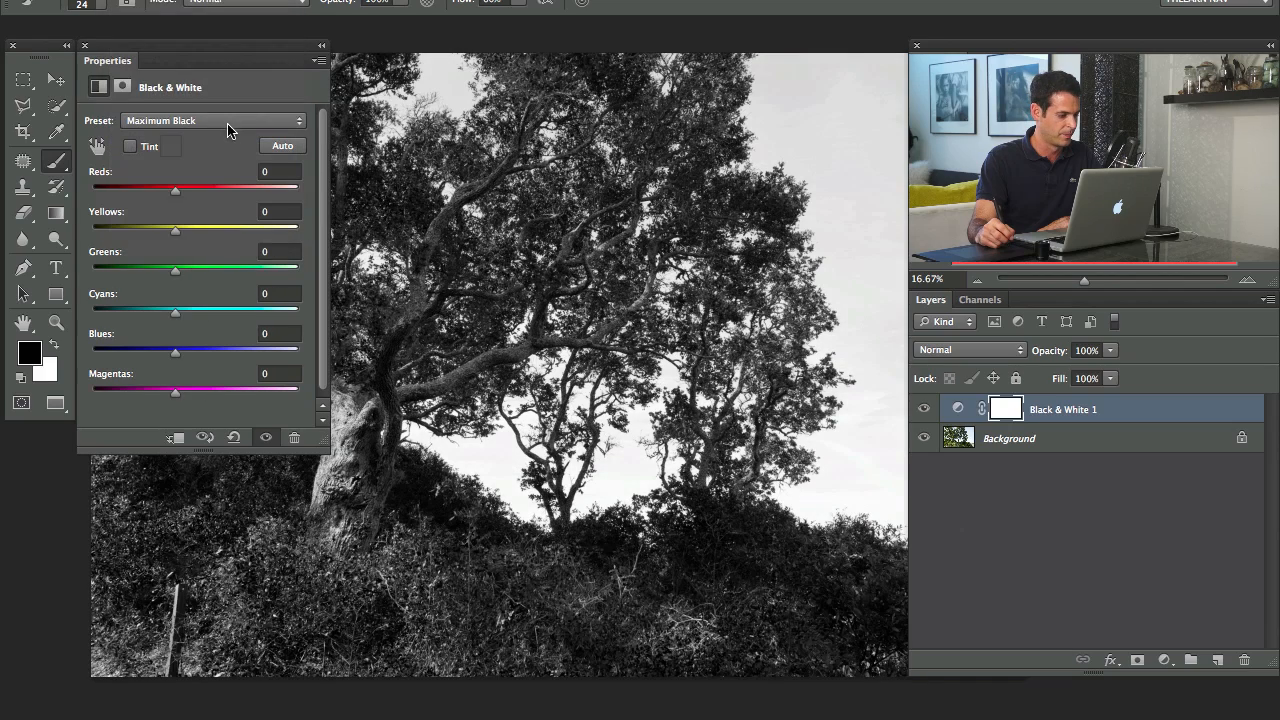
left_click(213, 120)
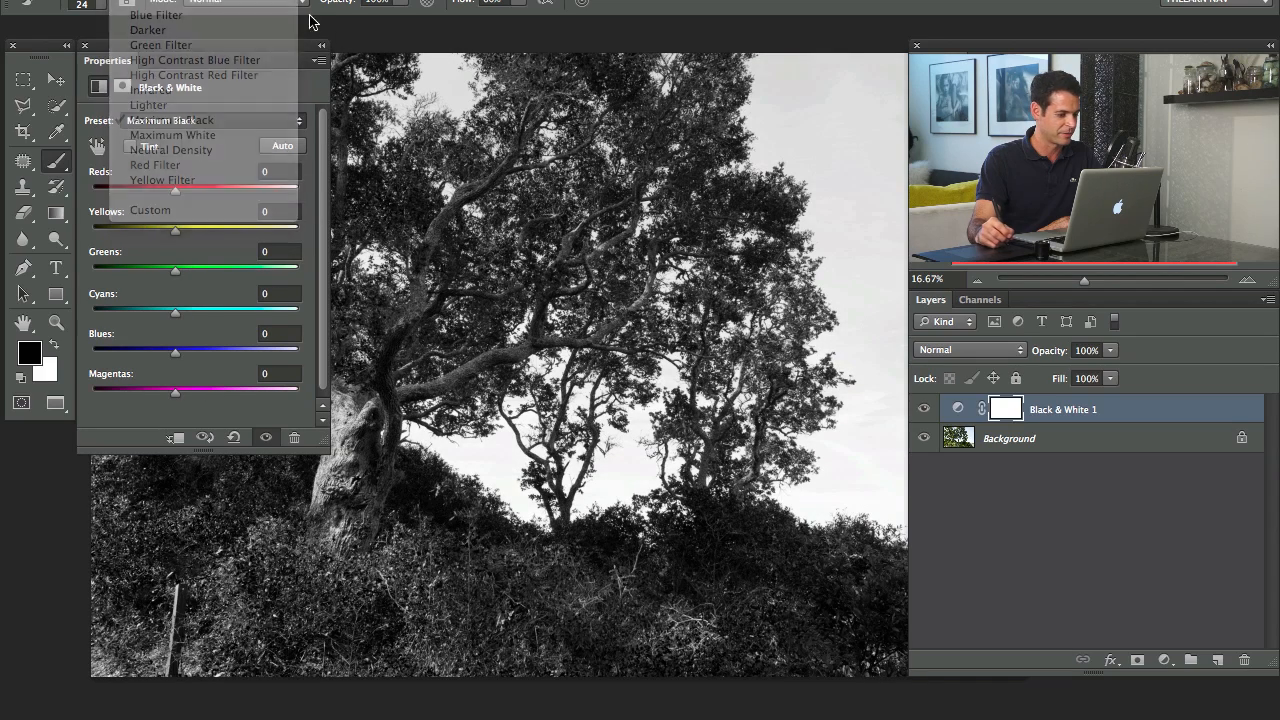
left_click(142, 120)
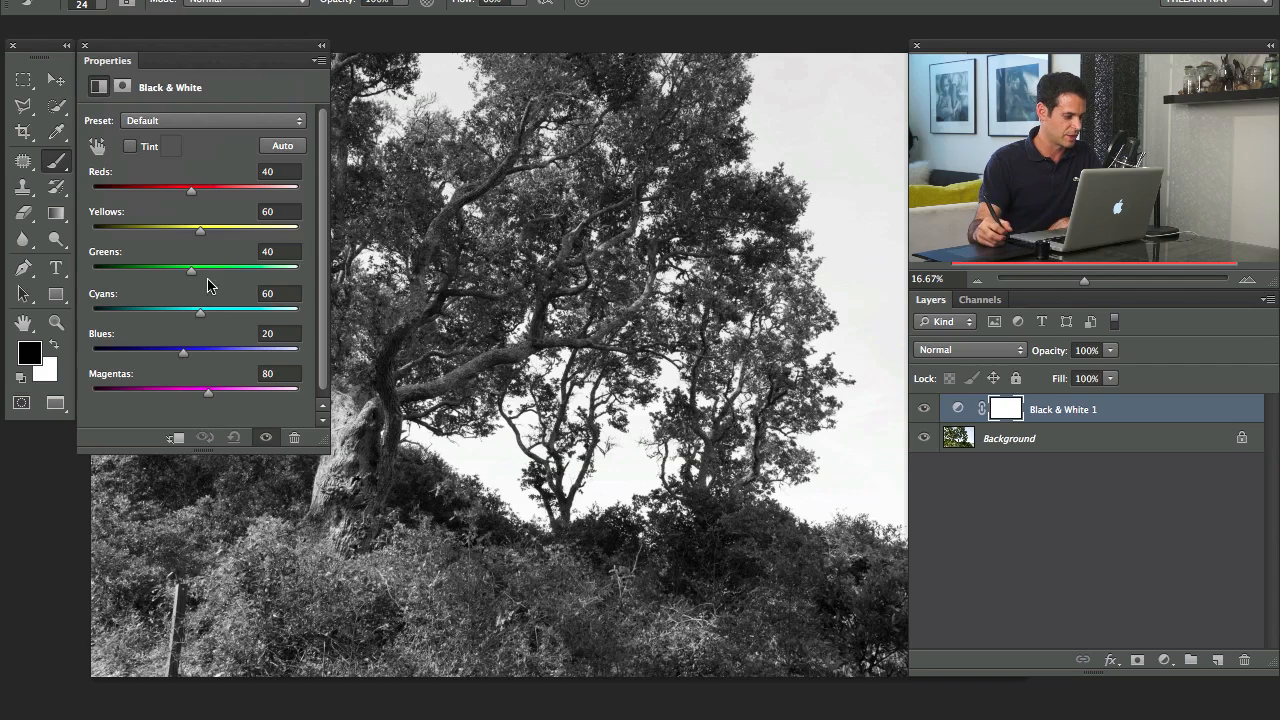
Set Black & White Greens to 300, Cyans and Blues -200, Yellows 124, Magentas 116.
left_click_drag(191, 270, 195, 270)
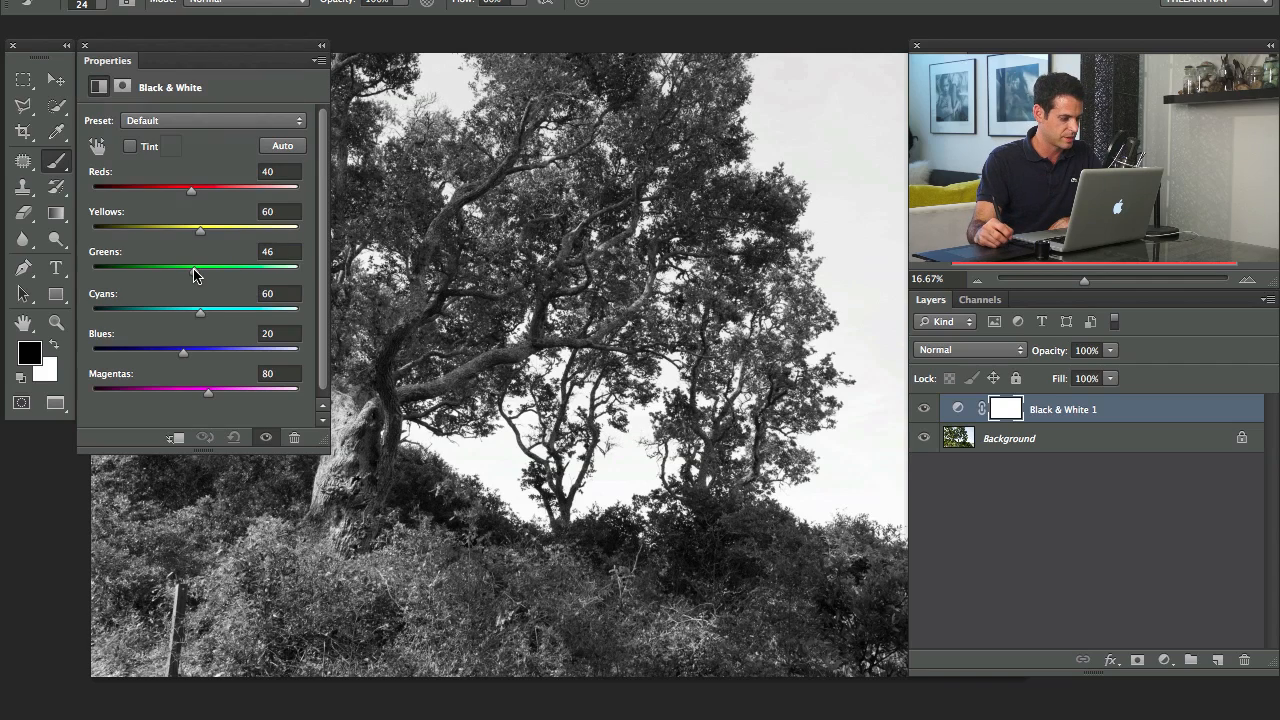
left_click_drag(195, 270, 298, 270)
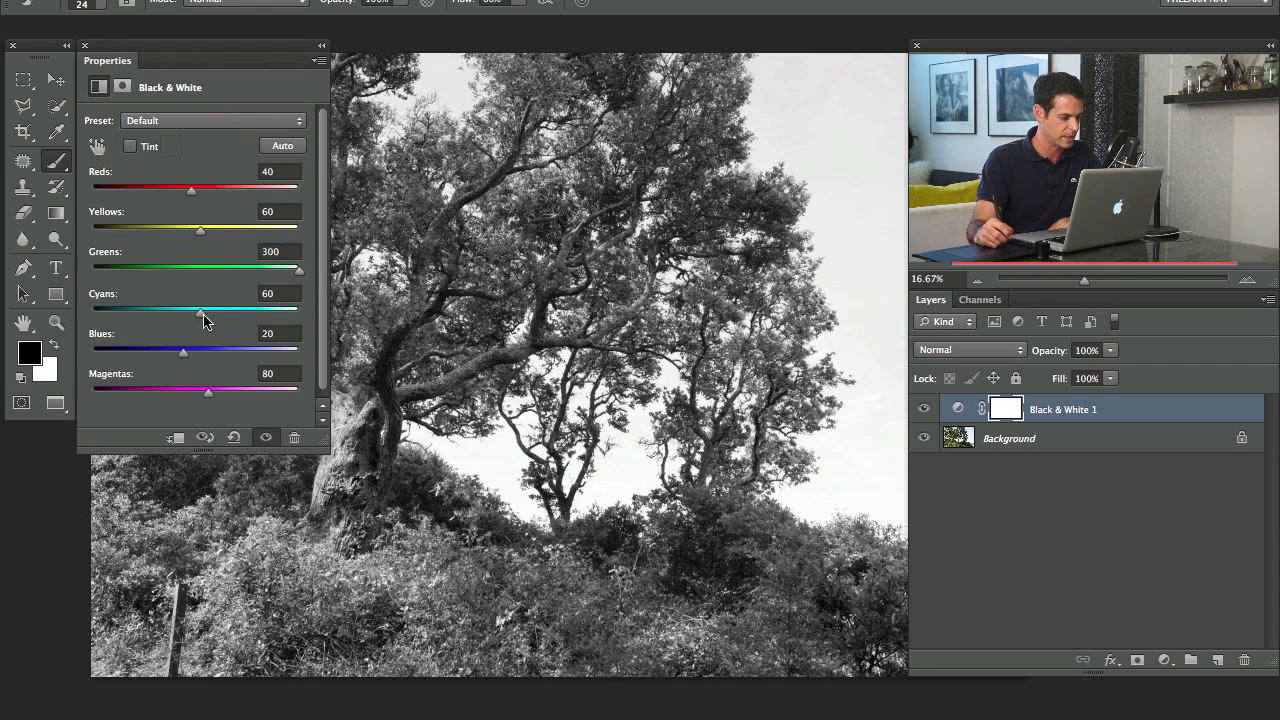
left_click_drag(200, 310, 280, 310)
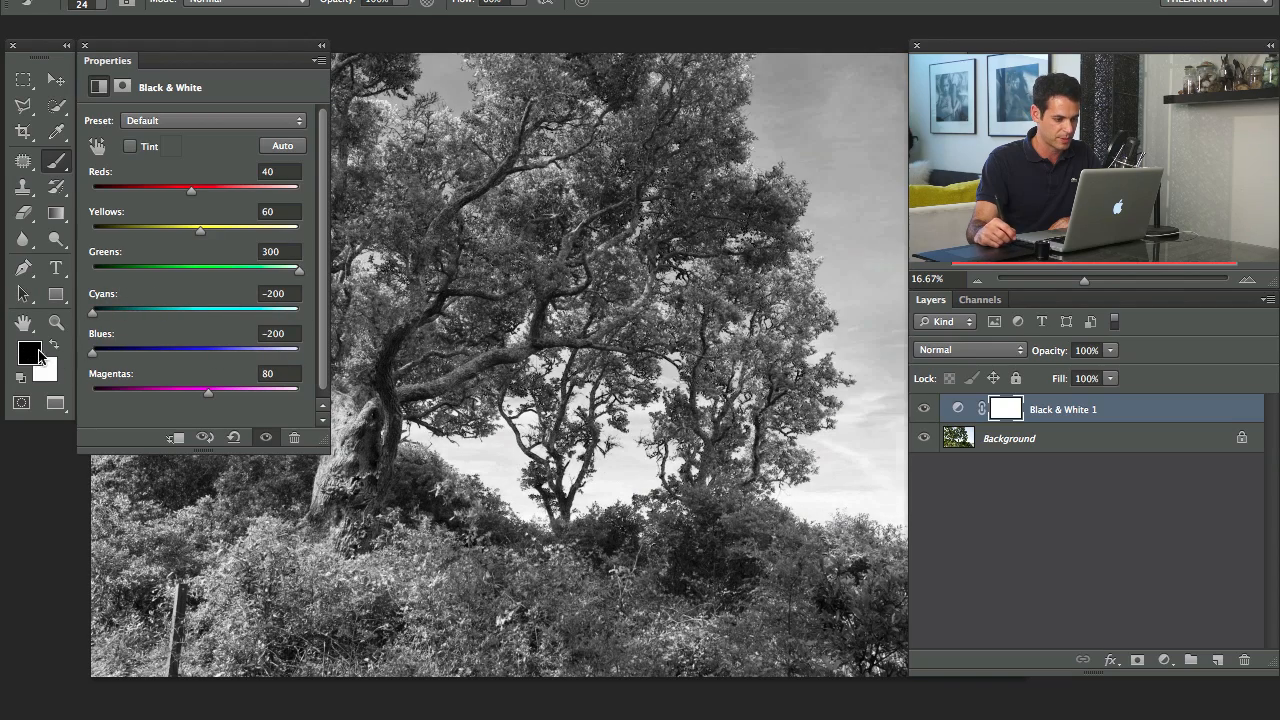
left_click_drag(208, 392, 175, 392)
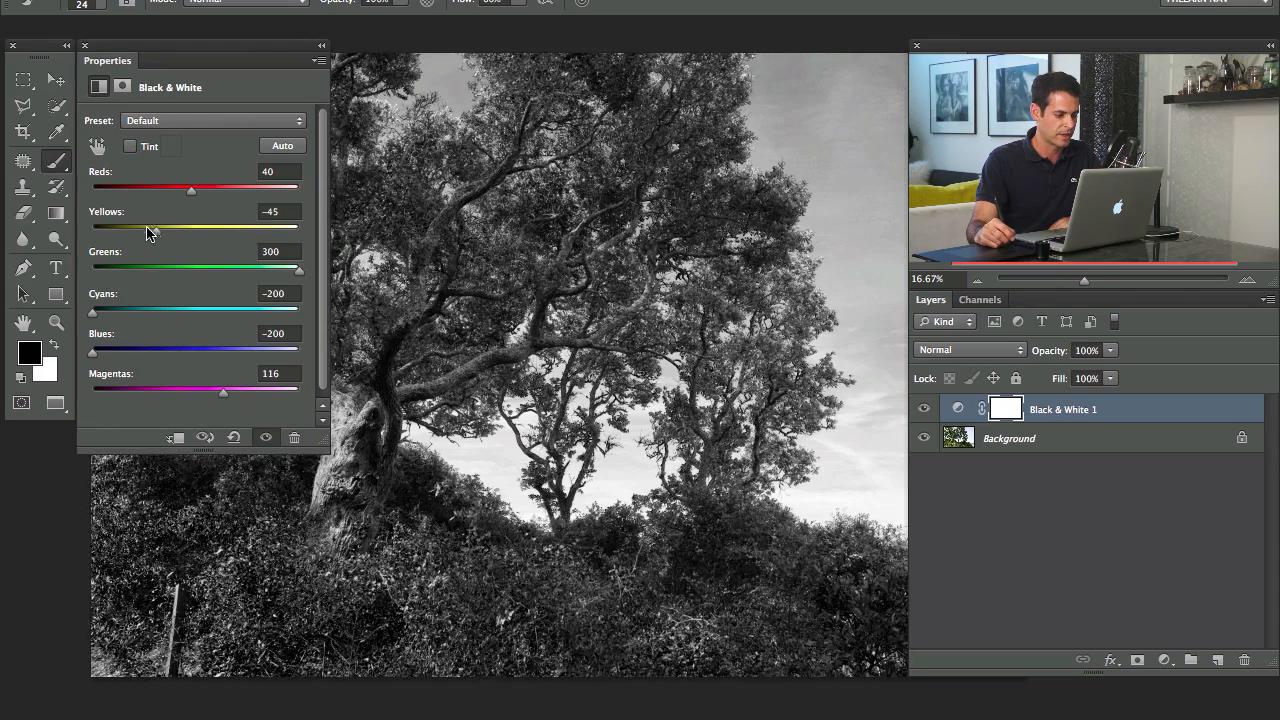
left_click_drag(152, 227, 225, 227)
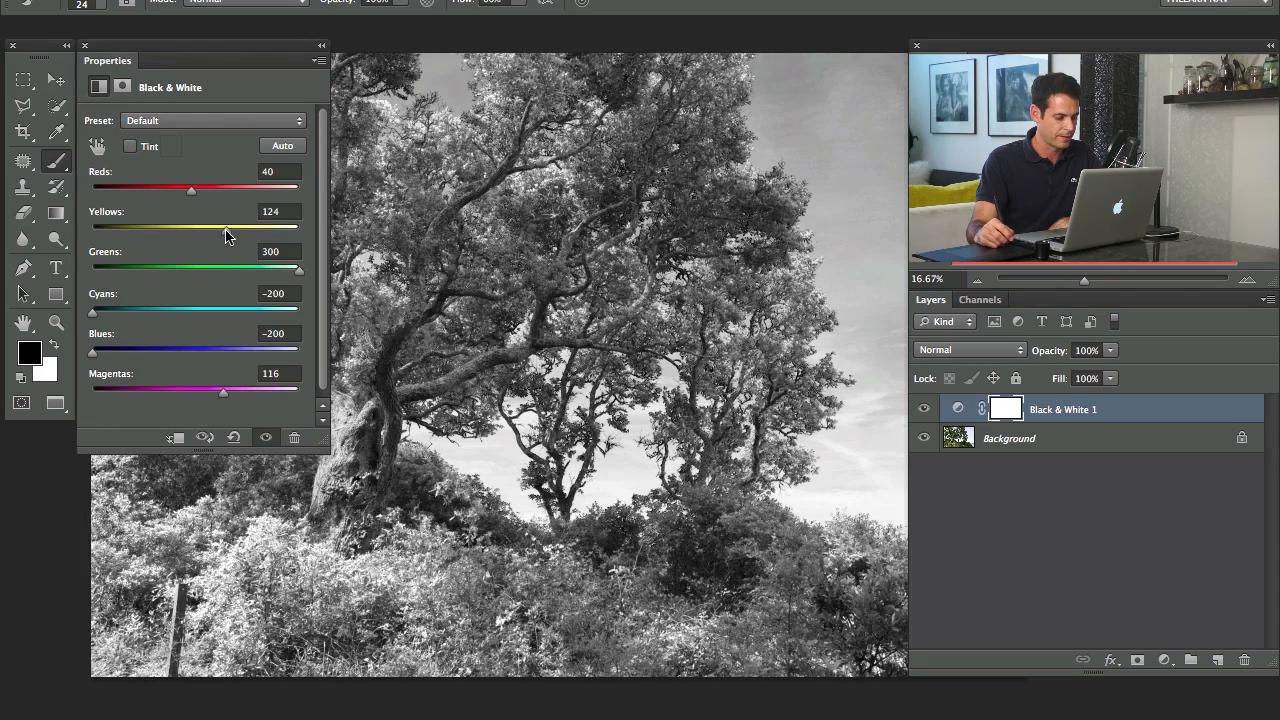
left_click_drag(192, 190, 92, 190)
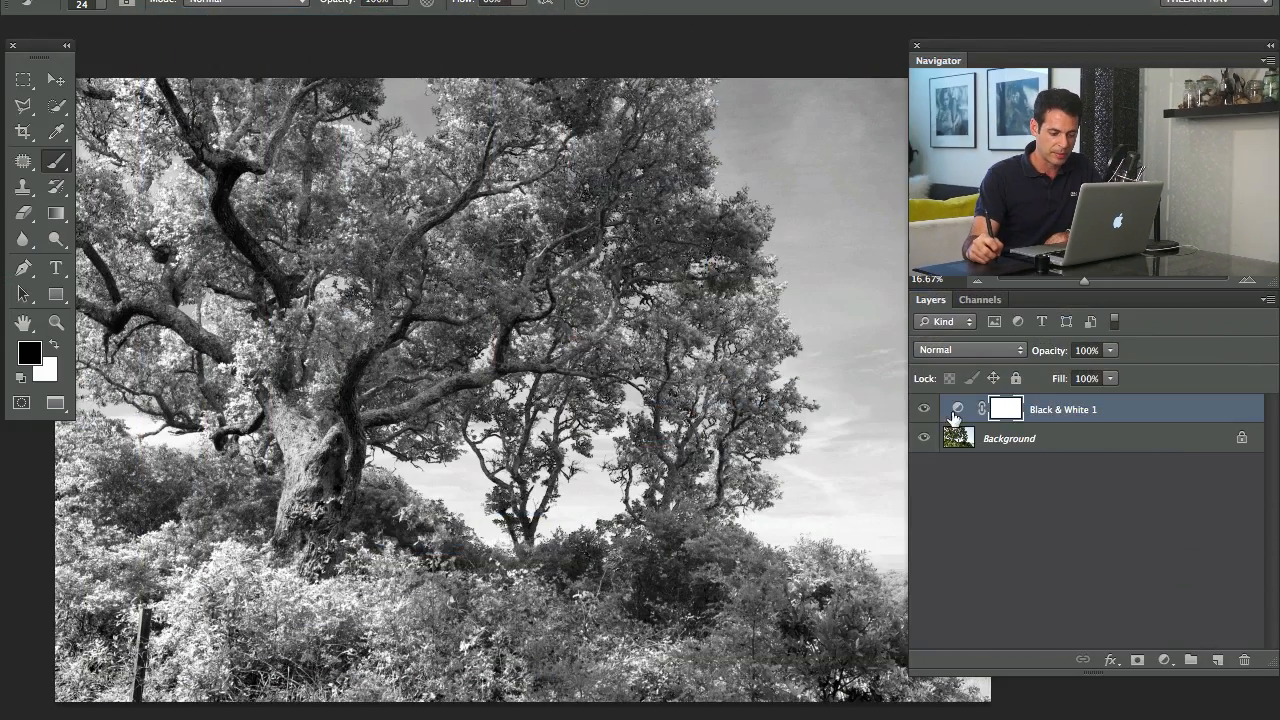
Toggle Black & White 1 off, on, then off, and make Background the active layer.
left_click(923, 409)
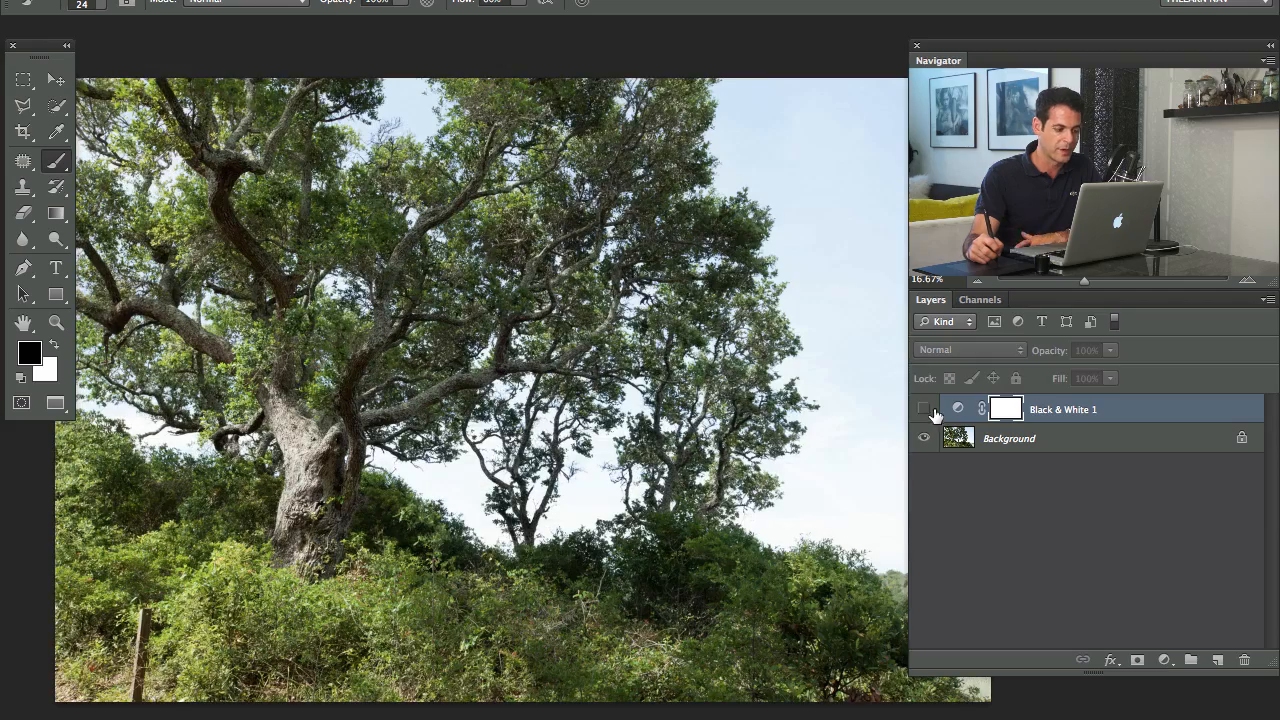
left_click(924, 409)
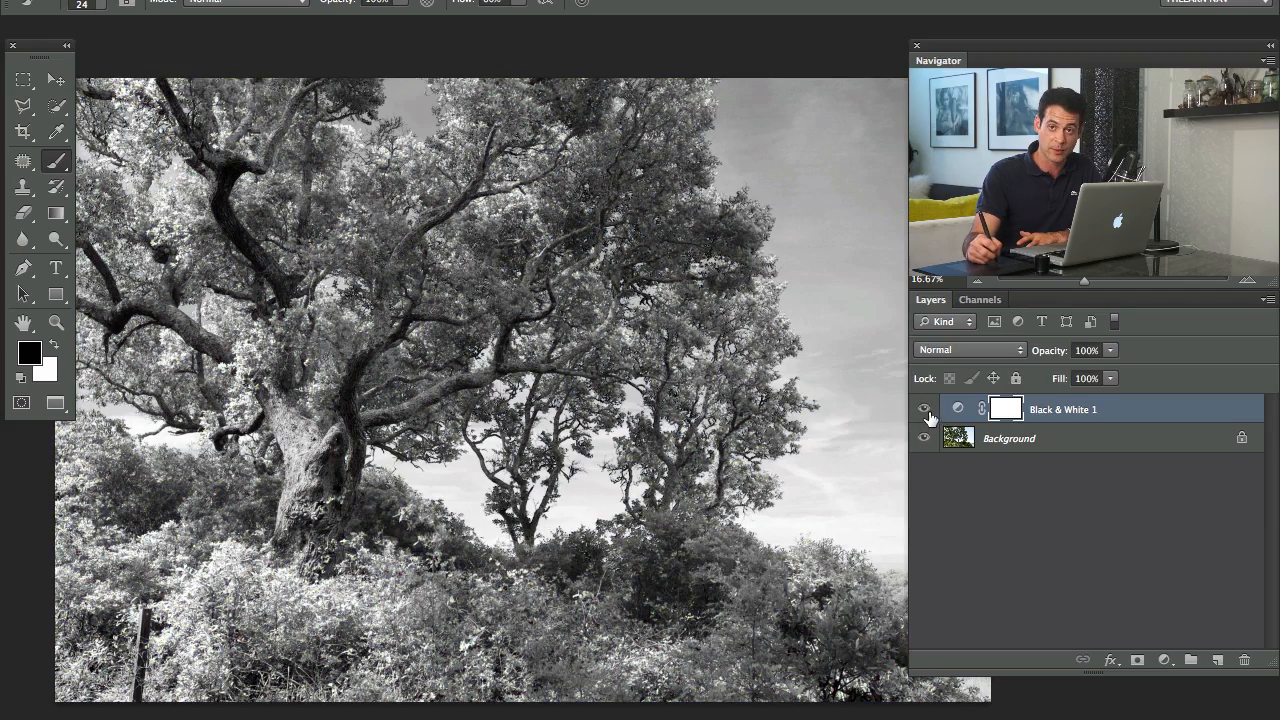
left_click(924, 409)
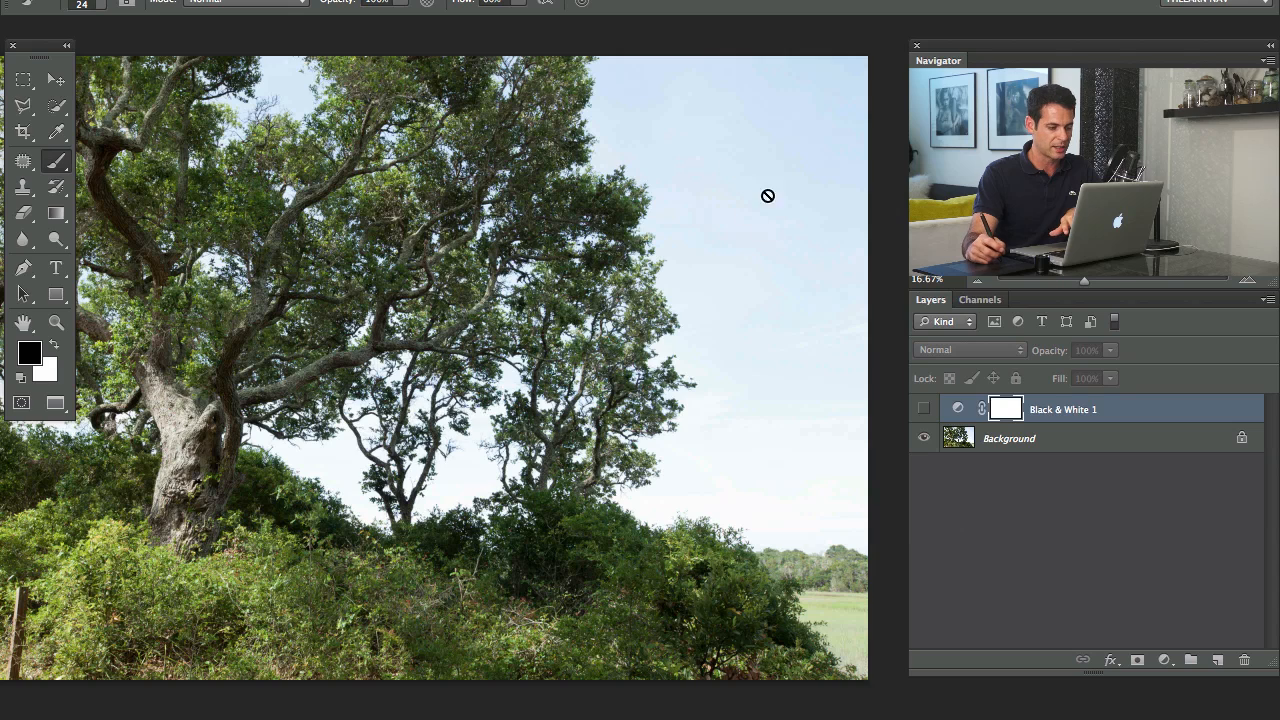
mouse_move(952, 405)
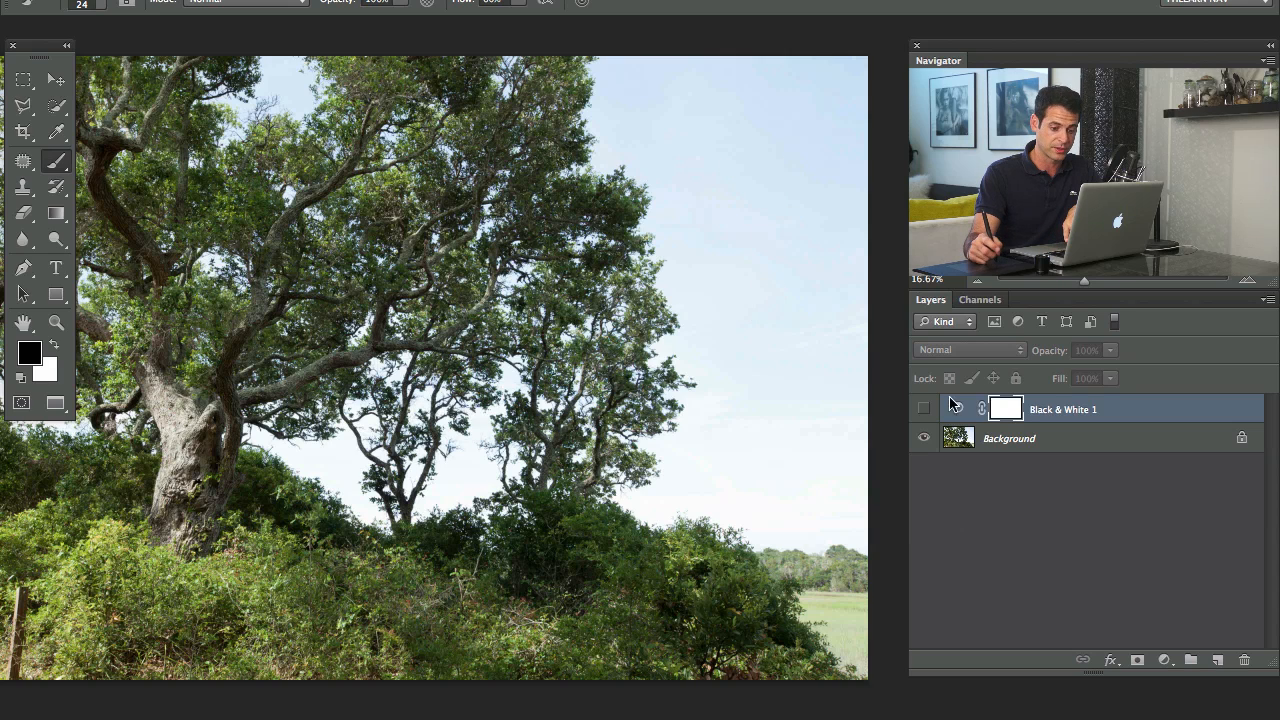
left_click(1008, 438)
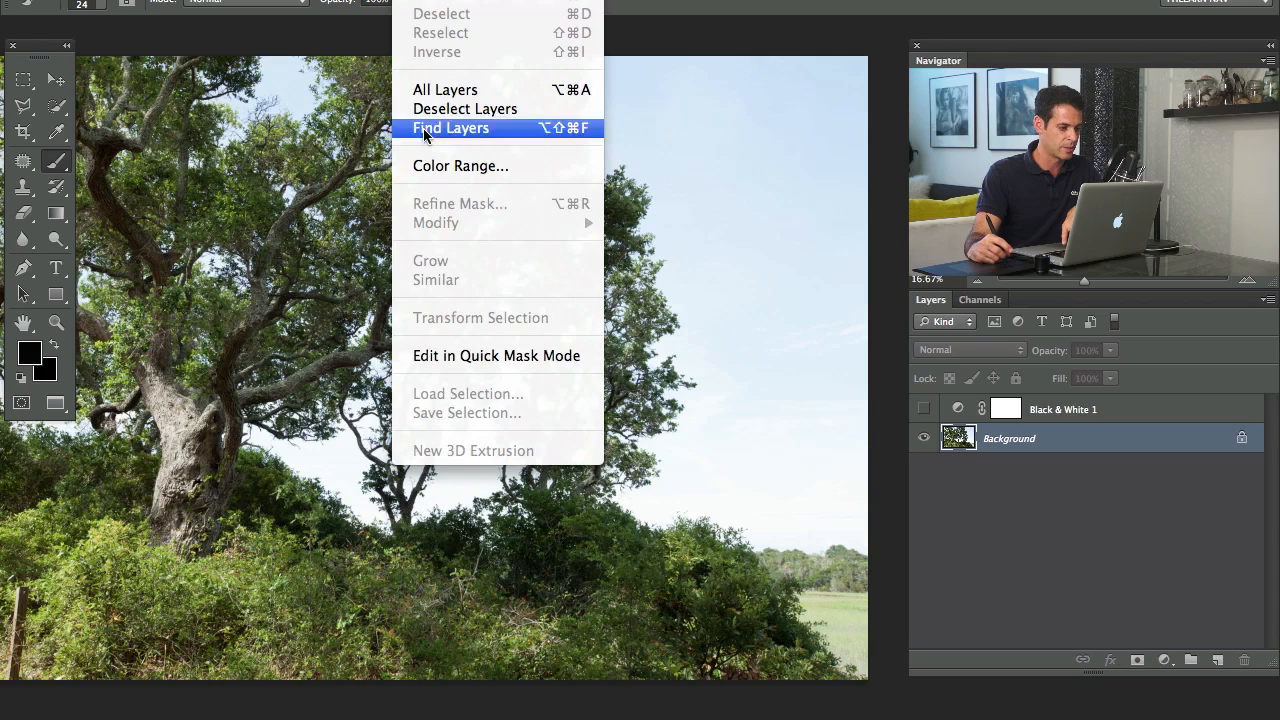
Select the foliage with Color Range, widening fuzziness, and confirm.
left_click(460, 165)
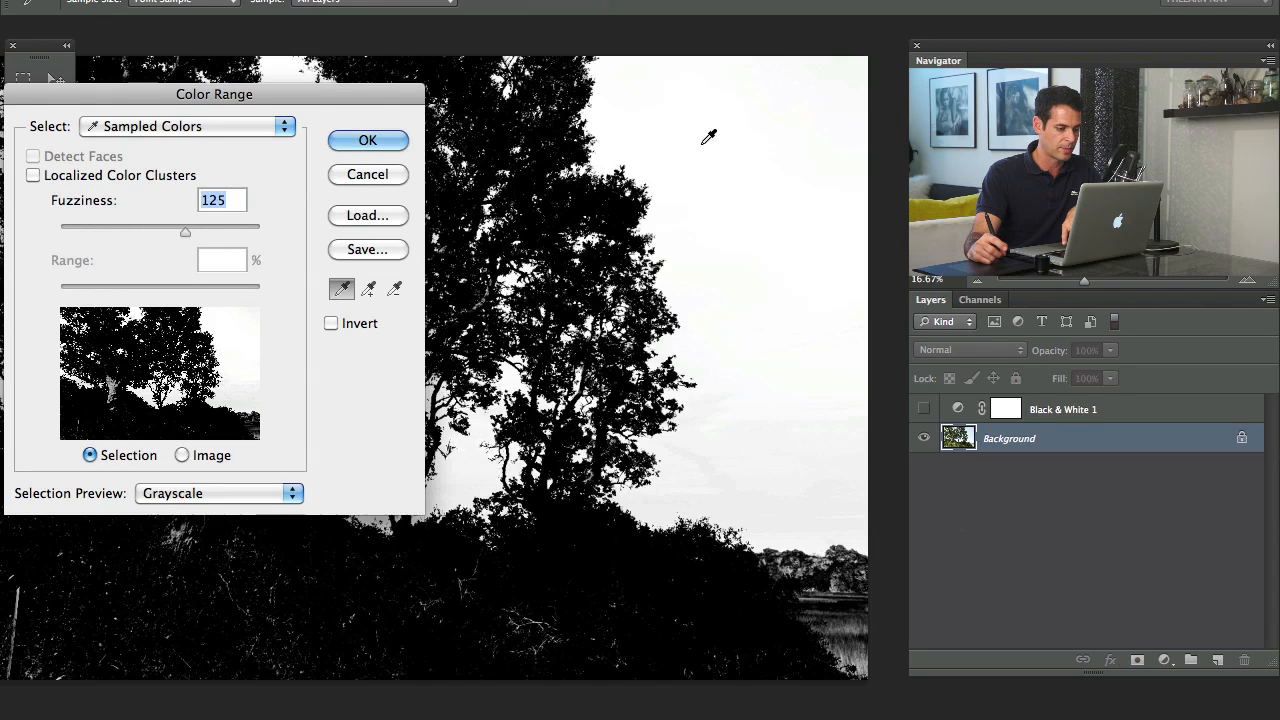
mouse_move(300, 105)
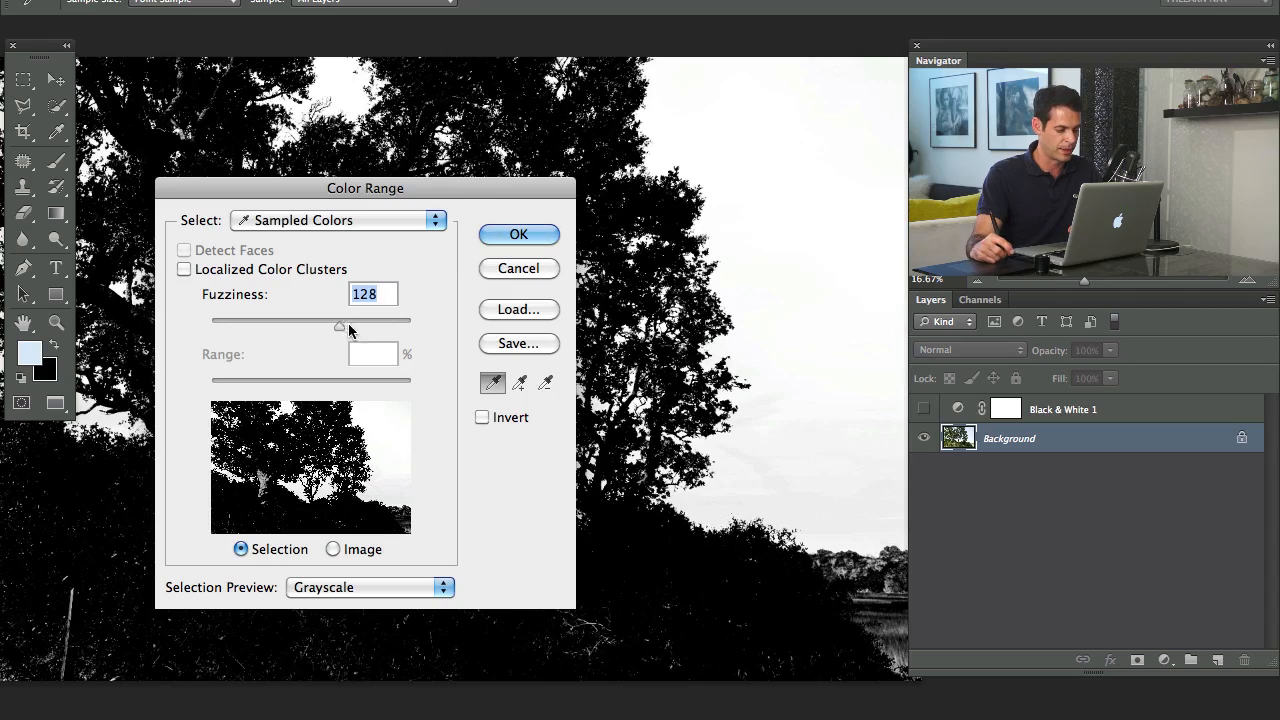
left_click_drag(339, 327, 366, 327)
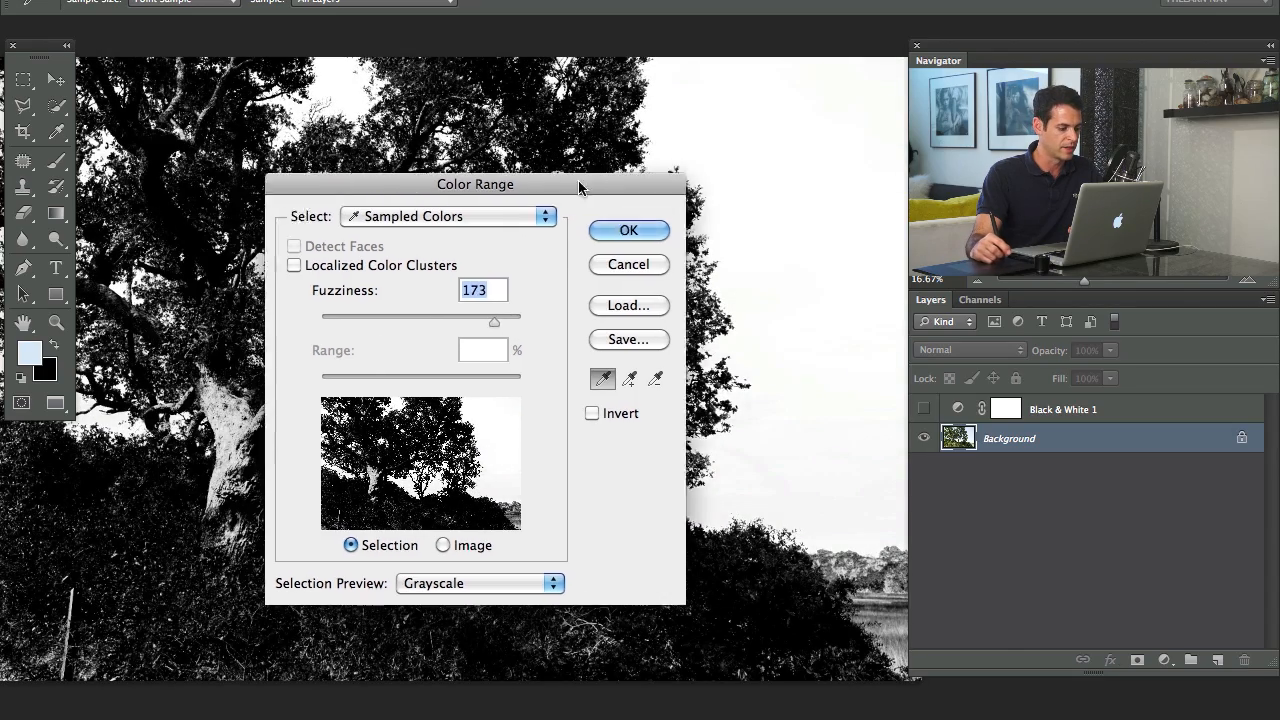
left_click_drag(475, 184, 225, 134)
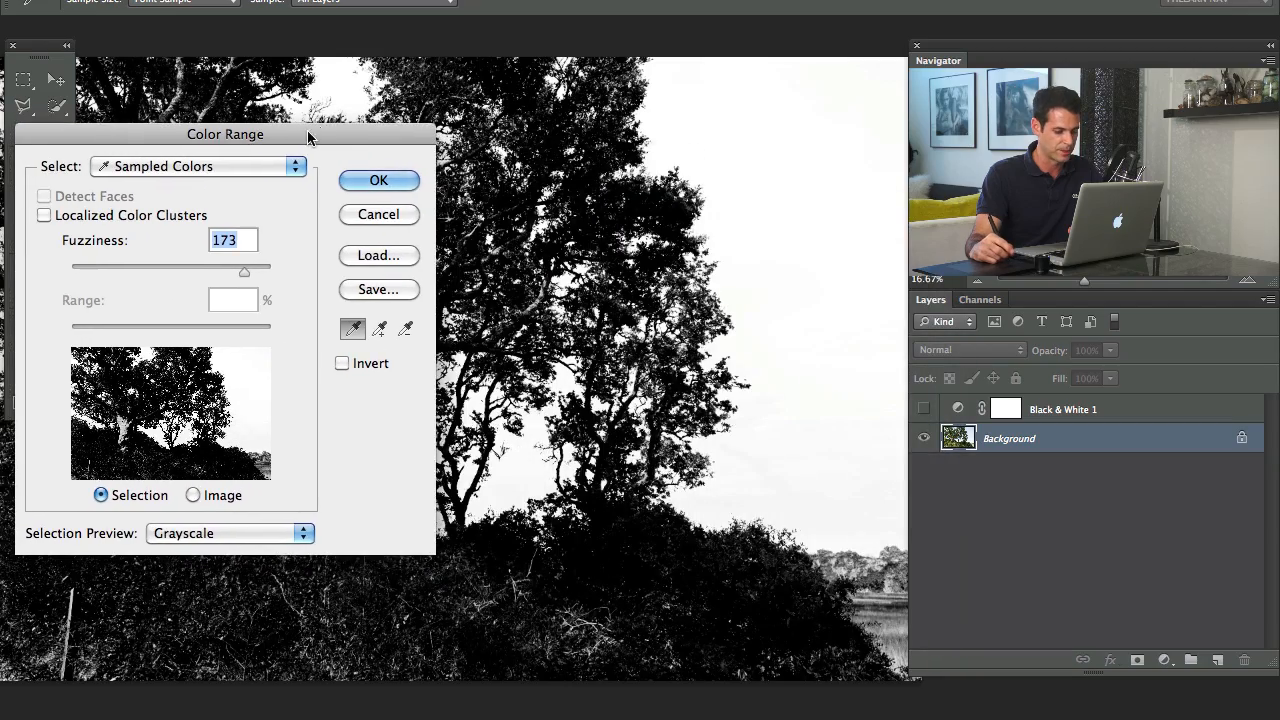
left_click(378, 180)
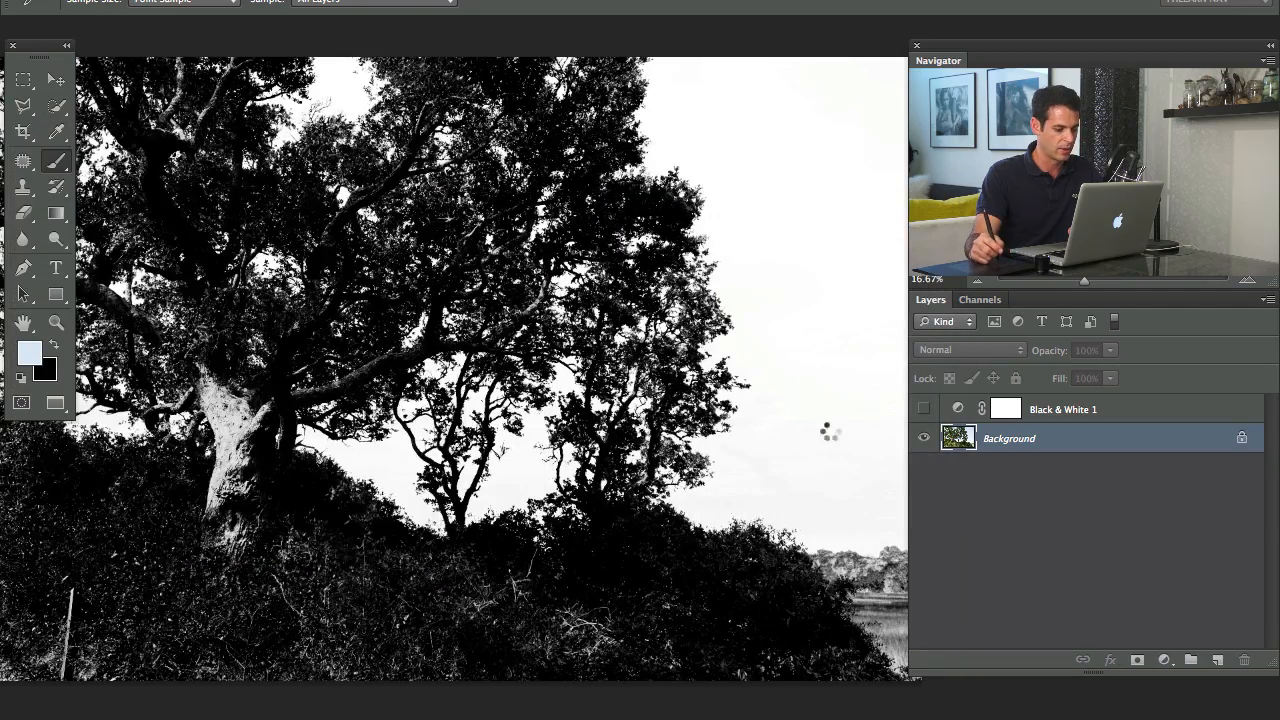
Turn the Black & White 1 adjustment layer's visibility back on.
left_click(924, 409)
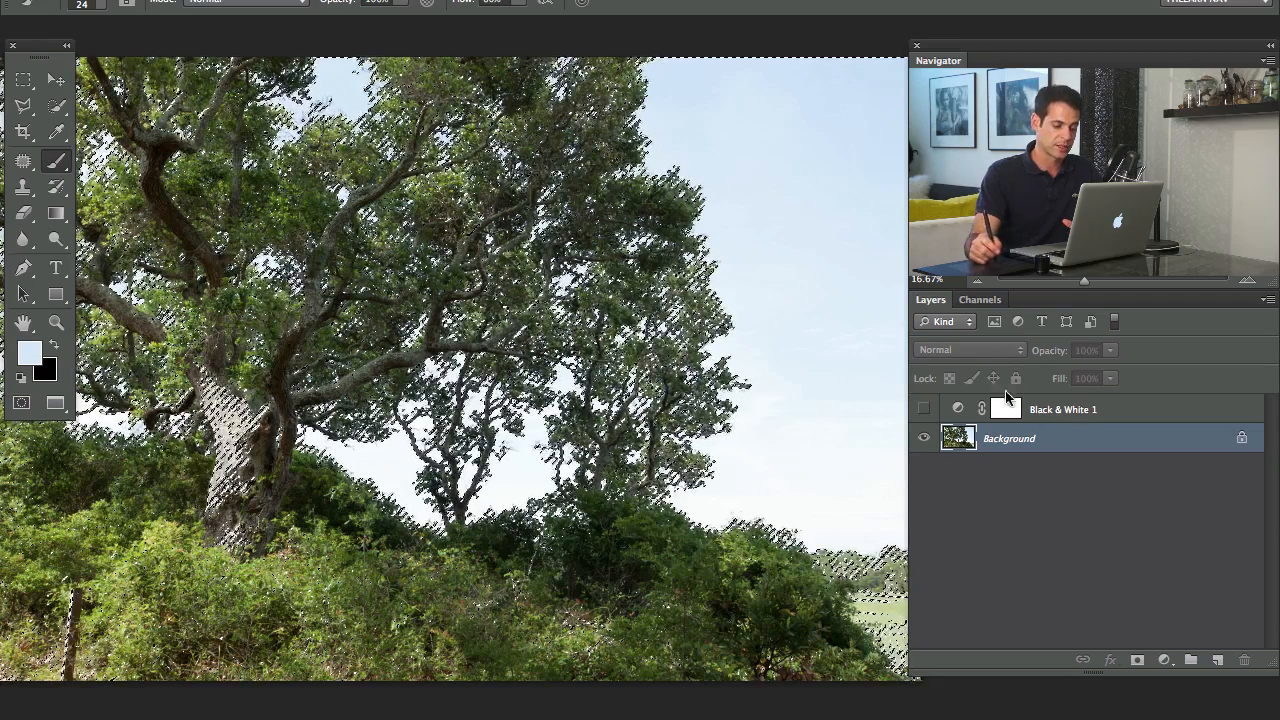
left_click(923, 408)
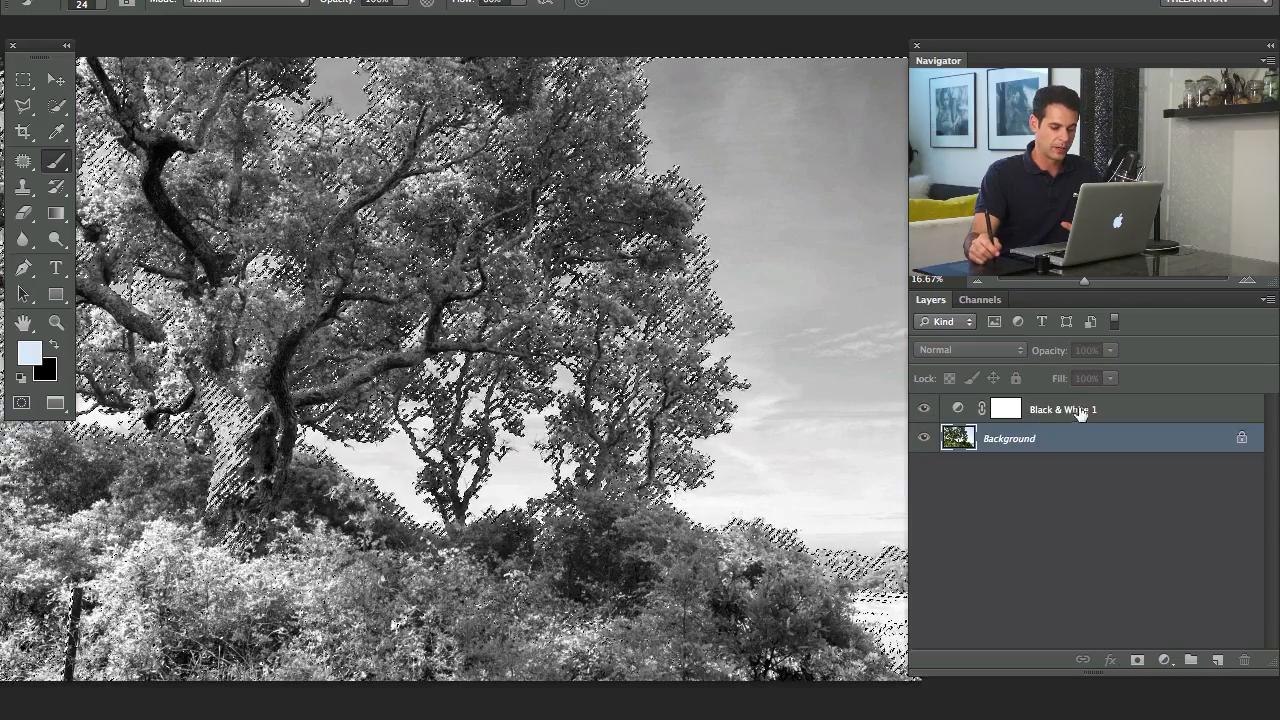
left_click(1062, 409)
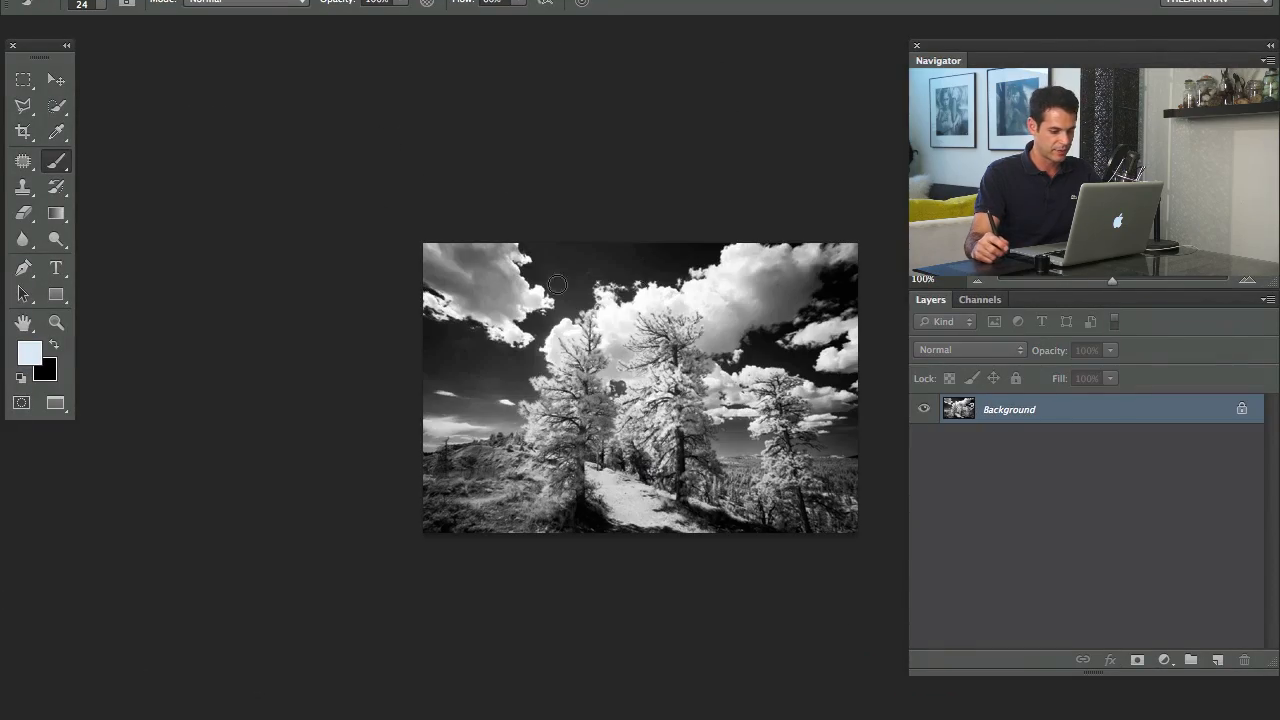
mouse_move(619, 238)
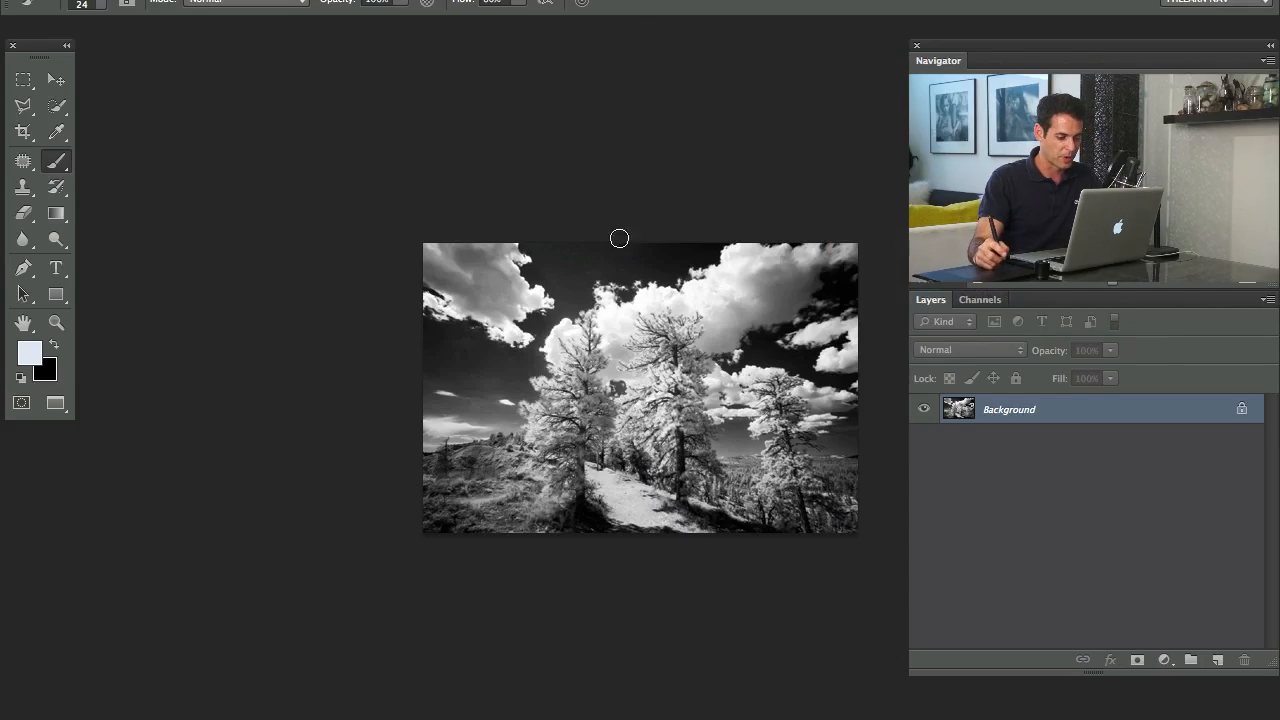
mouse_move(710, 484)
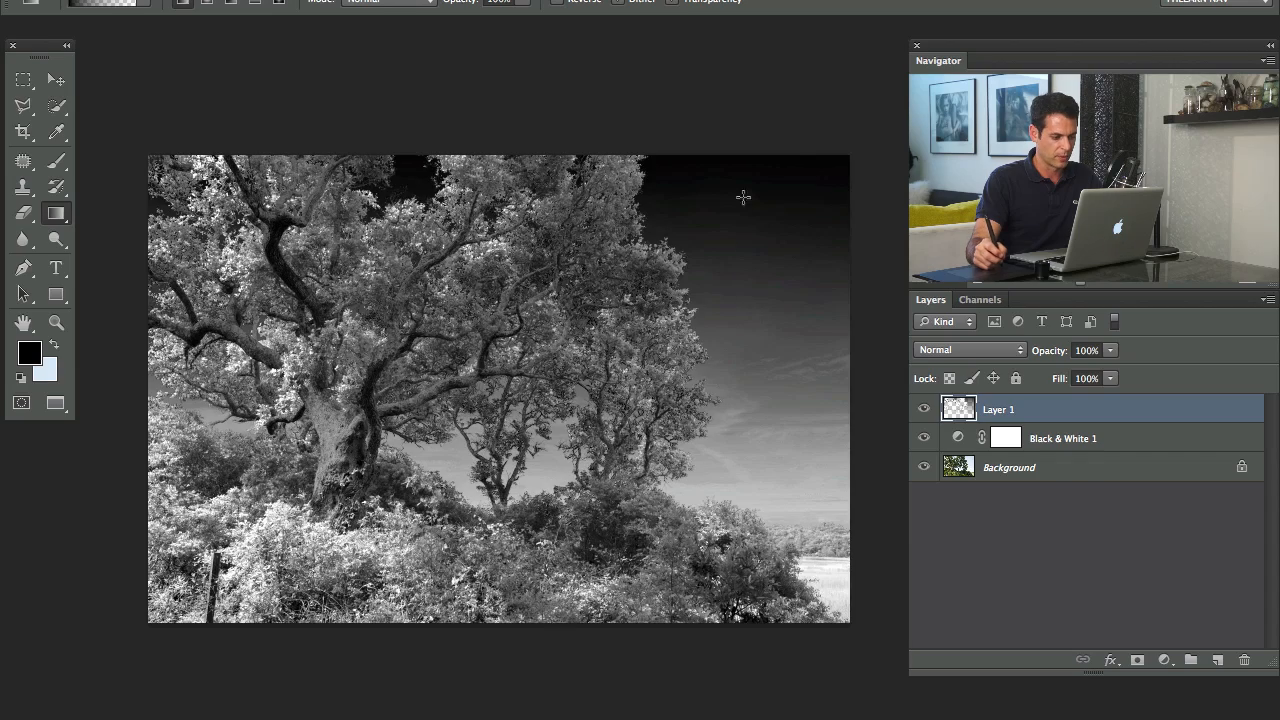
Hide the Black & White layer to view the original colour photo.
left_click(923, 409)
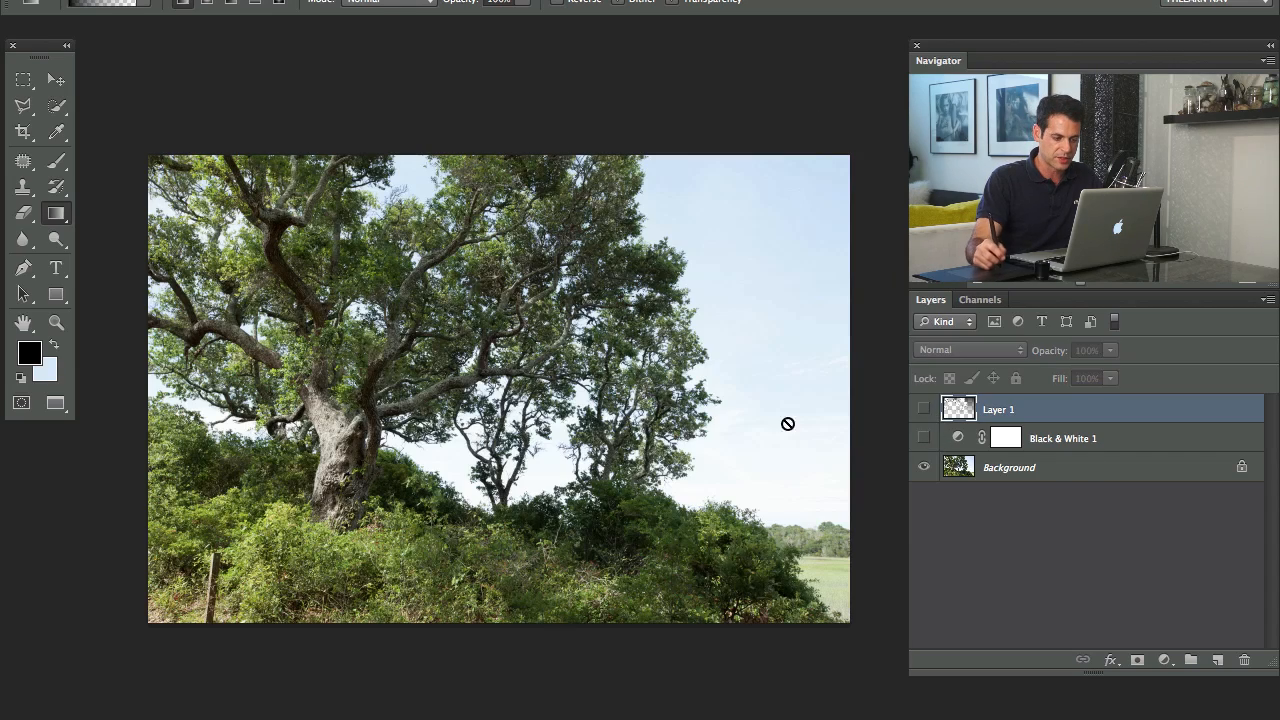
Toggle layer visibility so only the Background colour photo shows.
left_click(924, 409)
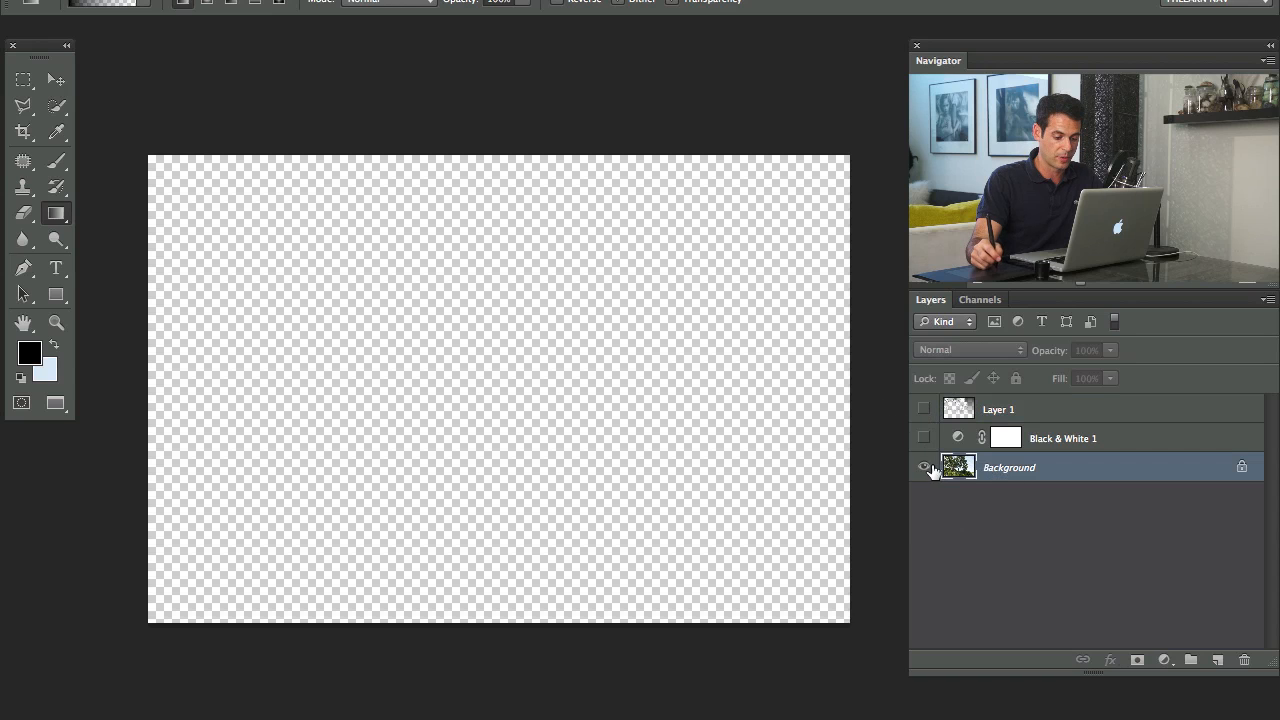
left_click(923, 467)
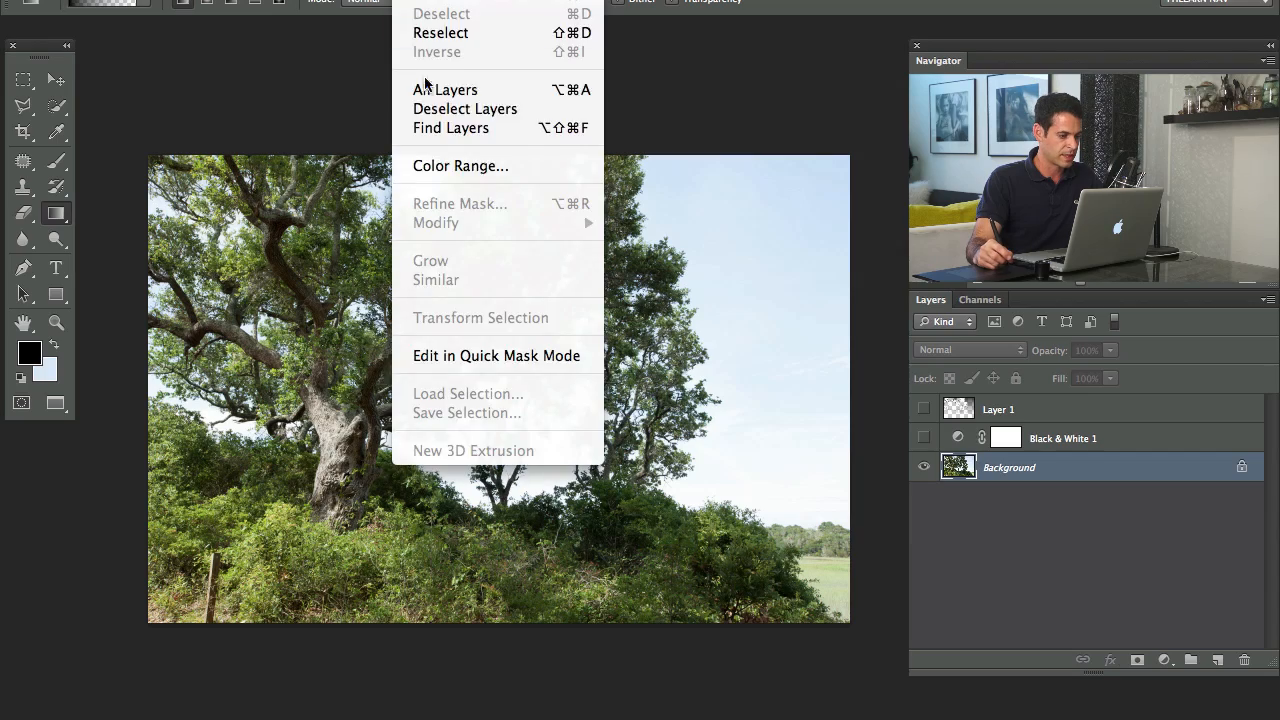
Color Range-select the sampled green leaves at fuzziness 80, then make Layer 1 active.
left_click(460, 165)
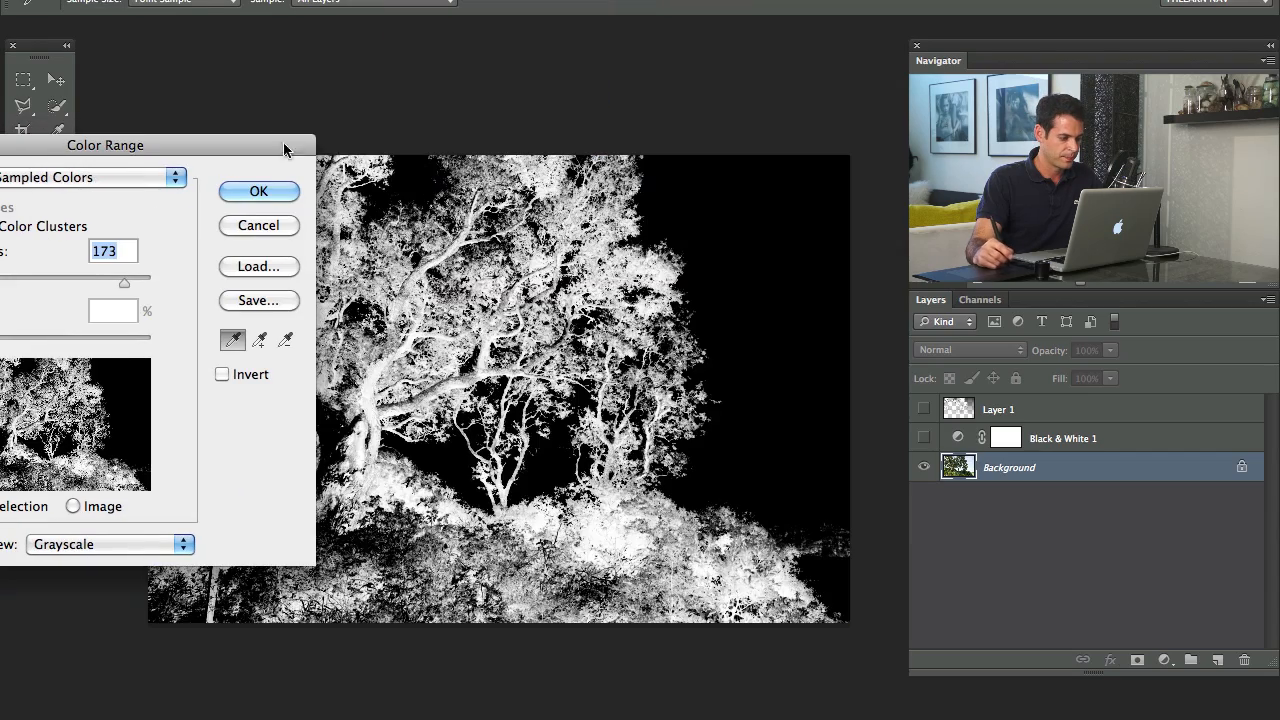
left_click(535, 157)
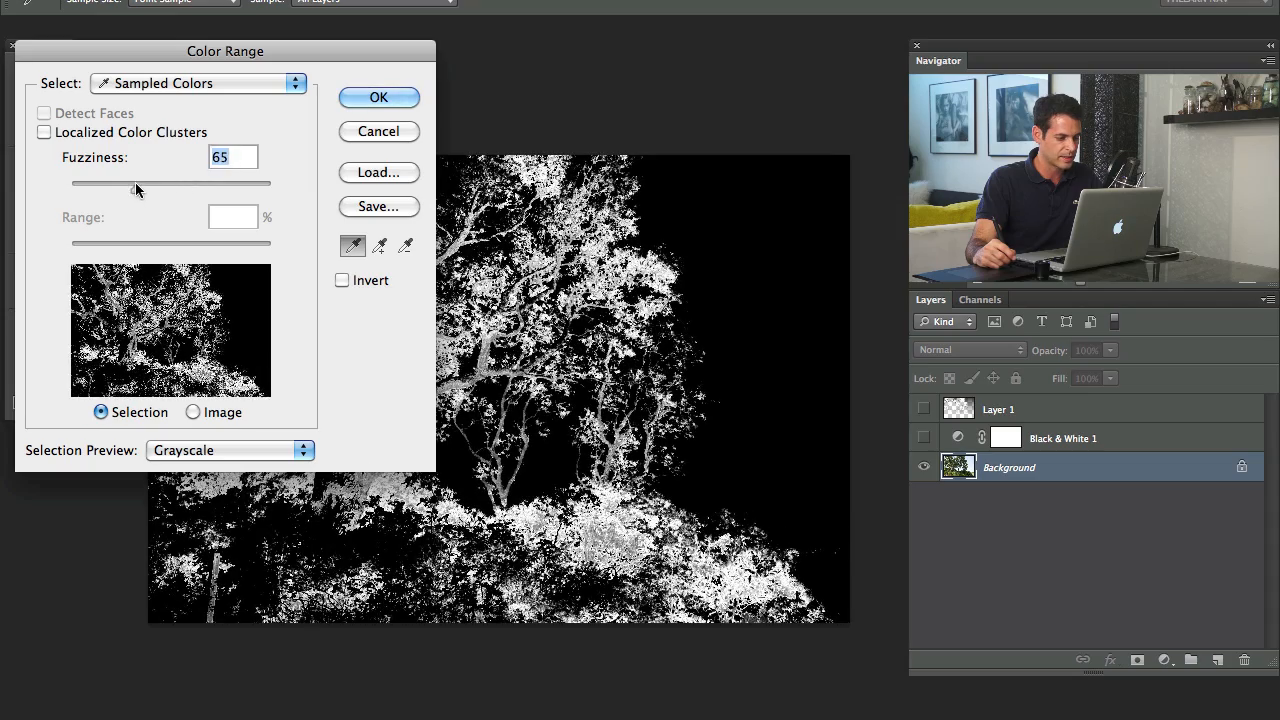
left_click_drag(133, 189, 140, 189)
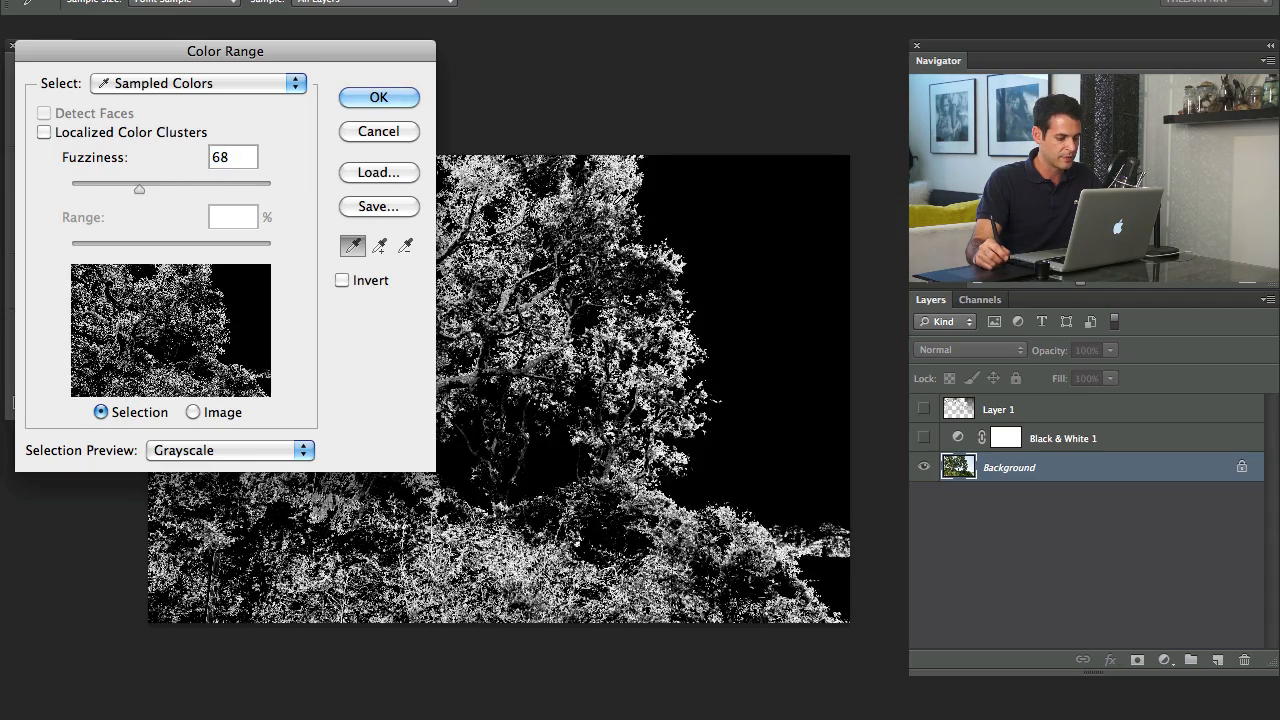
left_click_drag(225, 51, 108, 53)
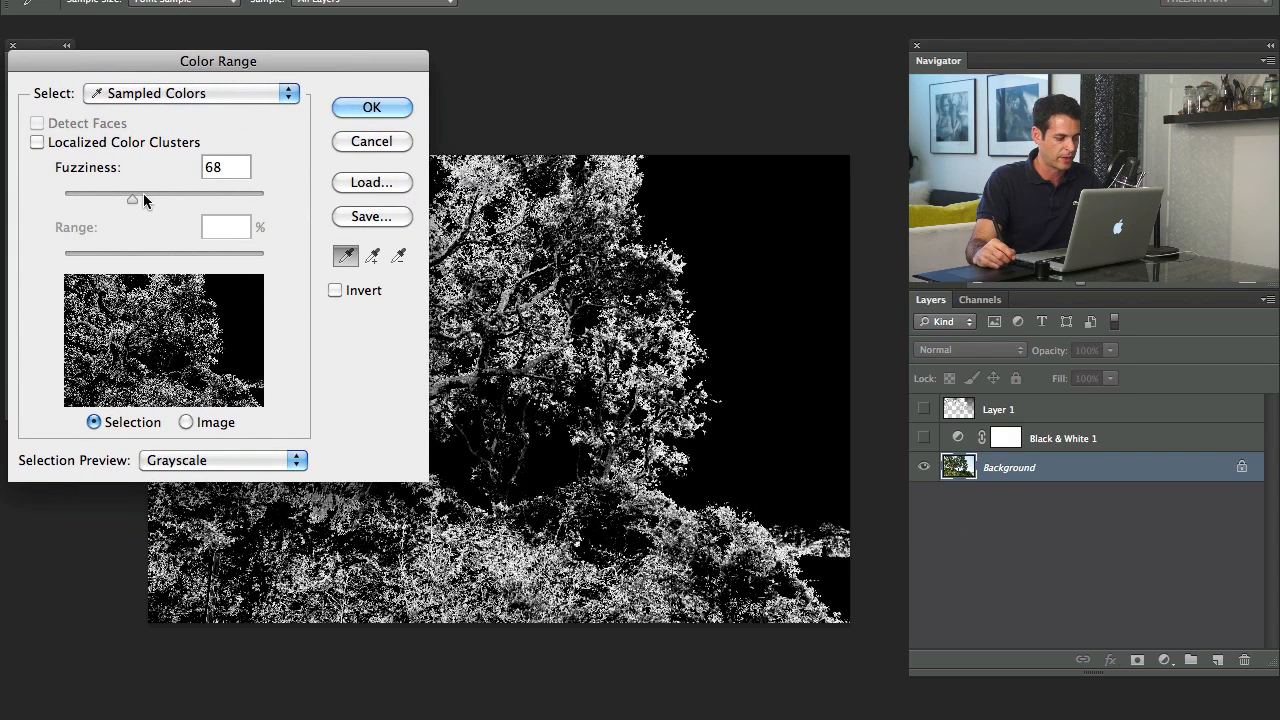
left_click_drag(132, 198, 144, 198)
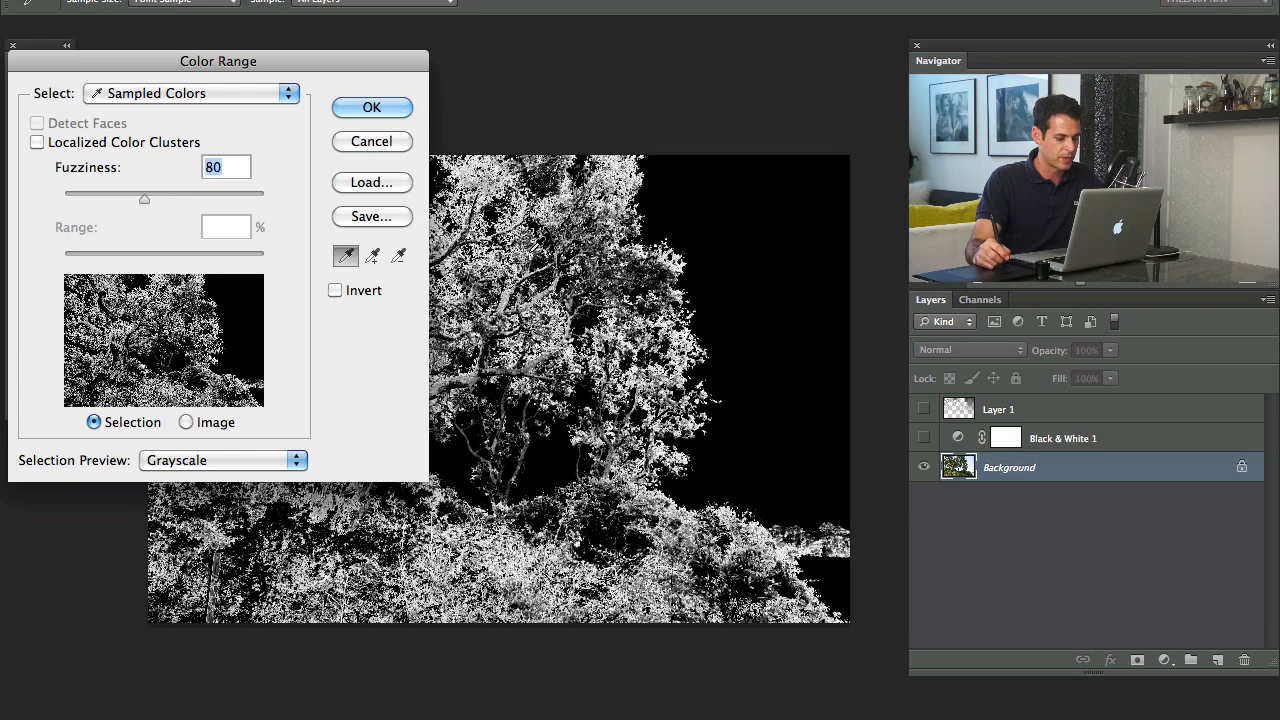
left_click_drag(218, 61, 75, 48)
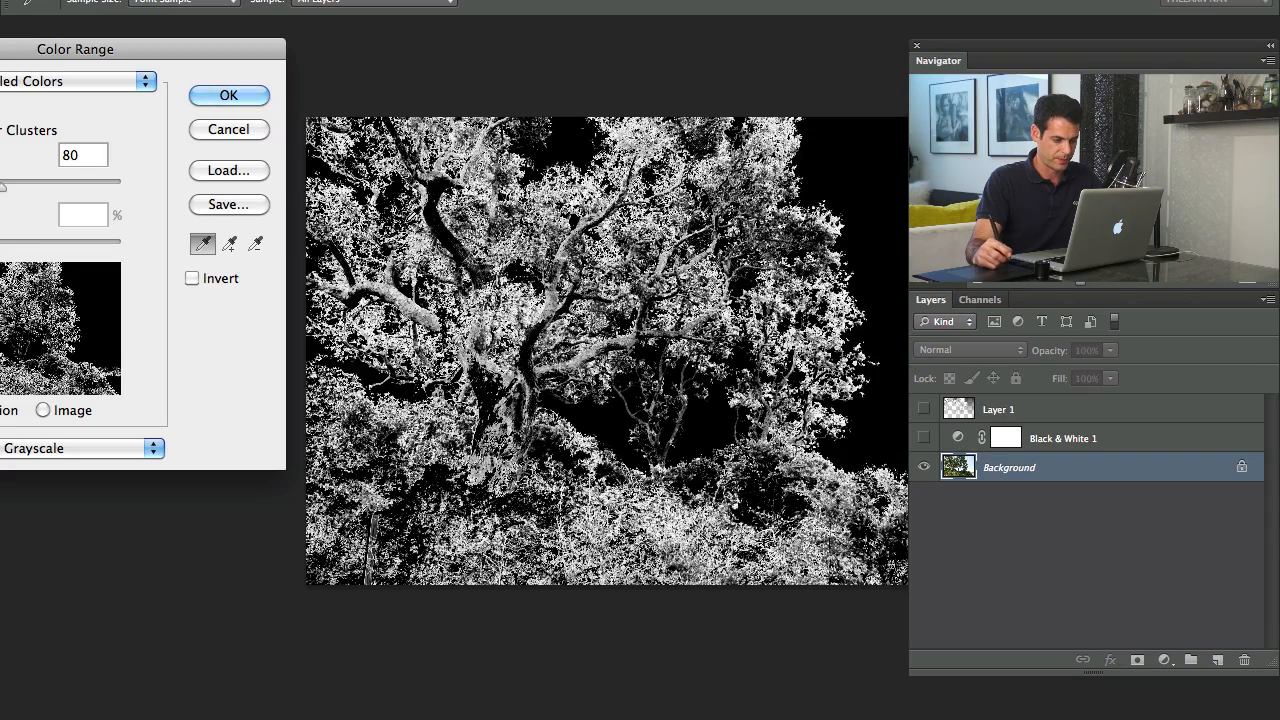
left_click(228, 95)
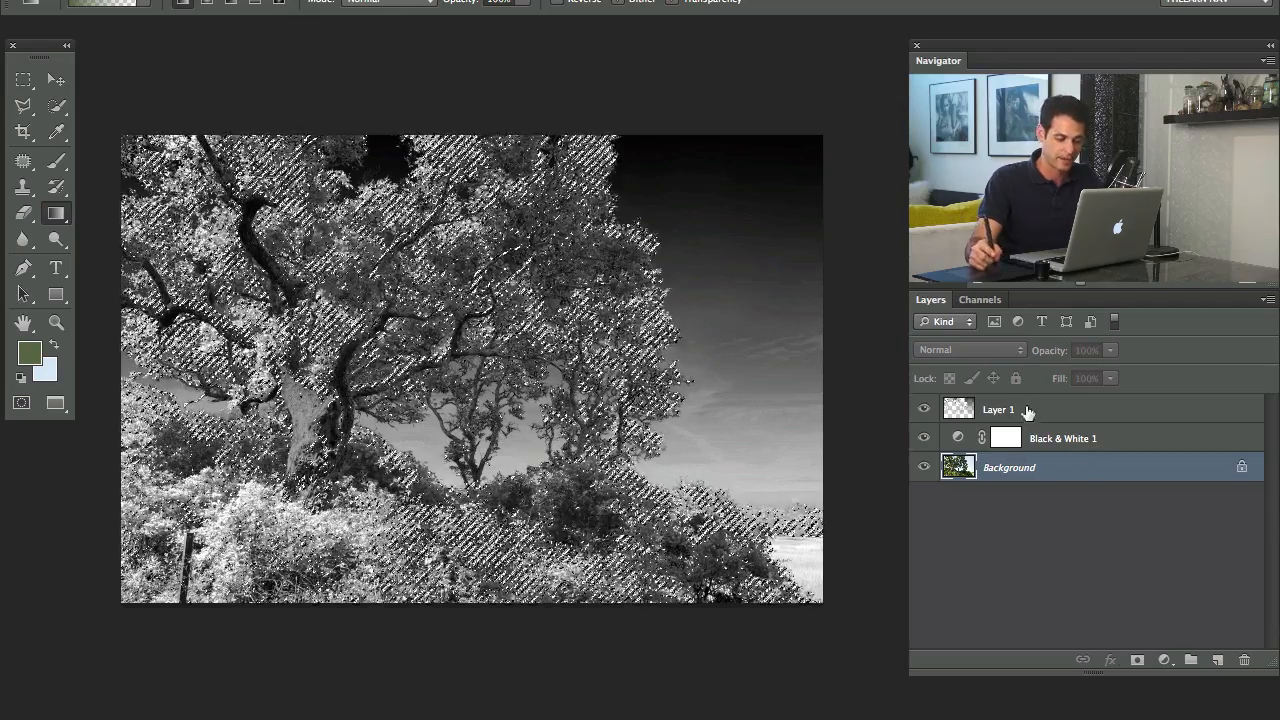
left_click(998, 409)
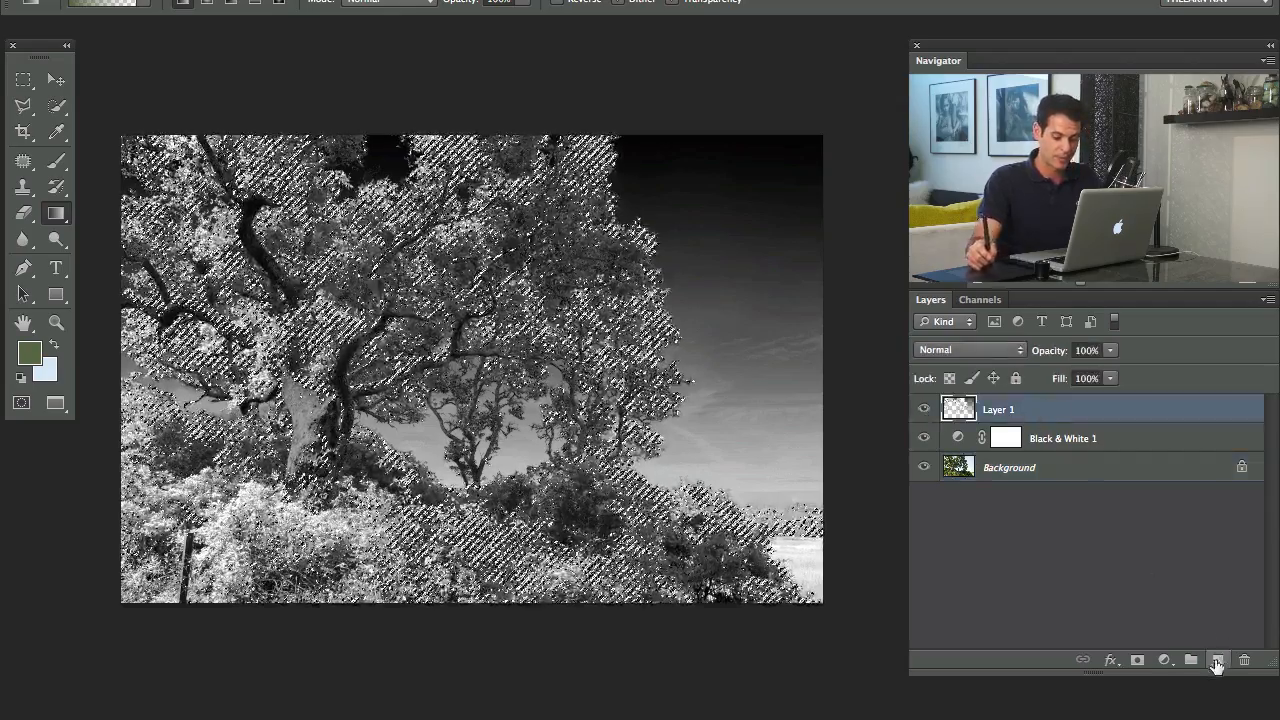
Add new Layer 2 above Layer 1 for the foliage glow.
left_click(1217, 660)
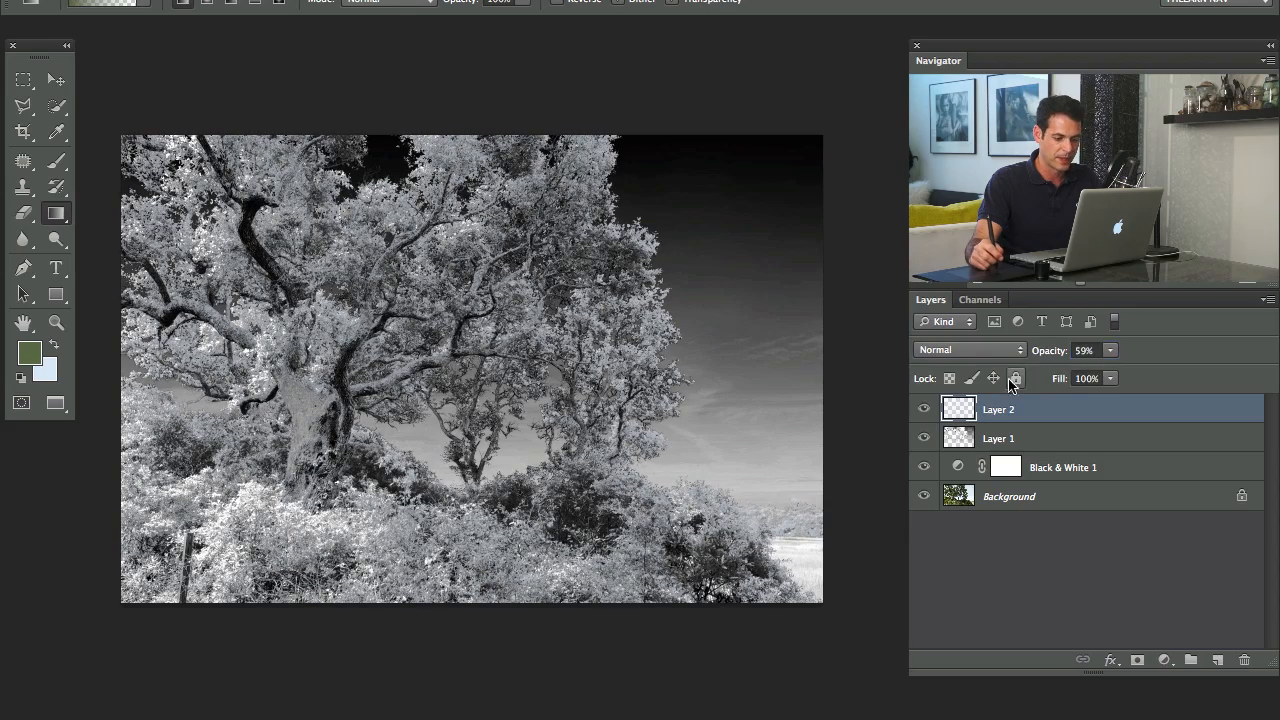
left_click(923, 409)
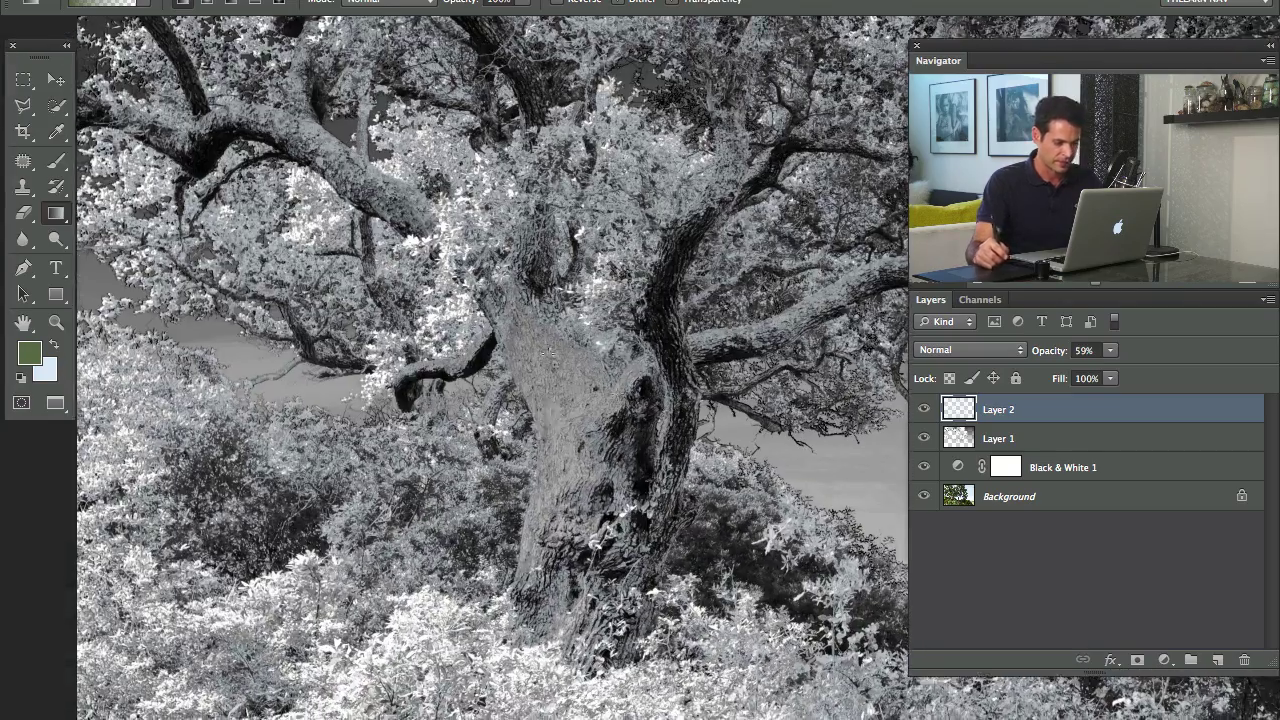
Mask Layer 2 and paint black over the trunk and upper branches.
left_click(924, 409)
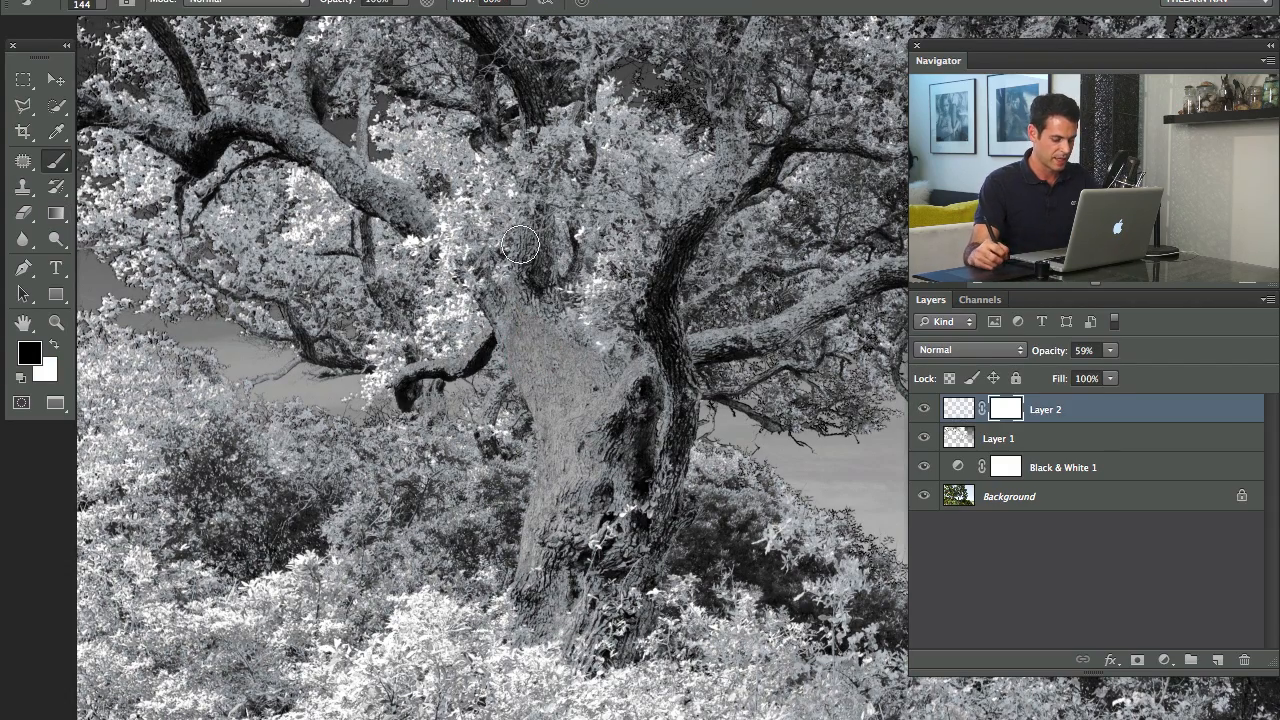
left_click(552, 350)
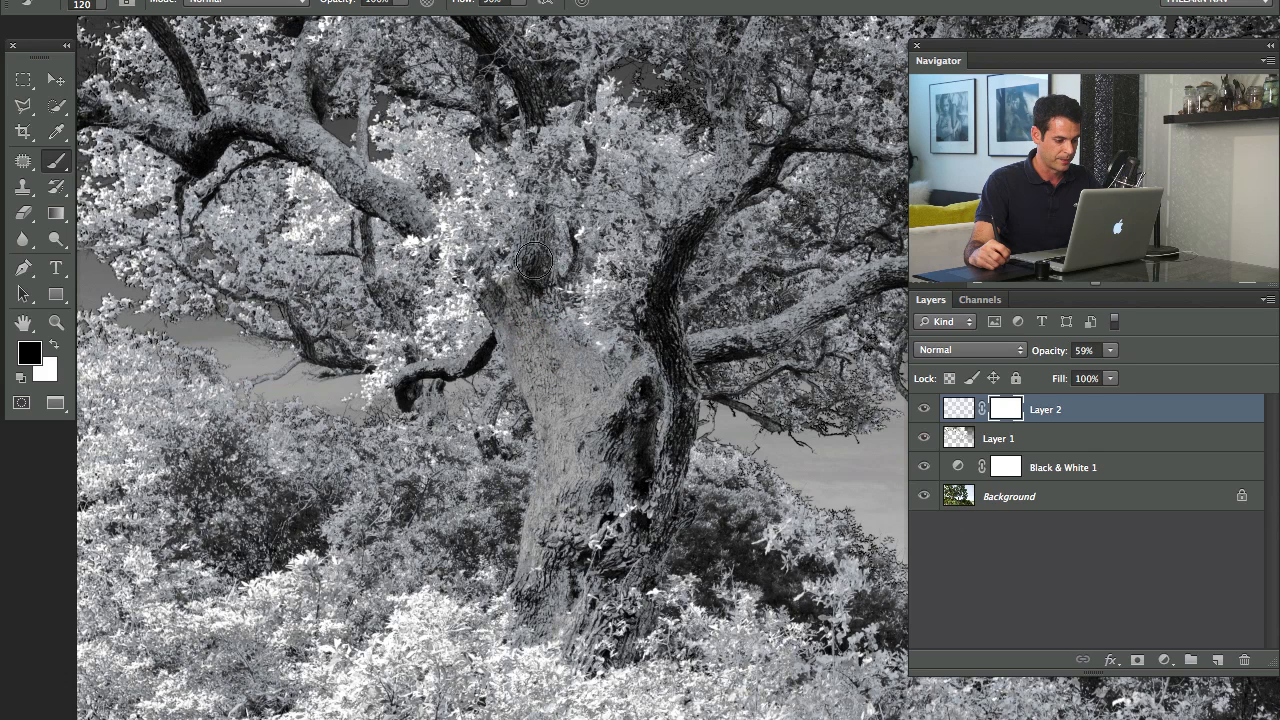
left_click_drag(535, 260, 635, 475)
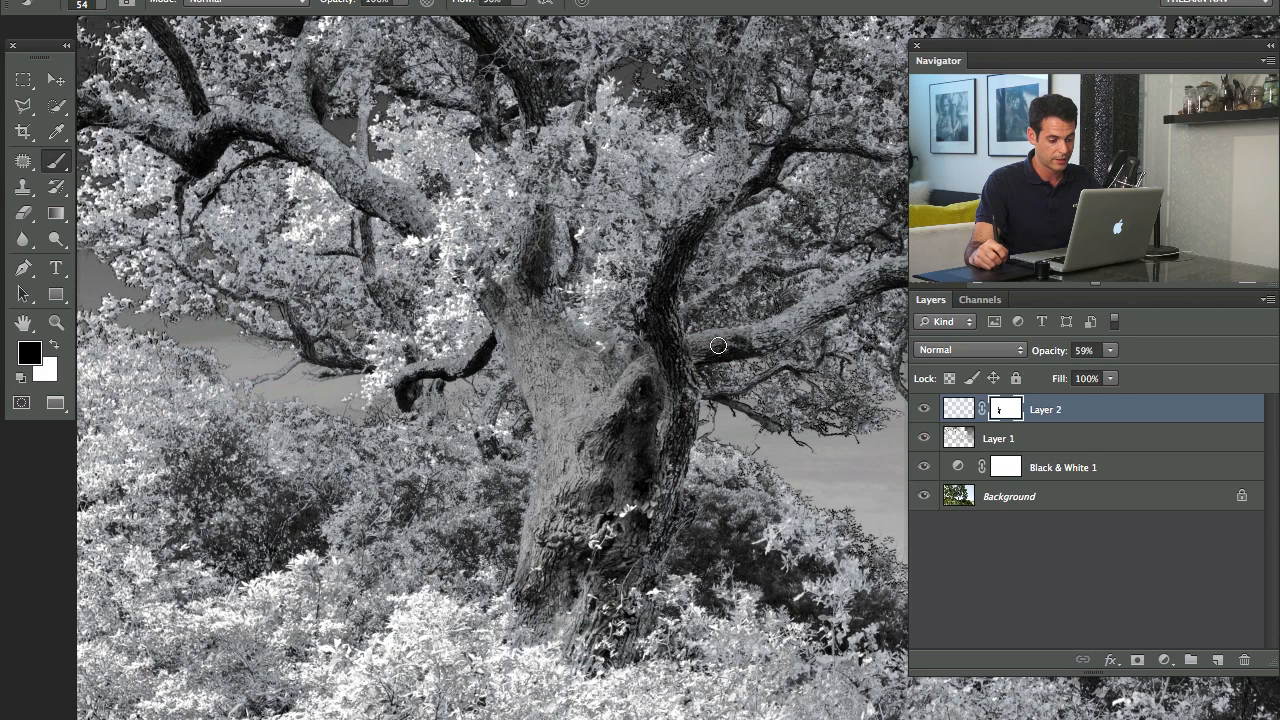
mouse_move(847, 291)
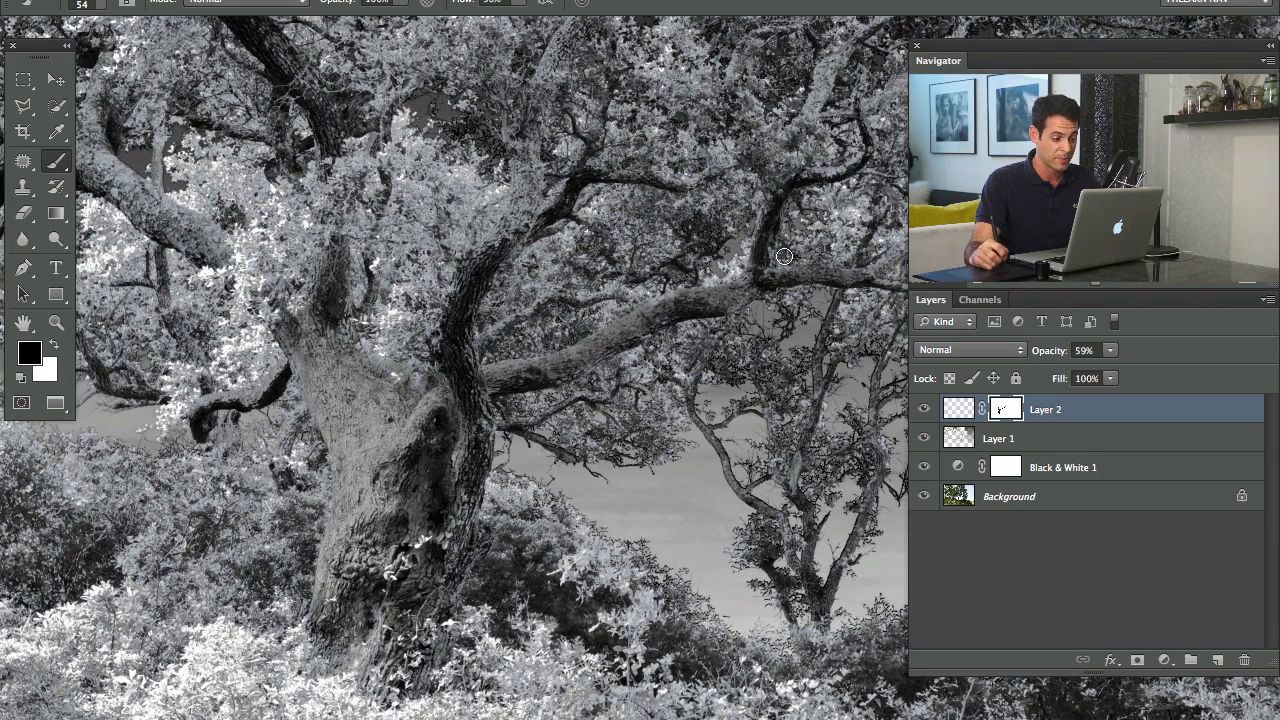
mouse_move(520, 167)
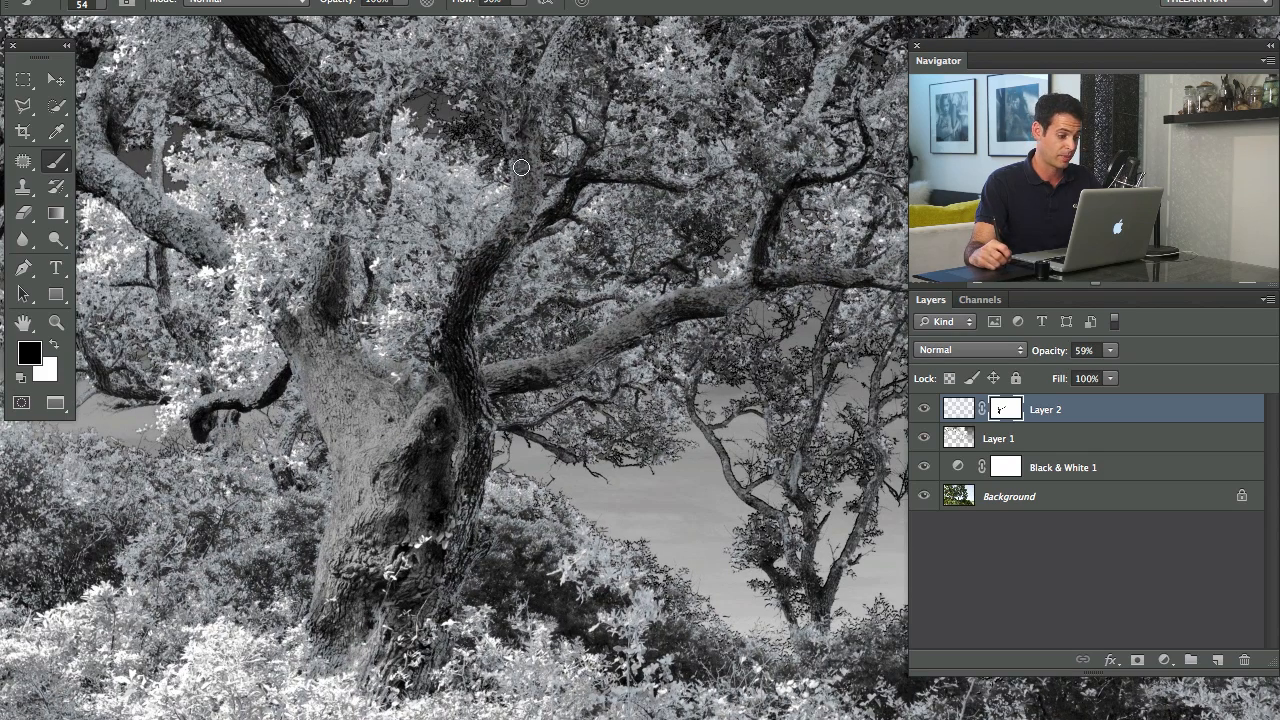
left_click_drag(520, 167, 503, 293)
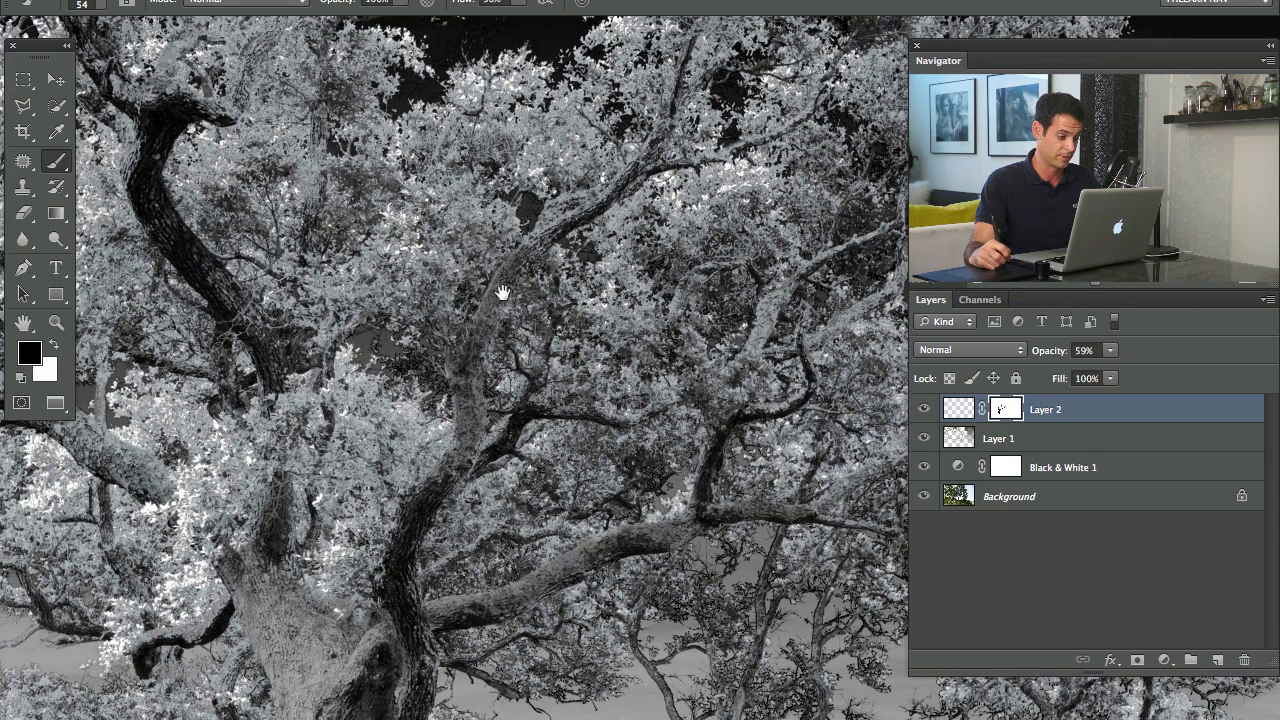
mouse_move(790, 295)
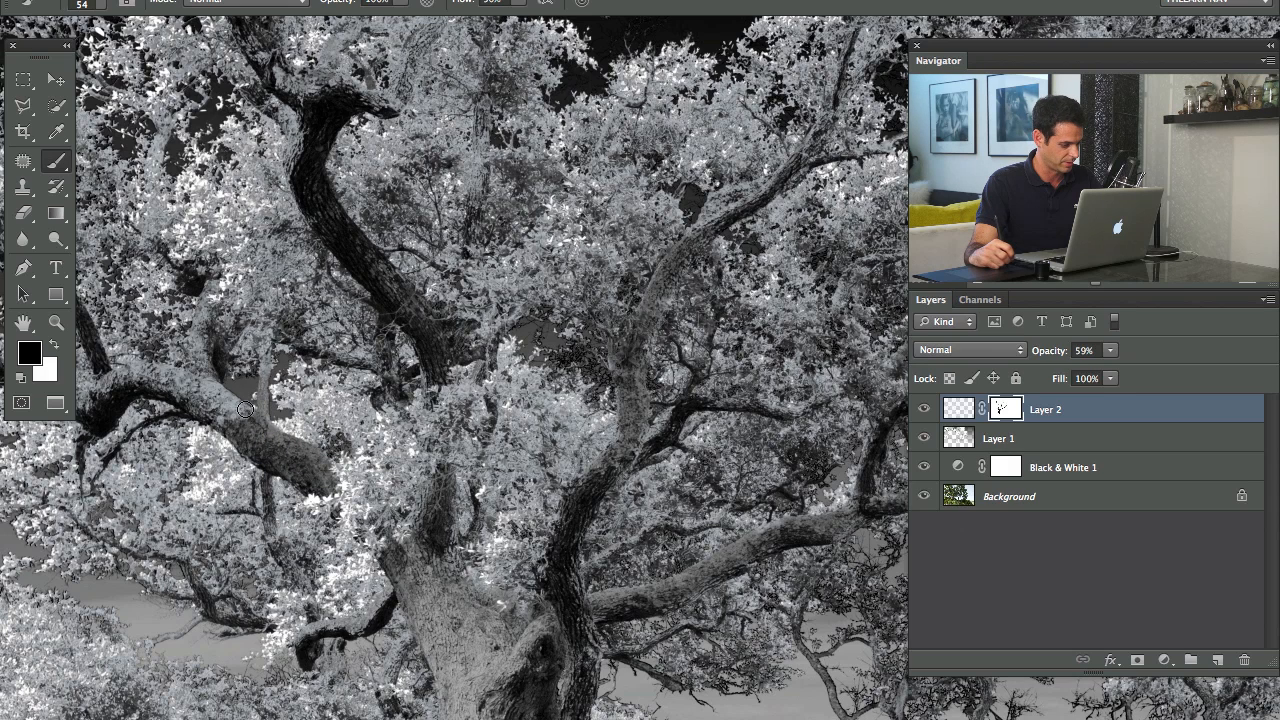
mouse_move(188, 398)
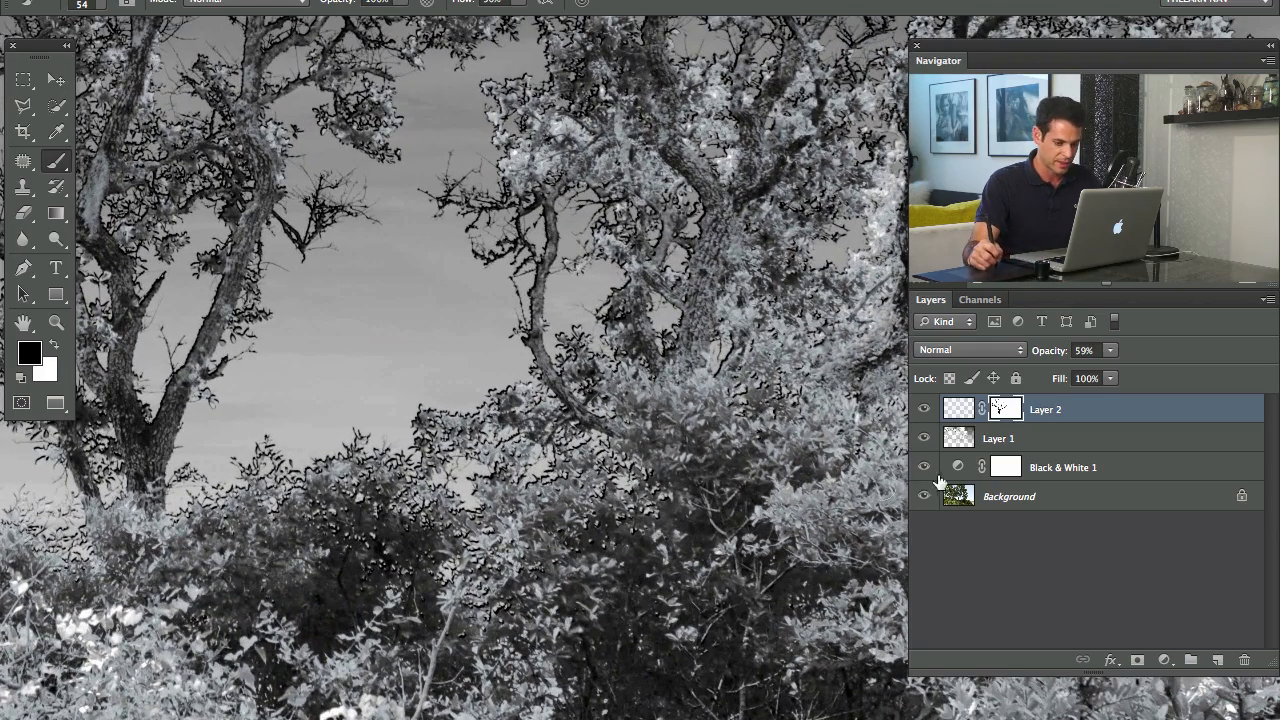
Toggle the glow, sky and Black & White layers, leaving only the colour Background visible.
left_click(923, 409)
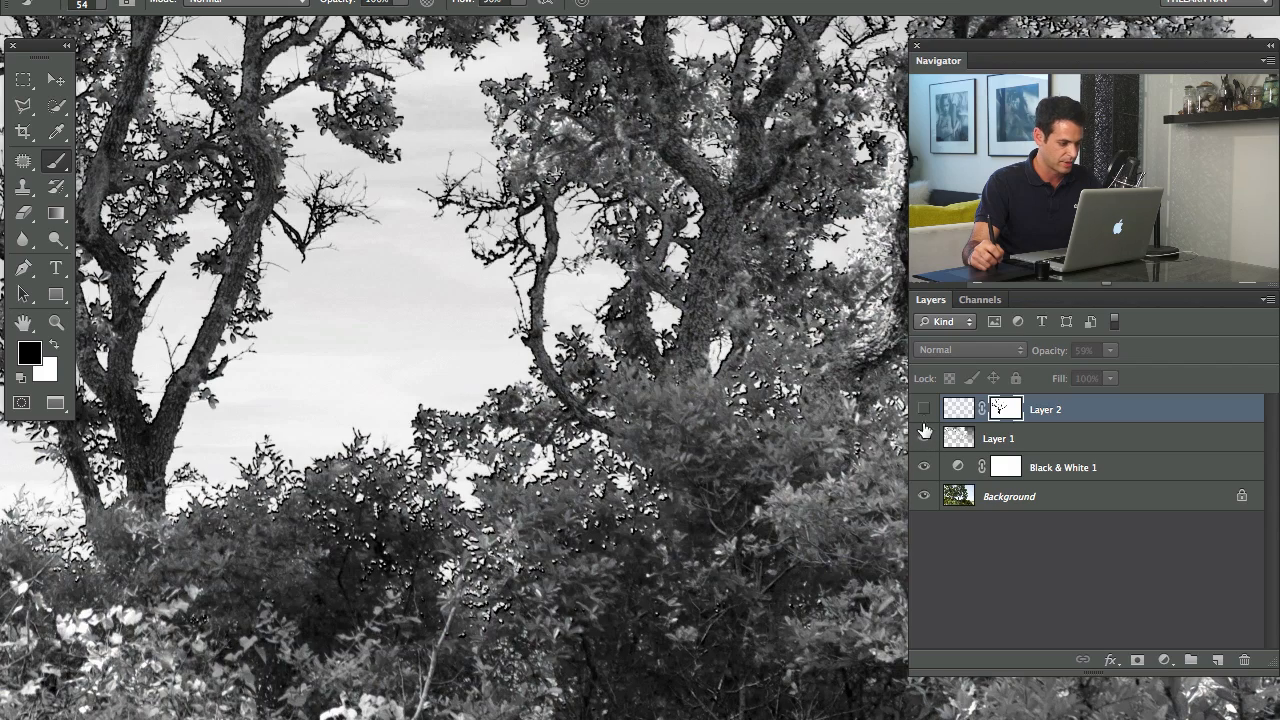
left_click(924, 408)
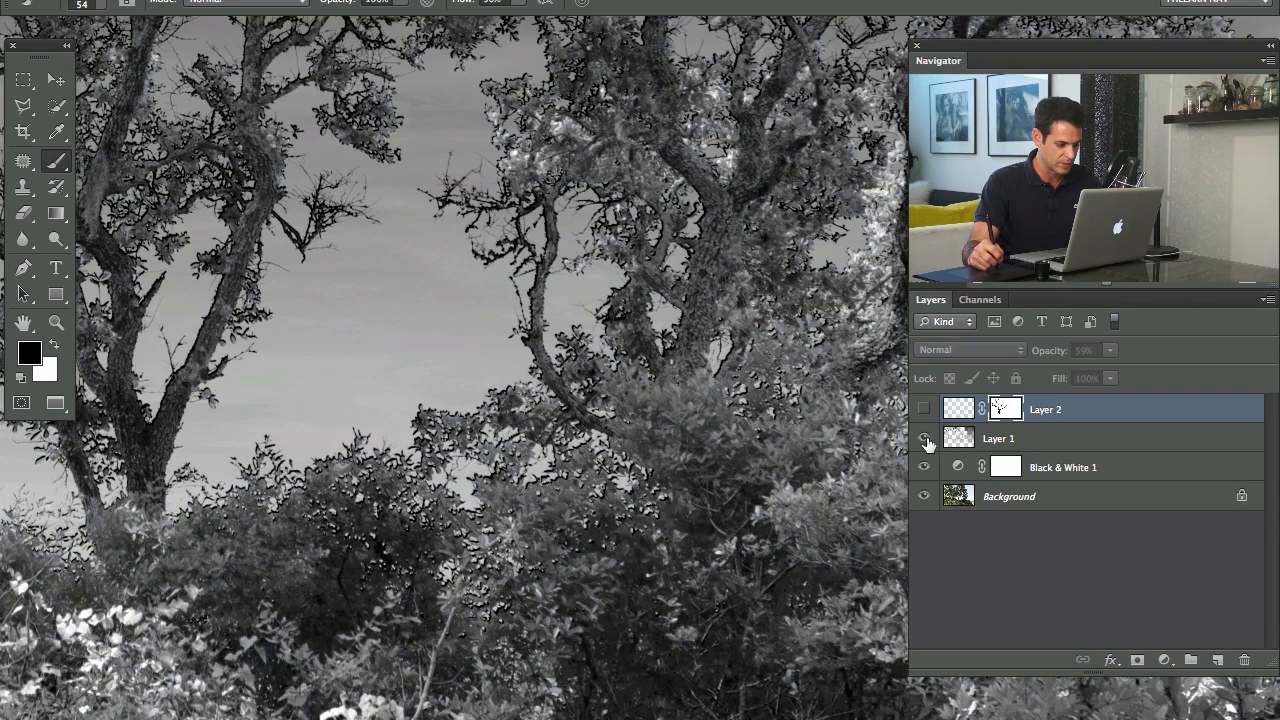
left_click(924, 438)
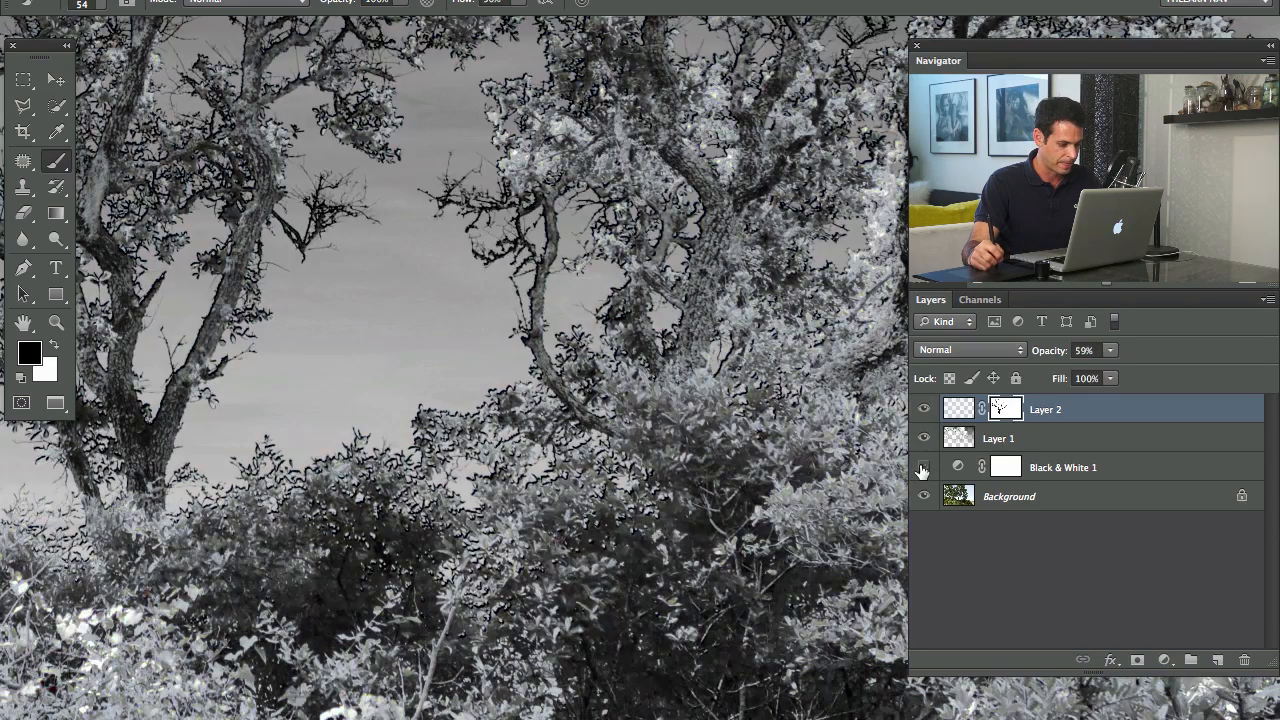
left_click(923, 467)
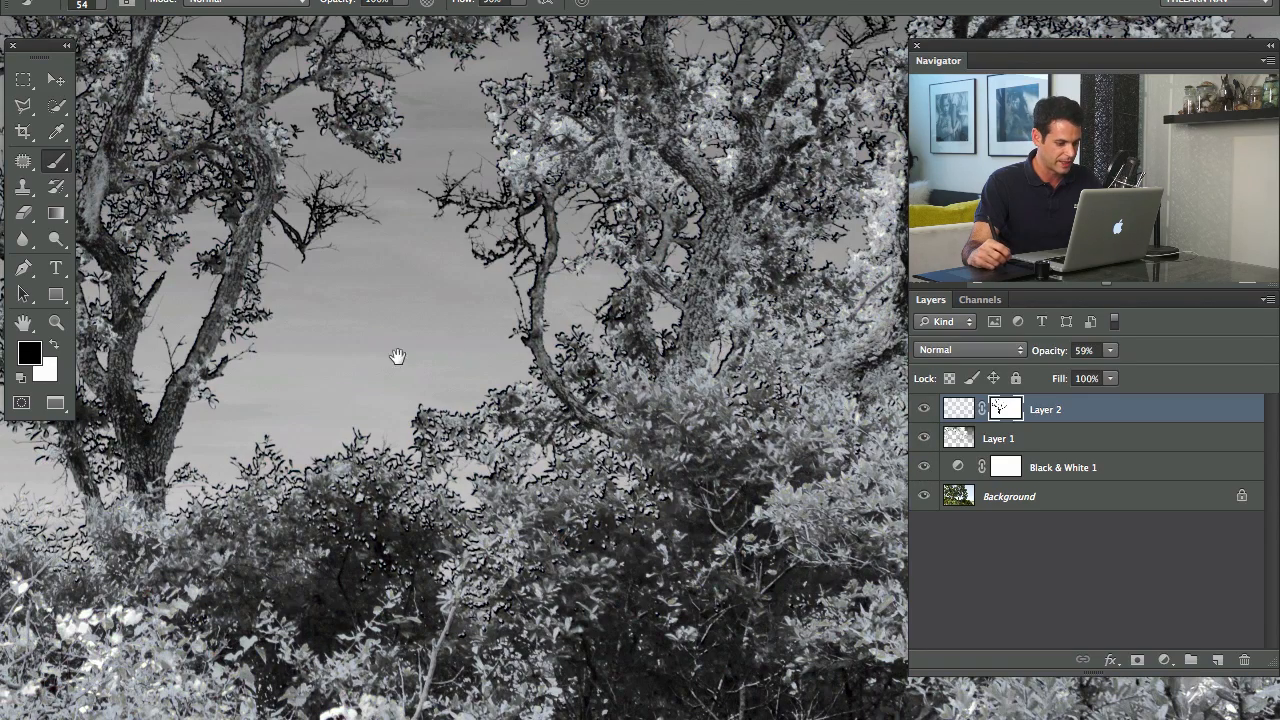
left_click(924, 438)
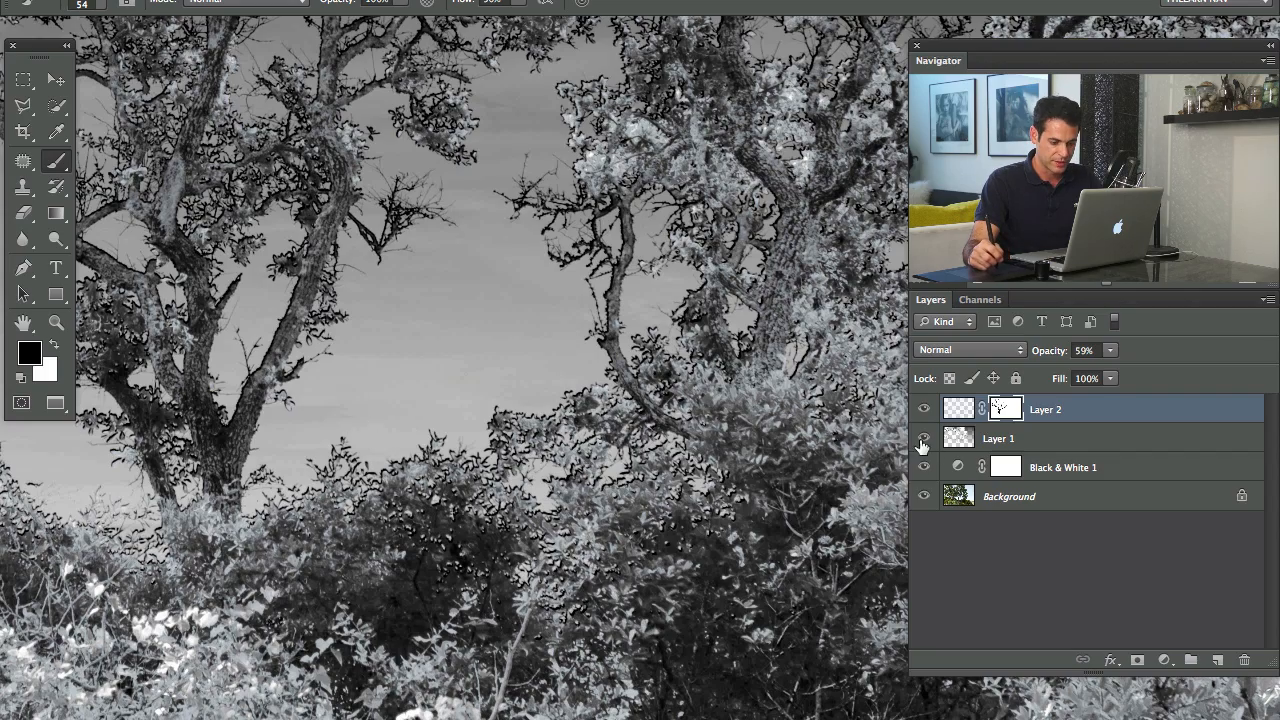
left_click(924, 438)
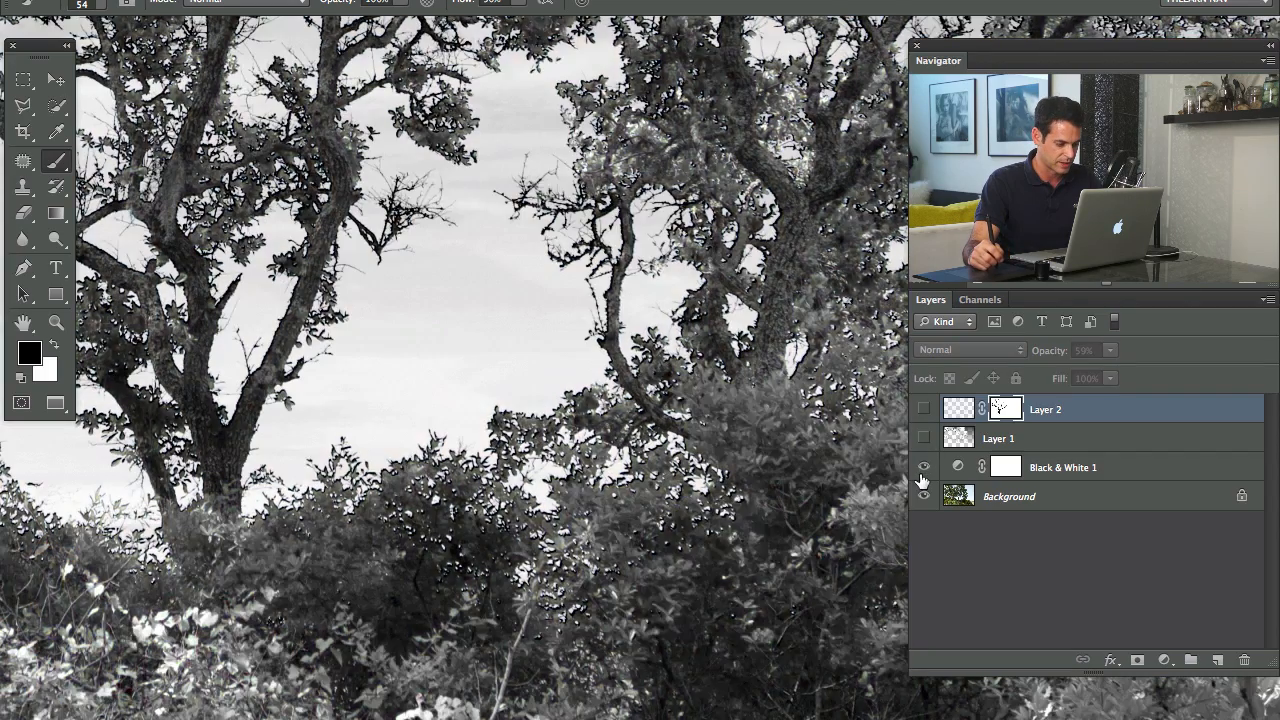
left_click(923, 467)
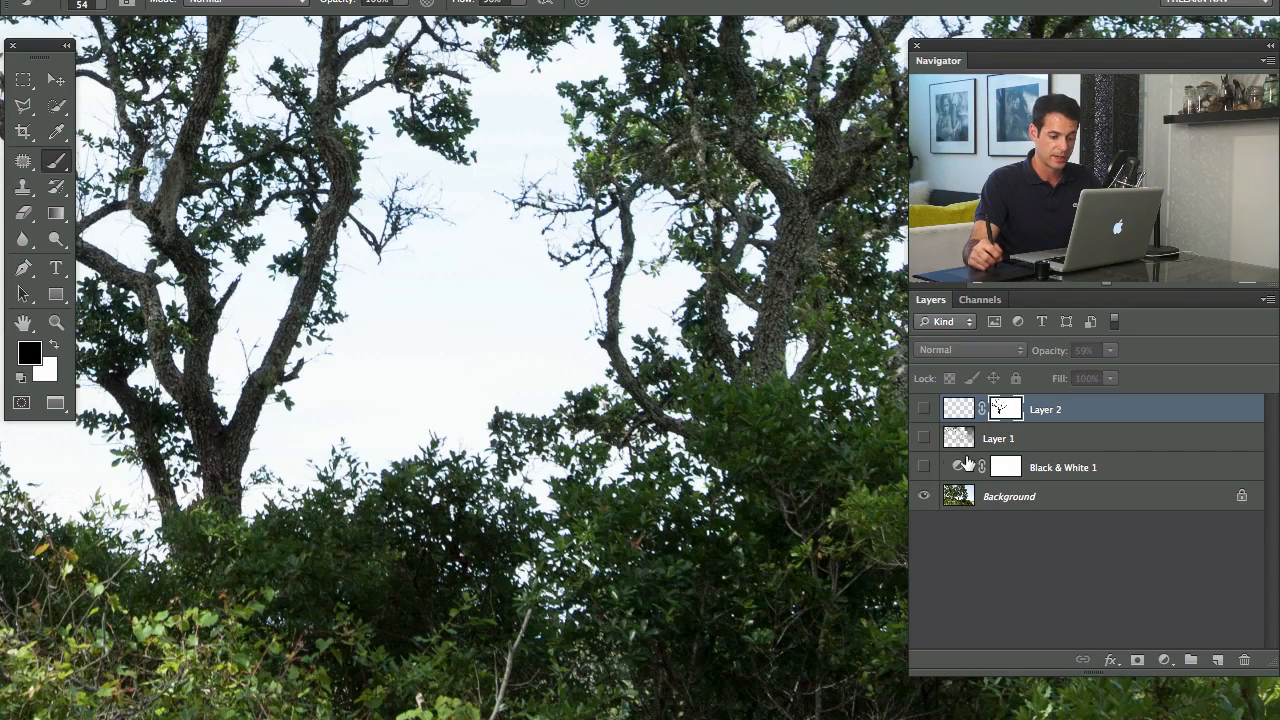
Select the Background layer and make a Color Range selection with Fuzziness at 200.
left_click(1009, 496)
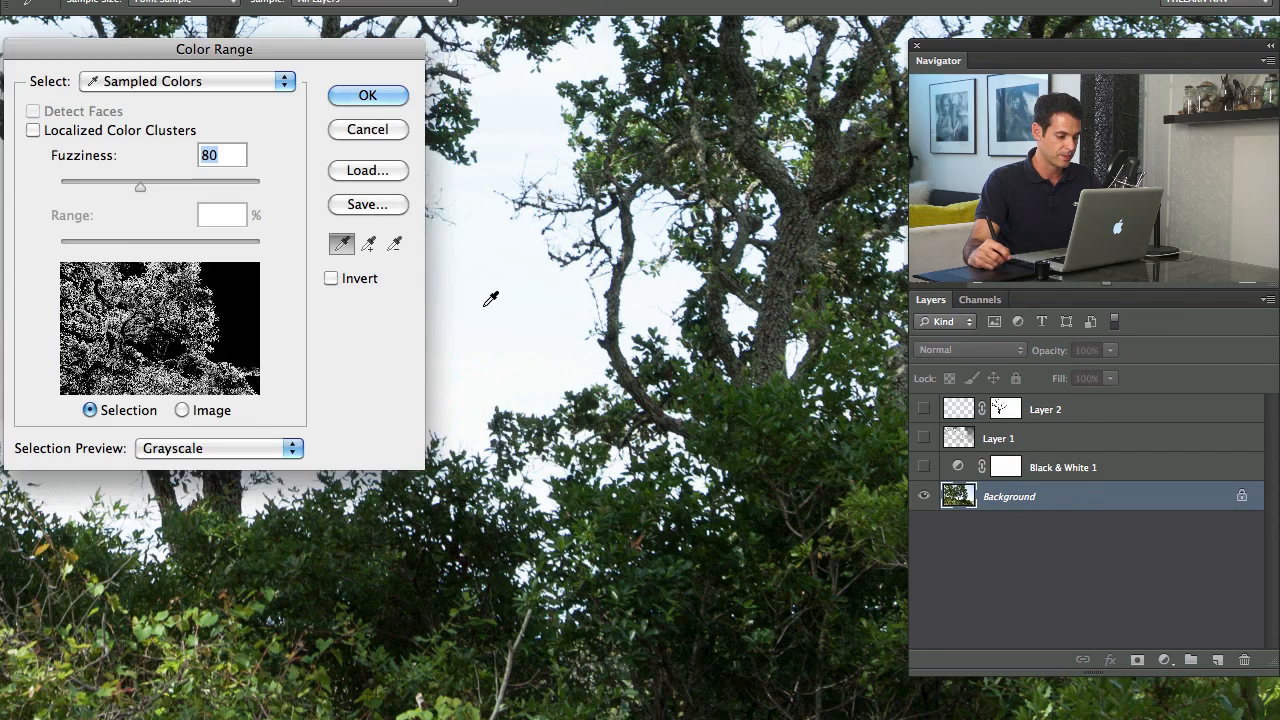
left_click_drag(140, 188, 185, 188)
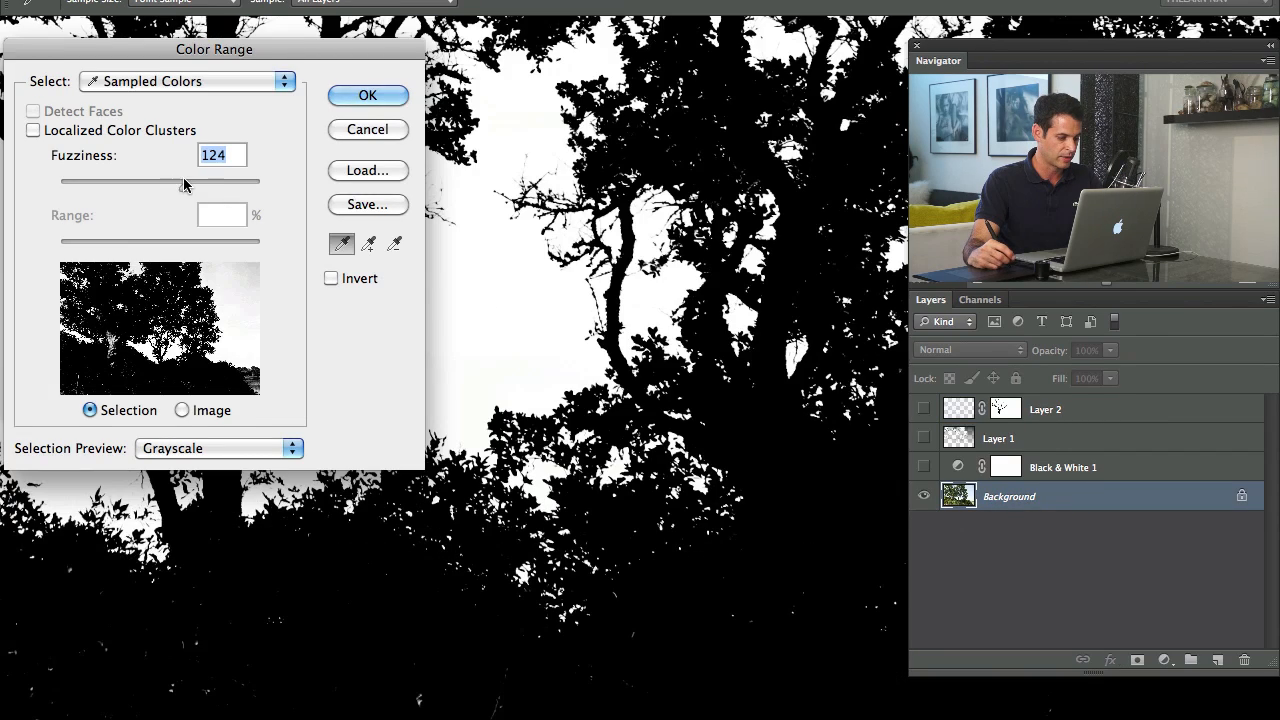
left_click_drag(155, 183, 260, 183)
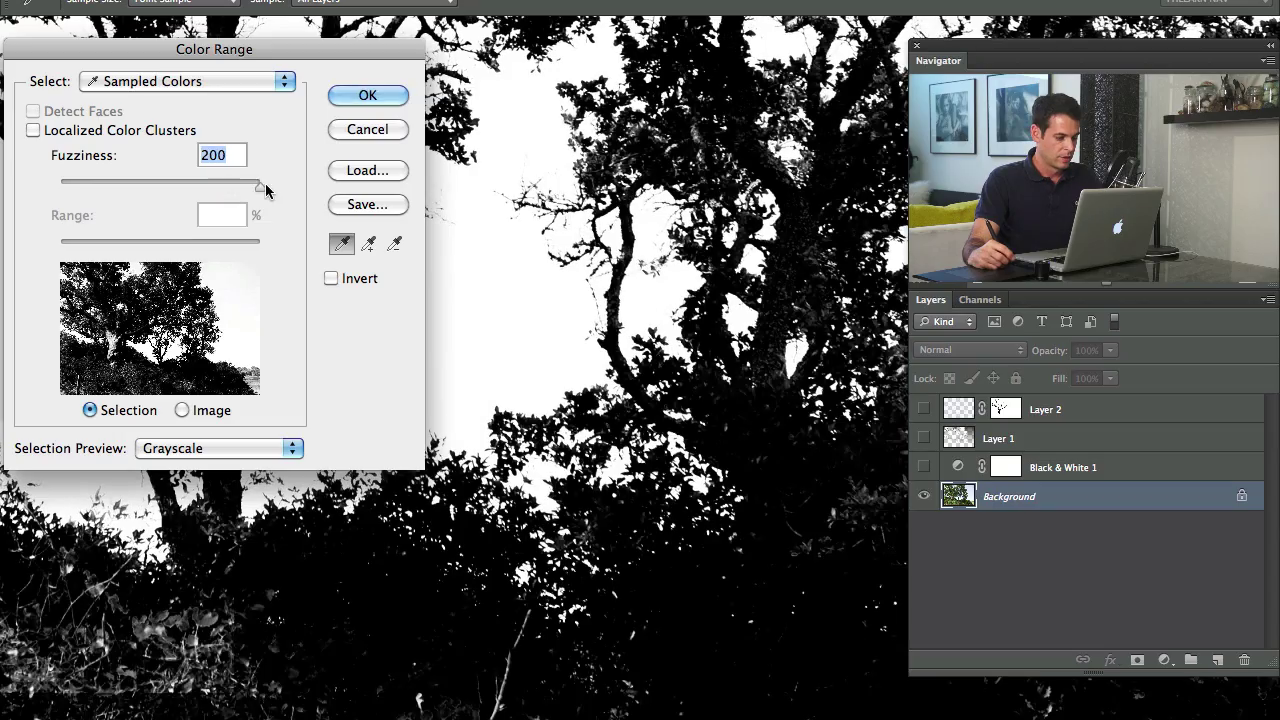
left_click(367, 95)
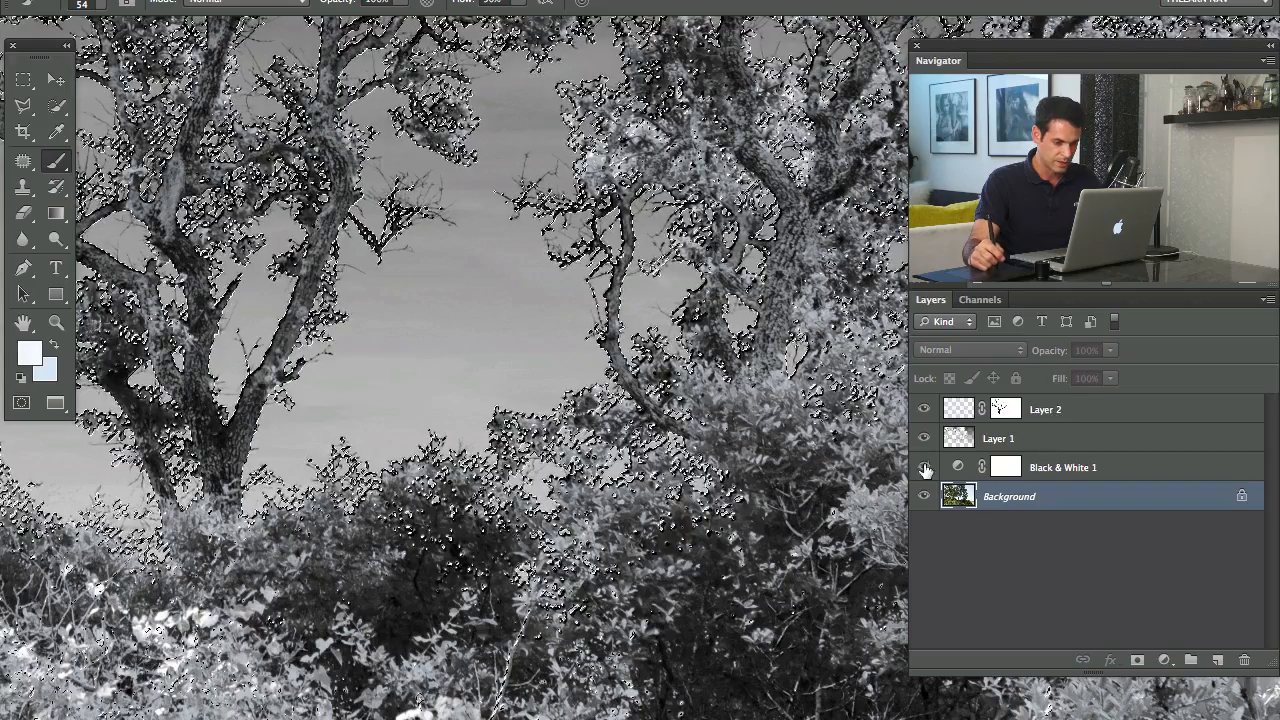
Create Layer 3 above the Background and contract the selection by 1 pixel.
left_click(924, 467)
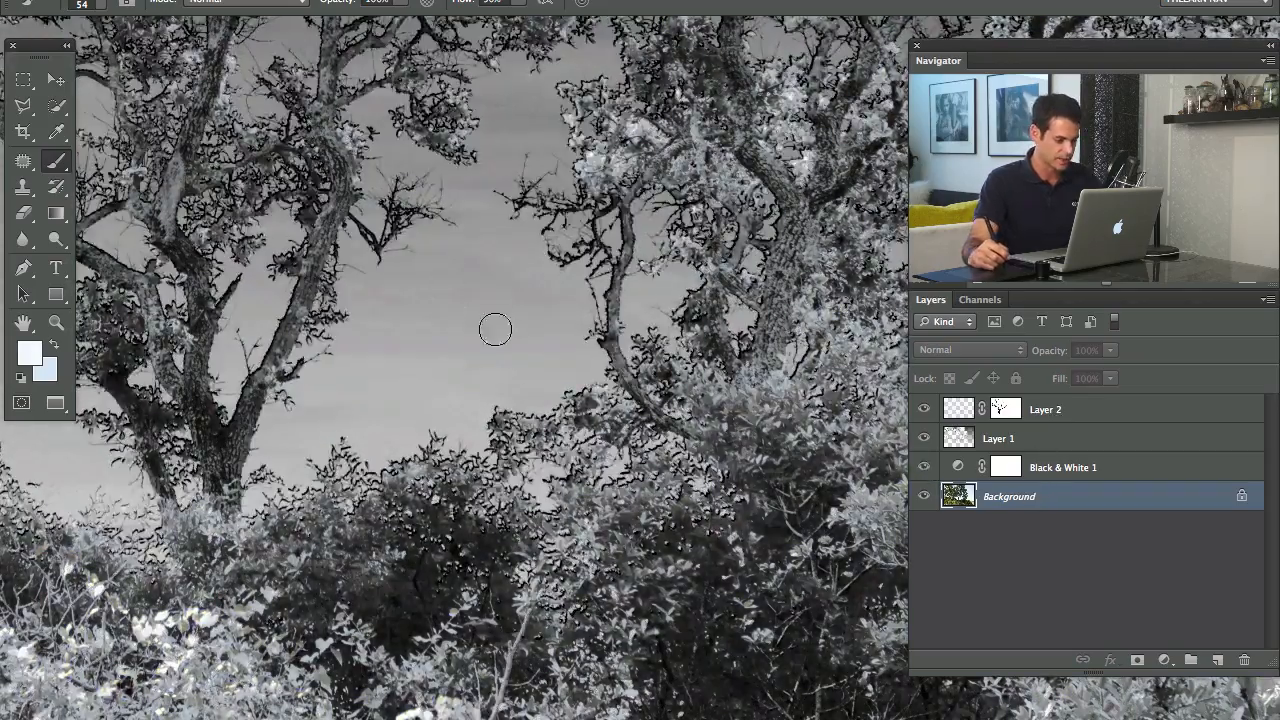
mouse_move(561, 374)
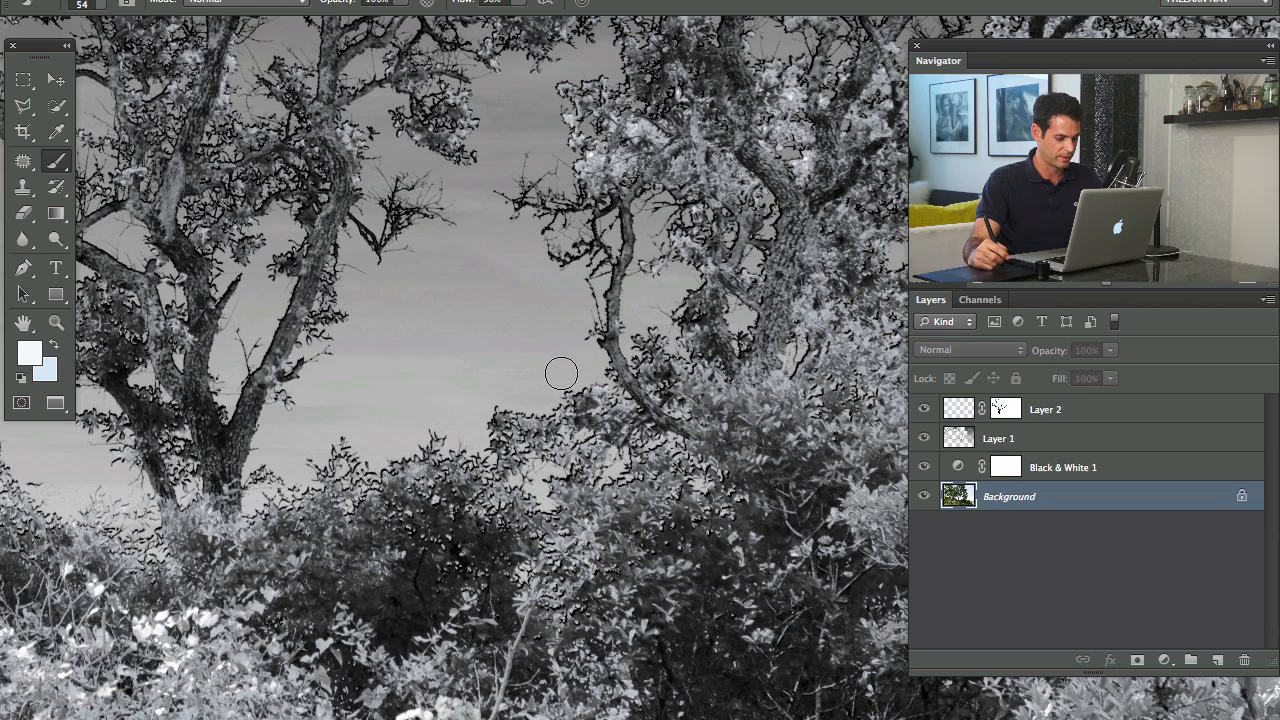
mouse_move(577, 395)
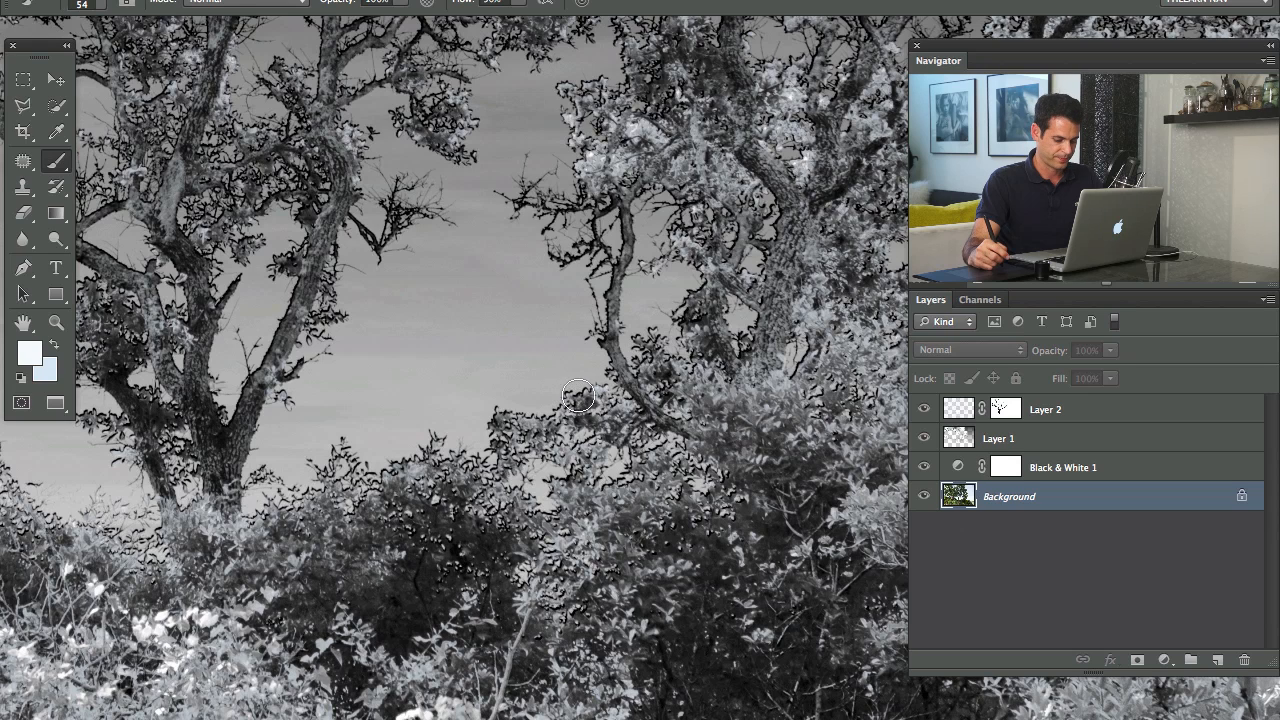
left_click(1137, 659)
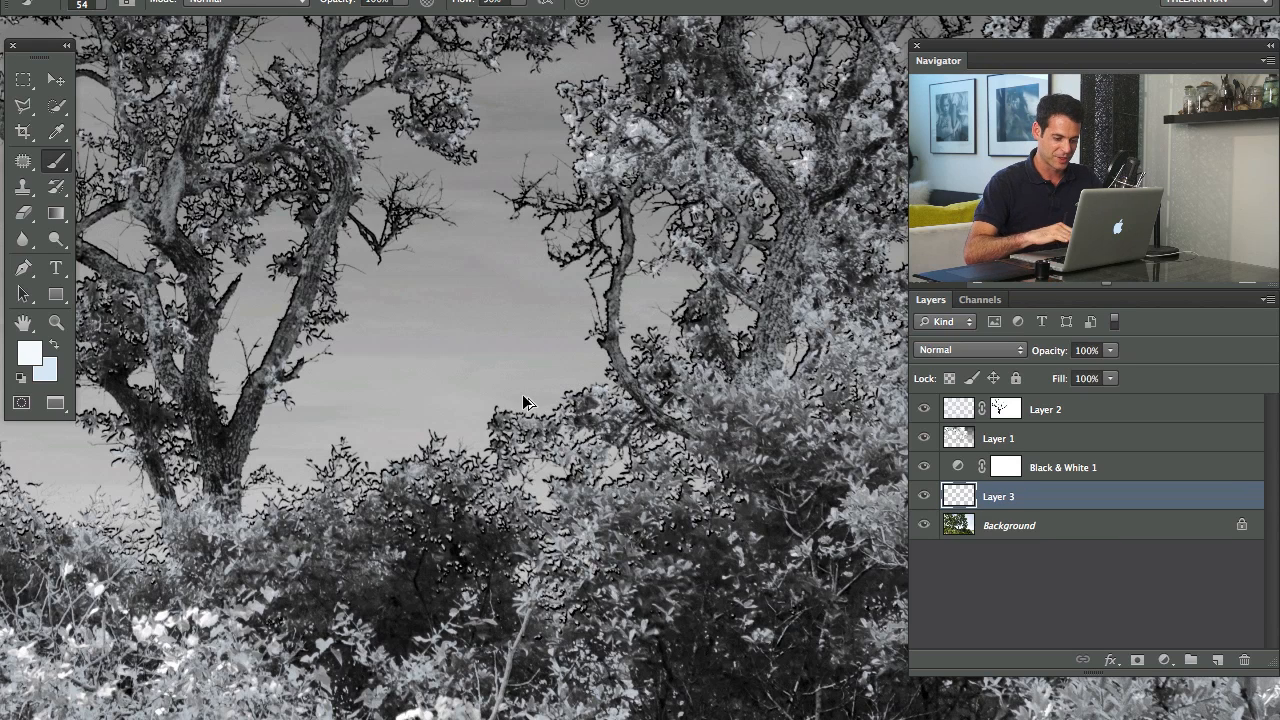
mouse_move(565, 397)
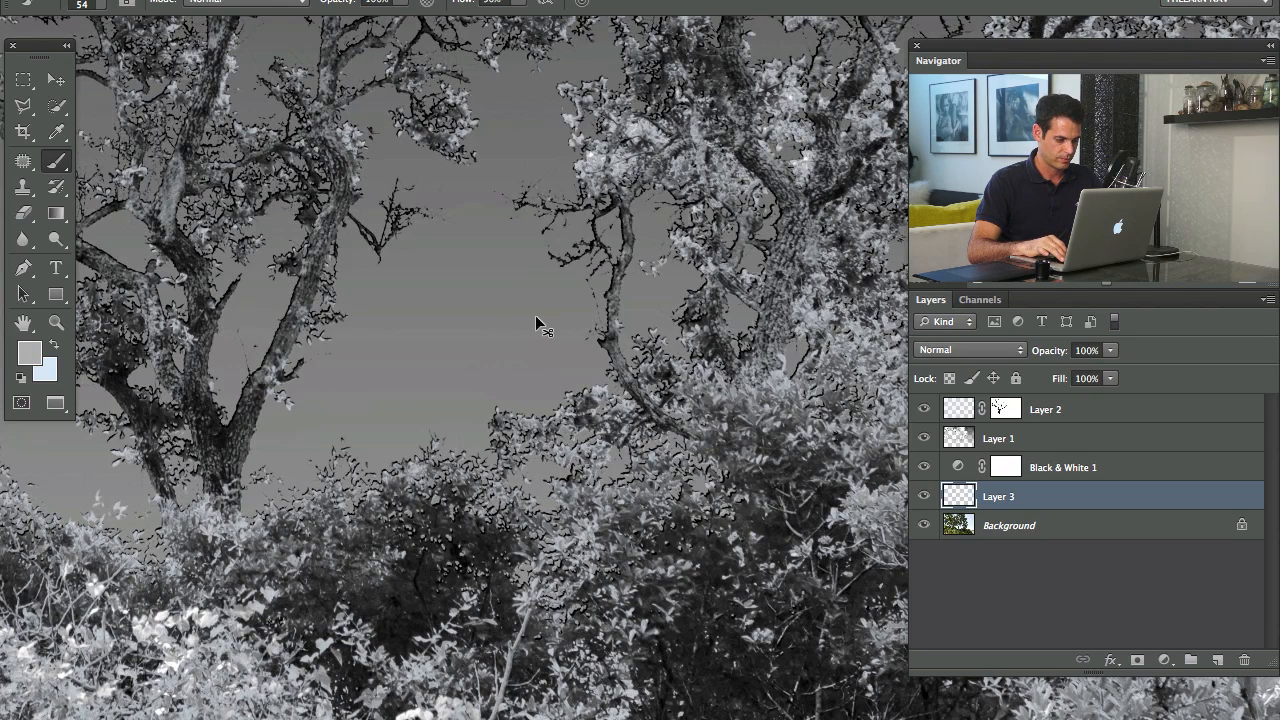
left_click(540, 310)
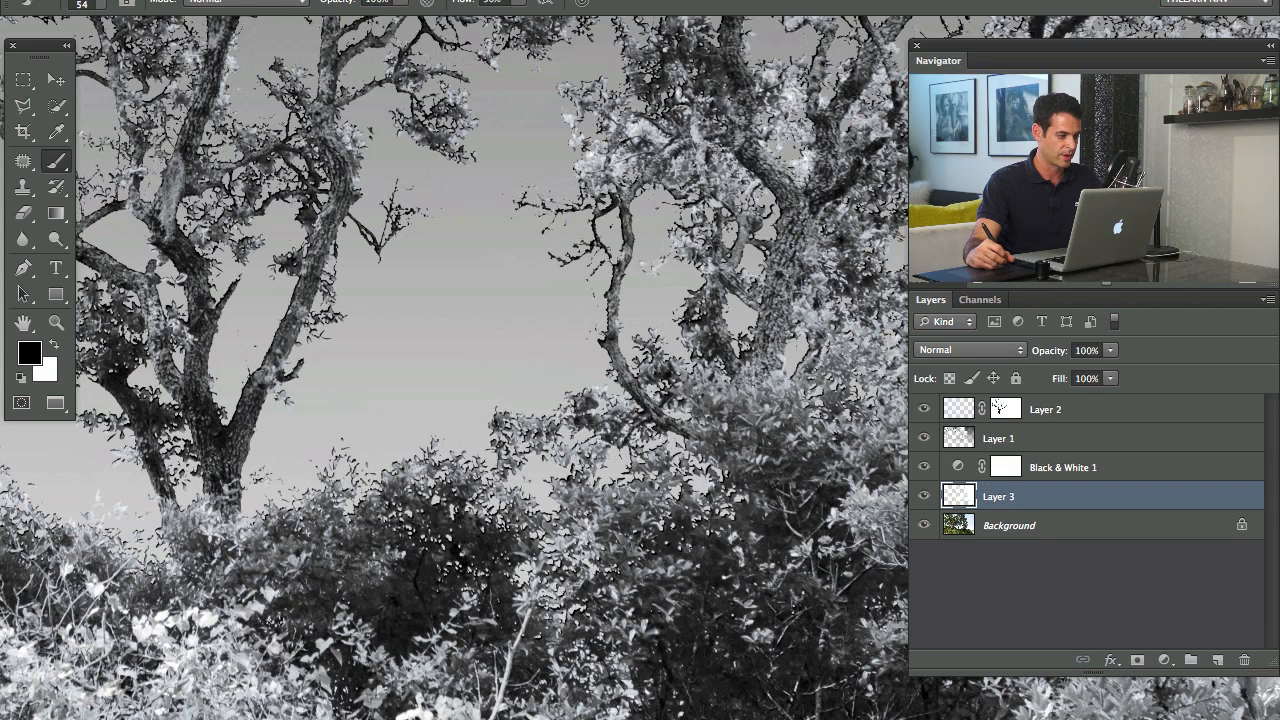
mouse_move(435, 222)
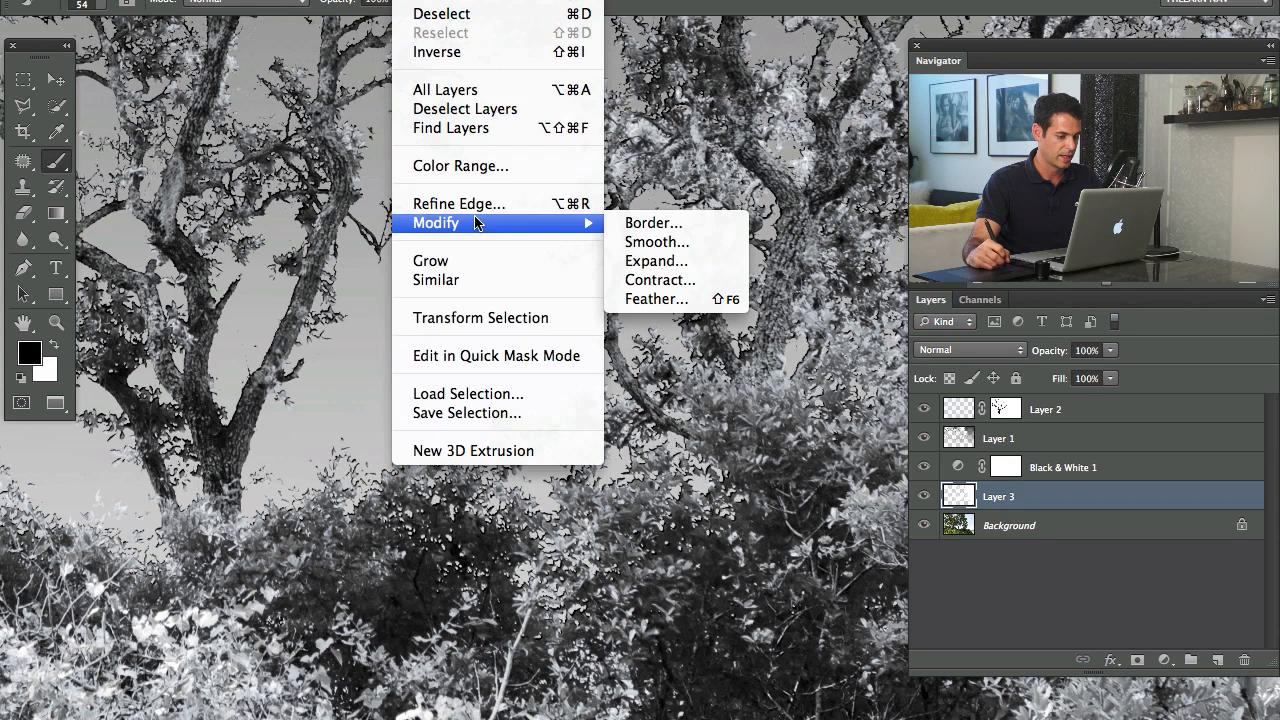
left_click(659, 280)
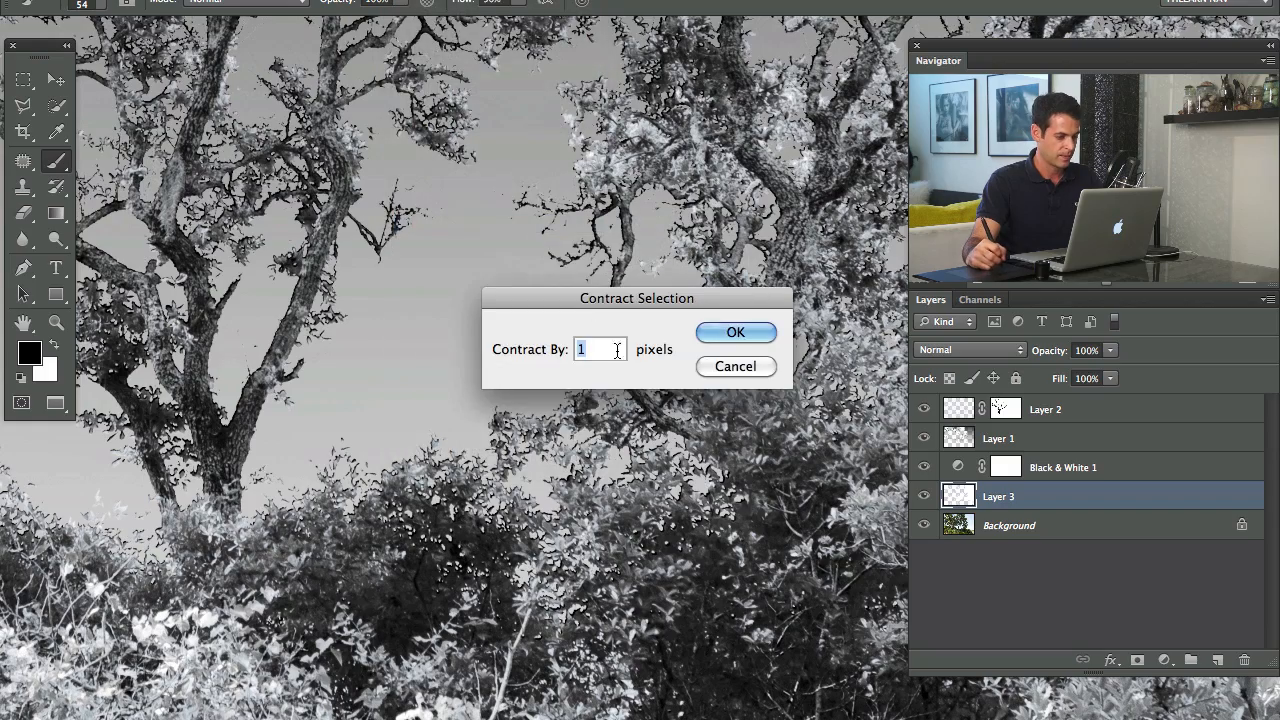
left_click(735, 332)
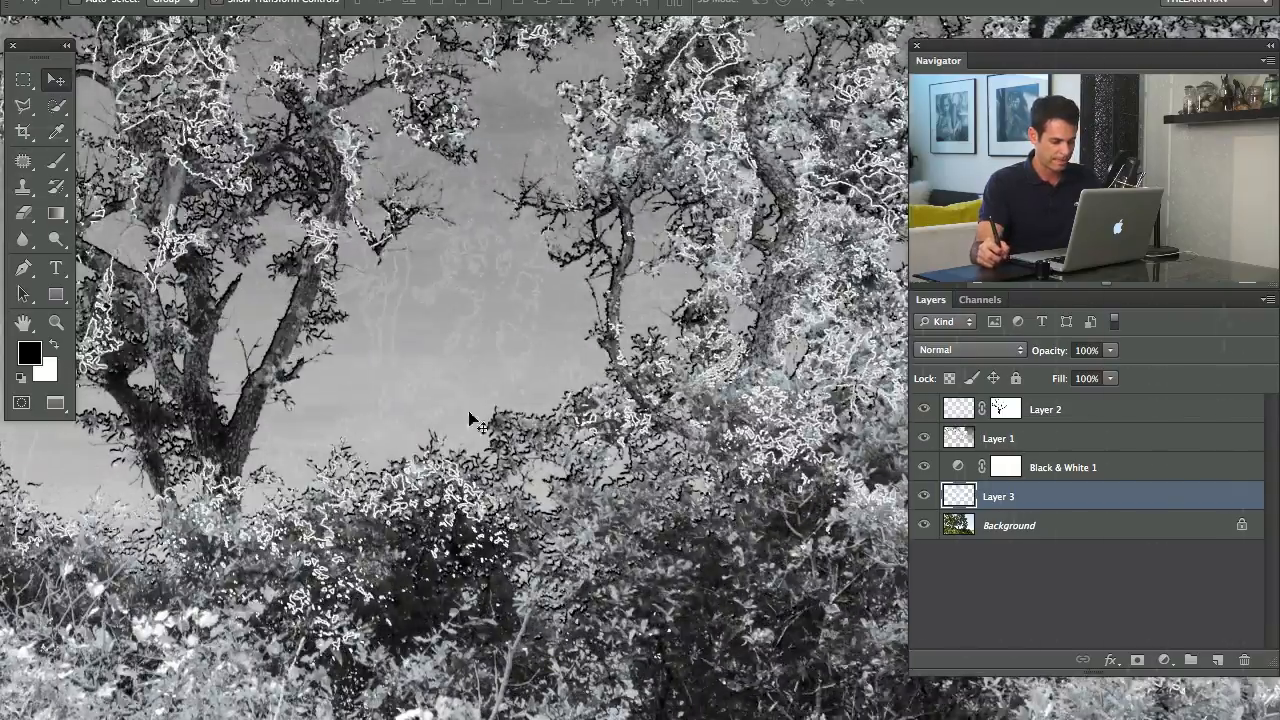
Lower Layer 3's opacity to 57% and toggle its visibility to compare.
left_click(924, 496)
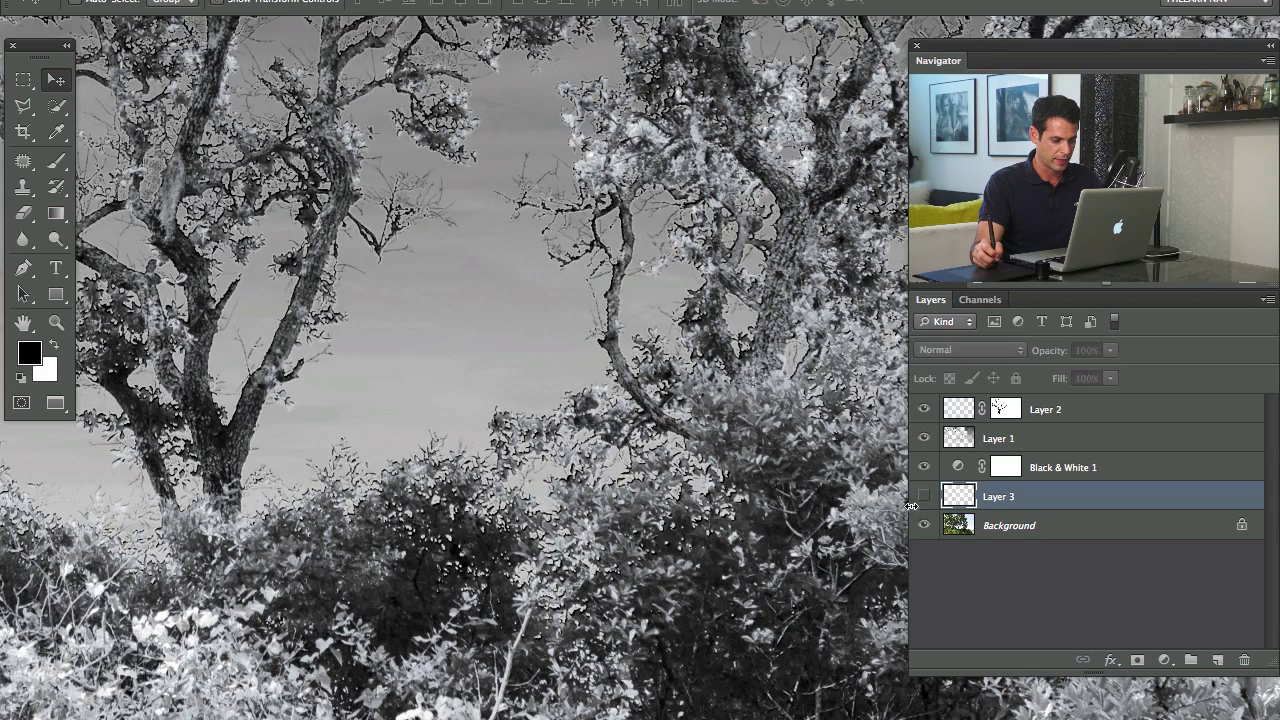
left_click(923, 495)
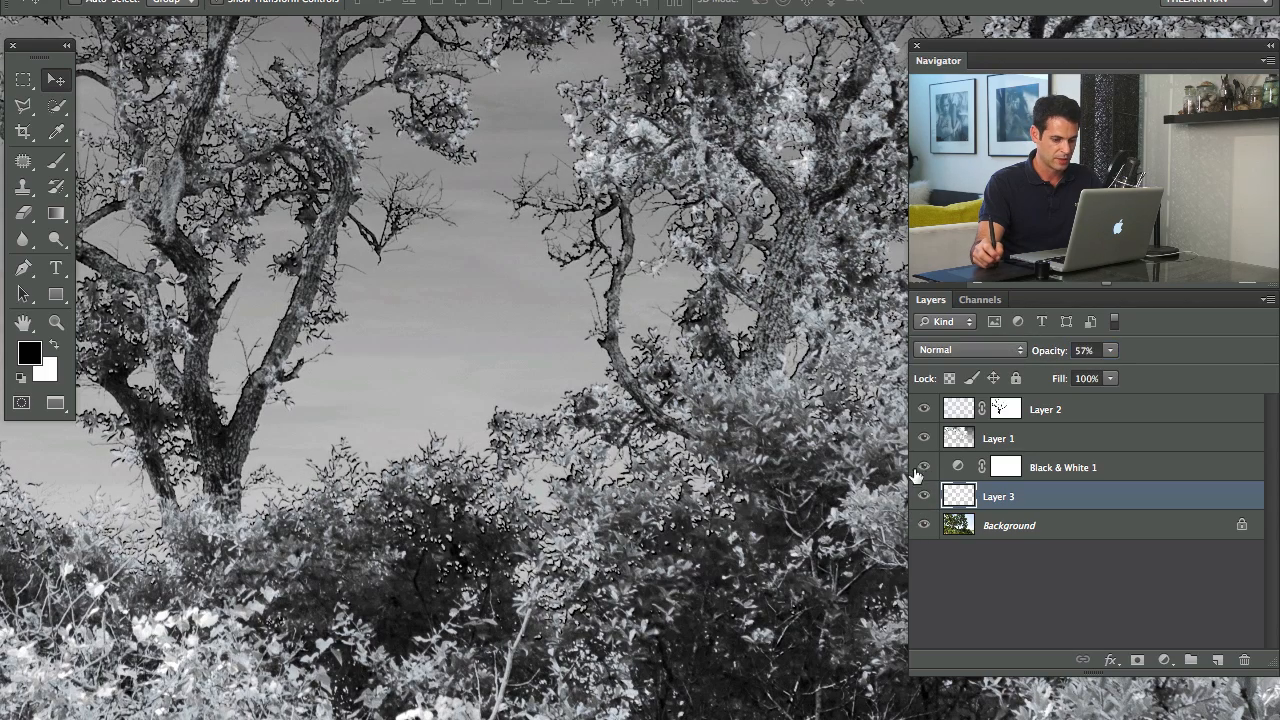
left_click(923, 497)
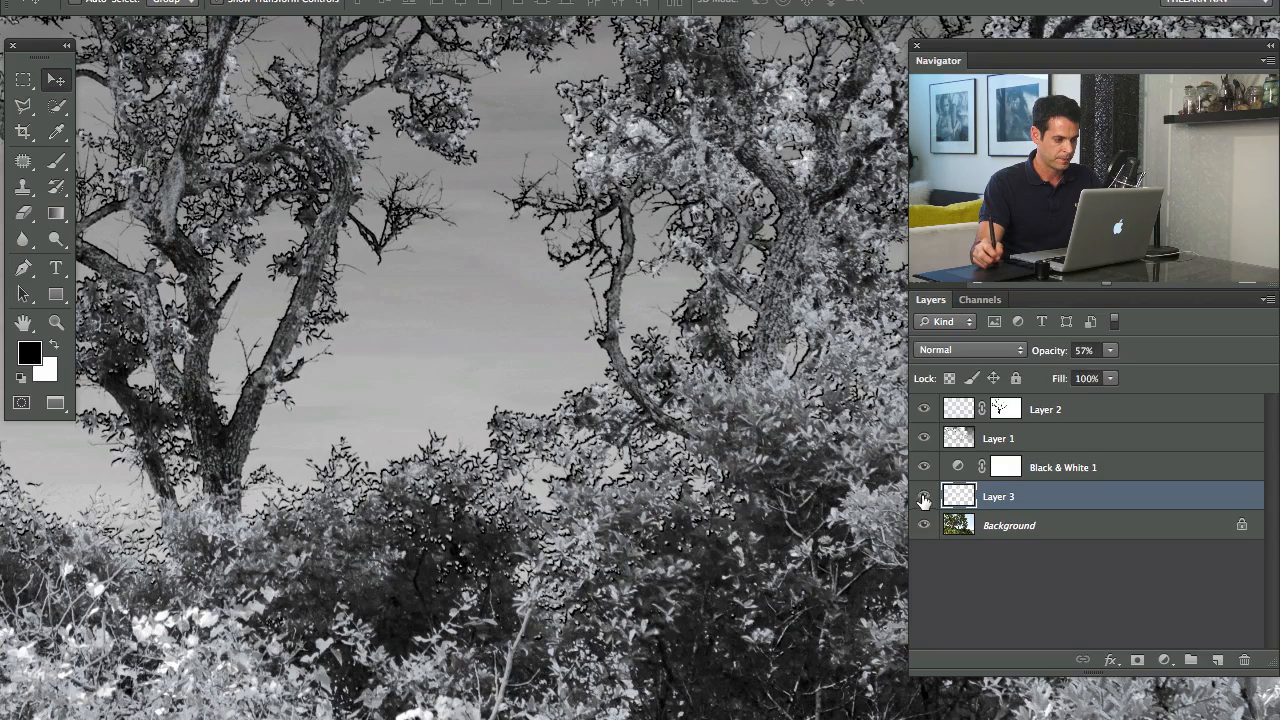
left_click(923, 497)
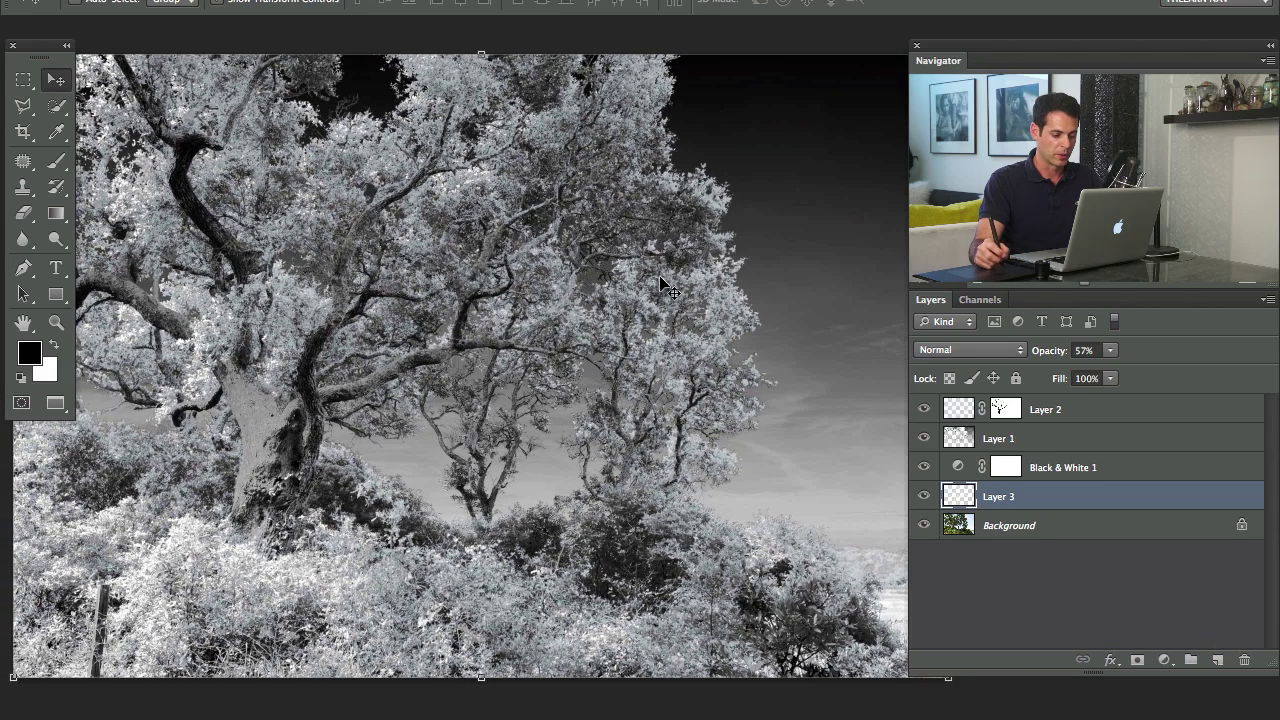
mouse_move(1060, 415)
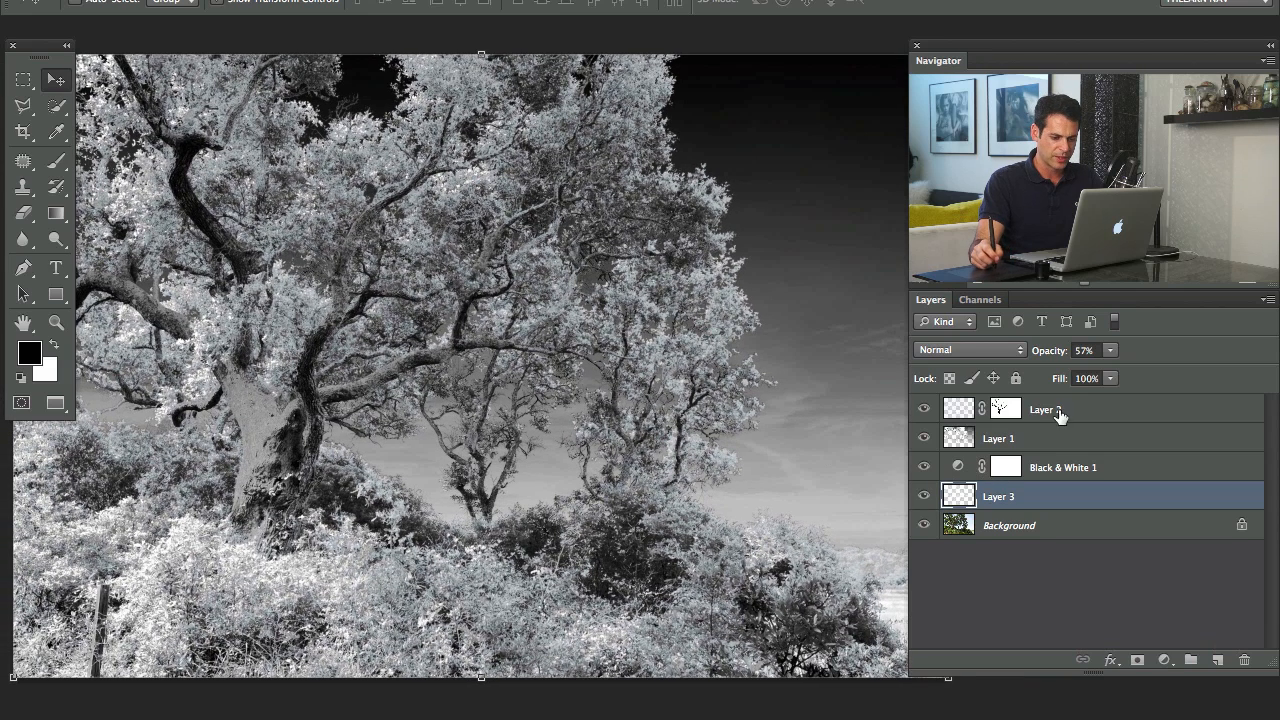
Add a Curves 1 adjustment above Layer 2, bending the curve to input 177, output 120.
left_click(1164, 659)
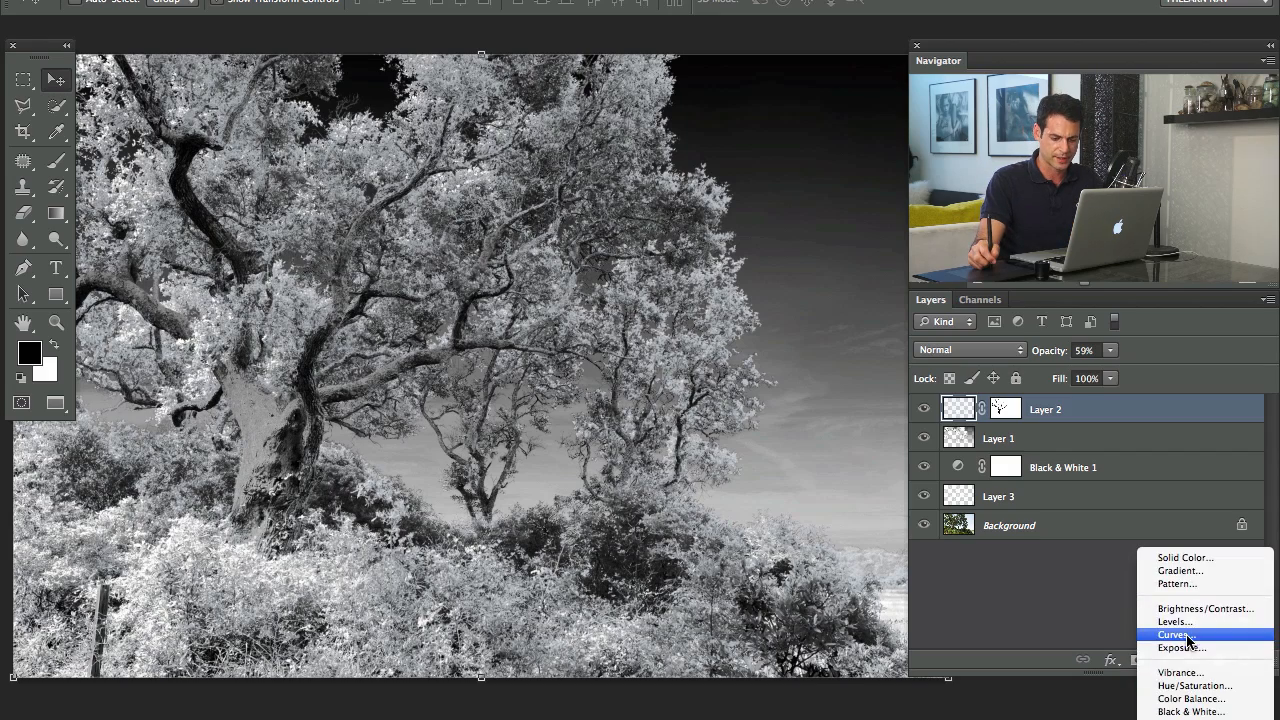
left_click(1172, 634)
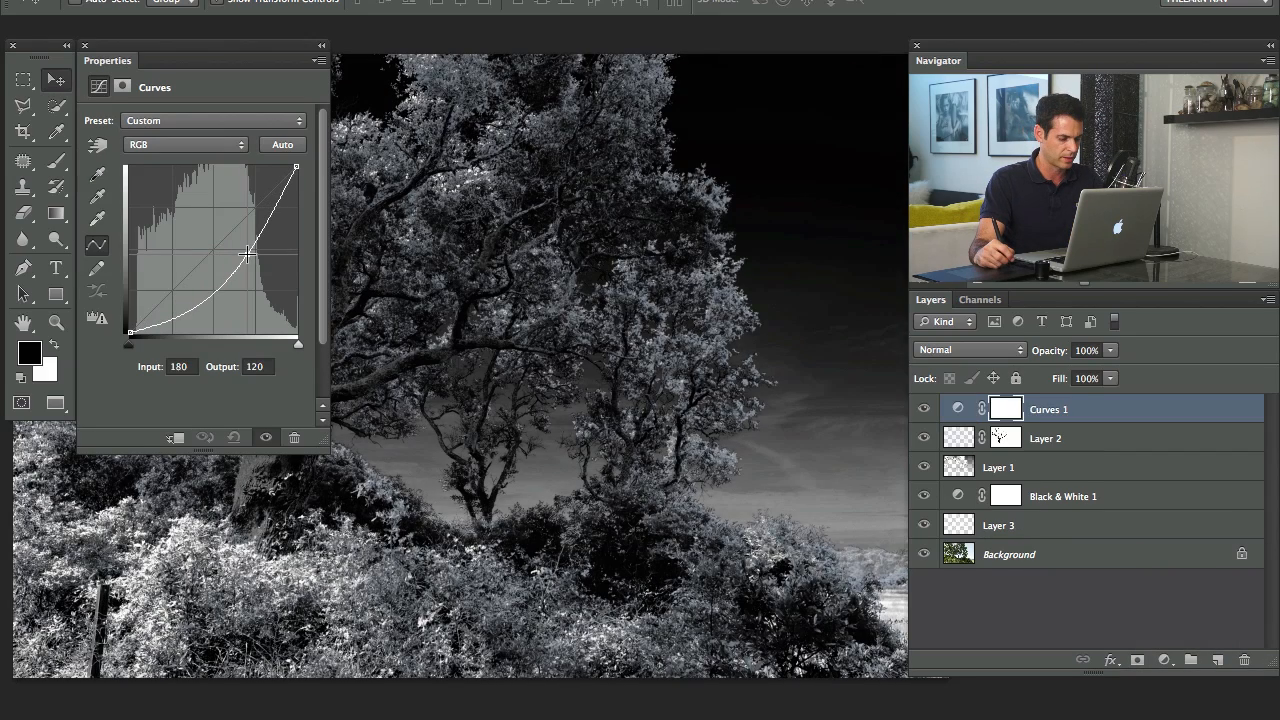
left_click_drag(248, 253, 245, 255)
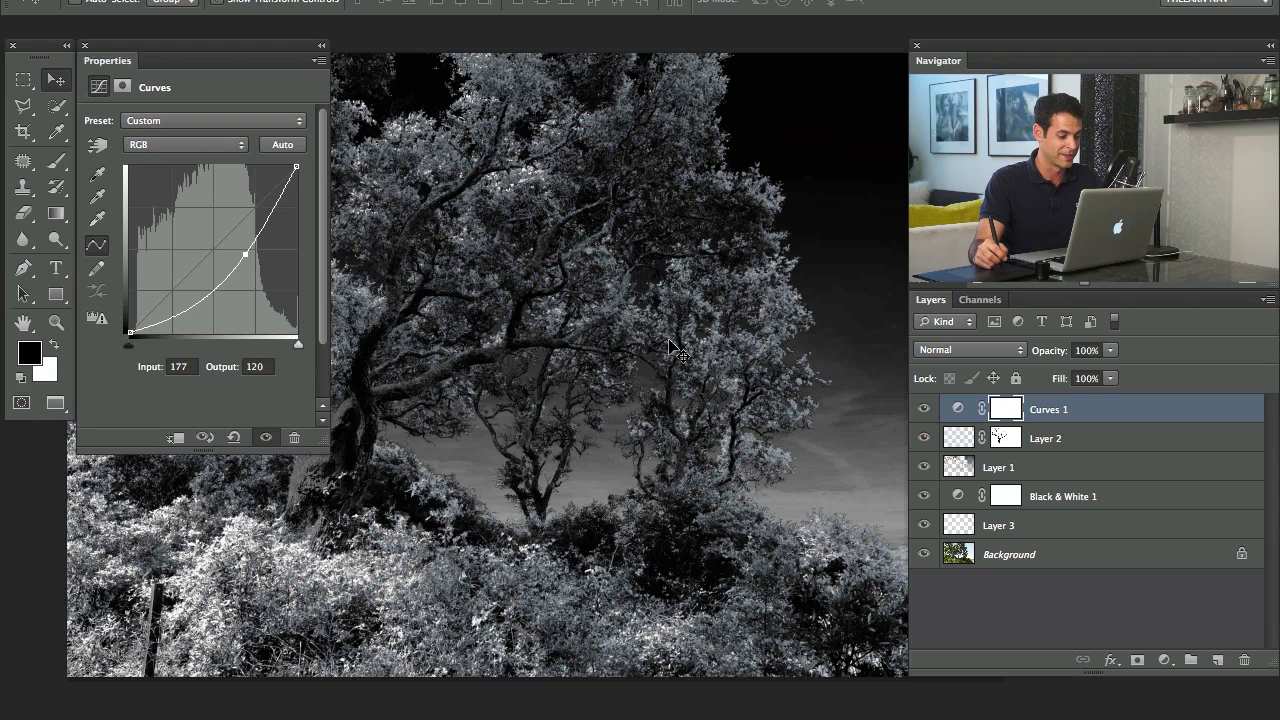
mouse_move(185, 230)
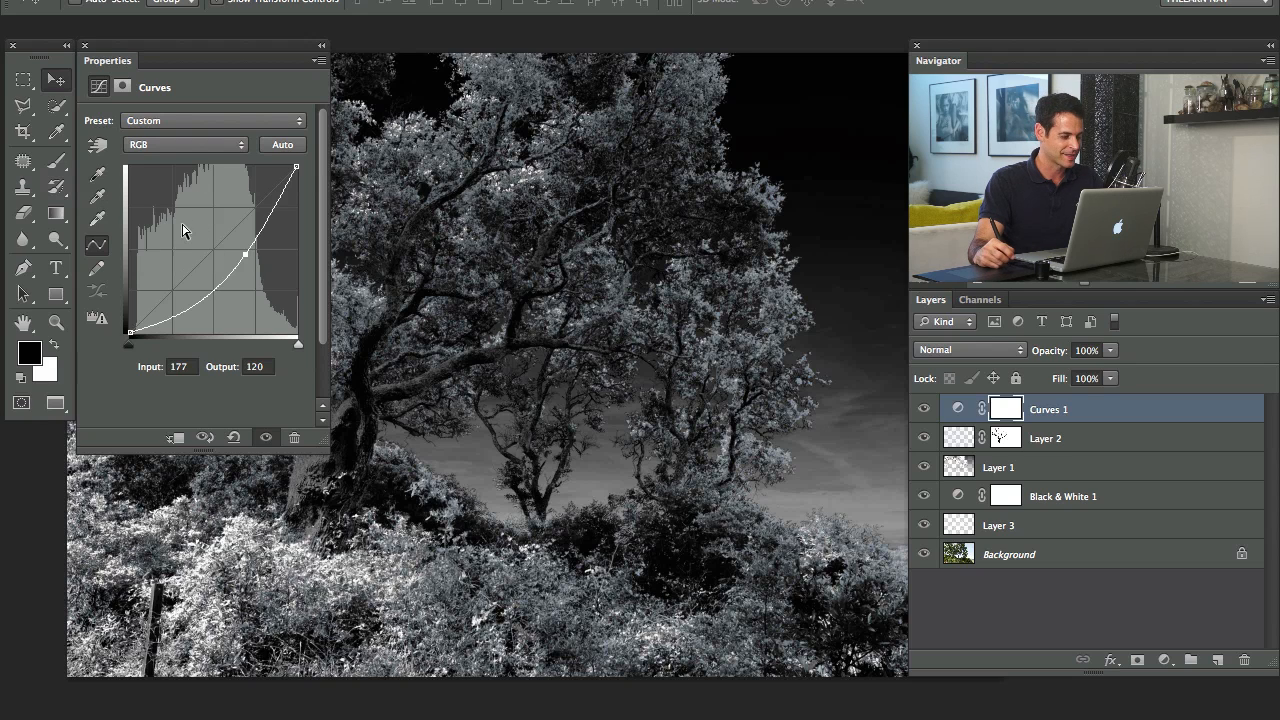
mouse_move(228, 157)
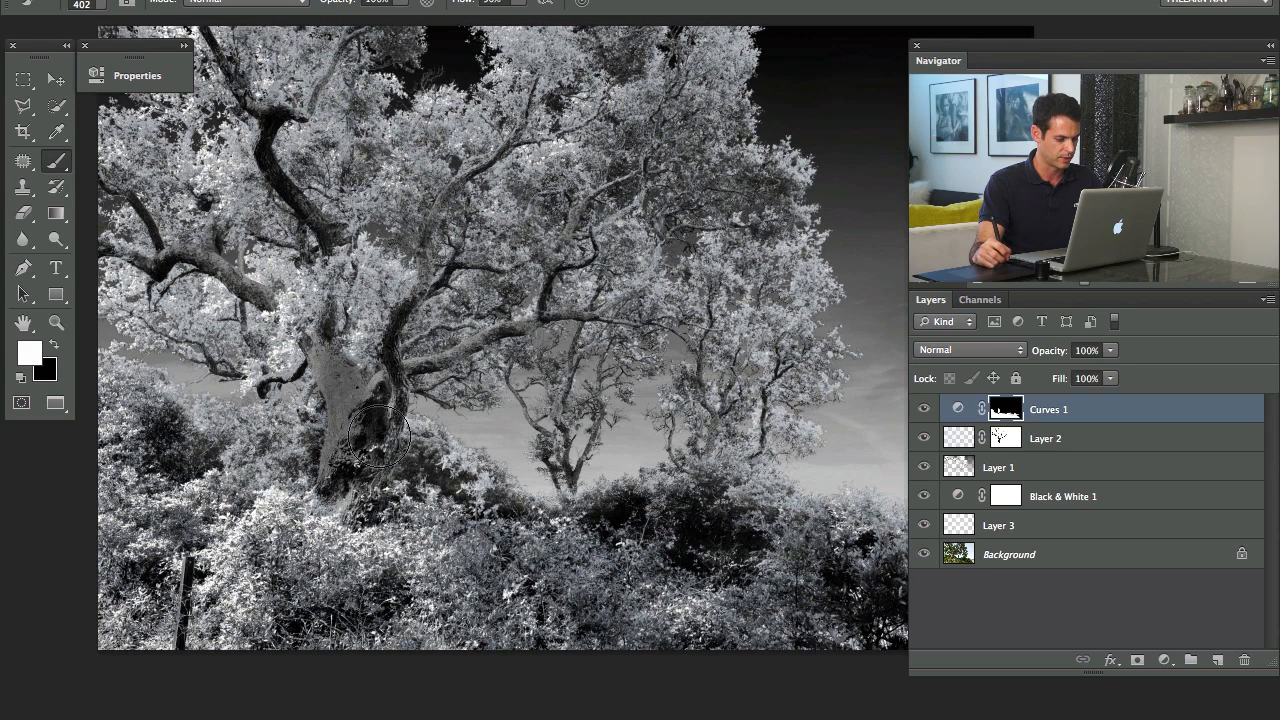
mouse_move(310, 445)
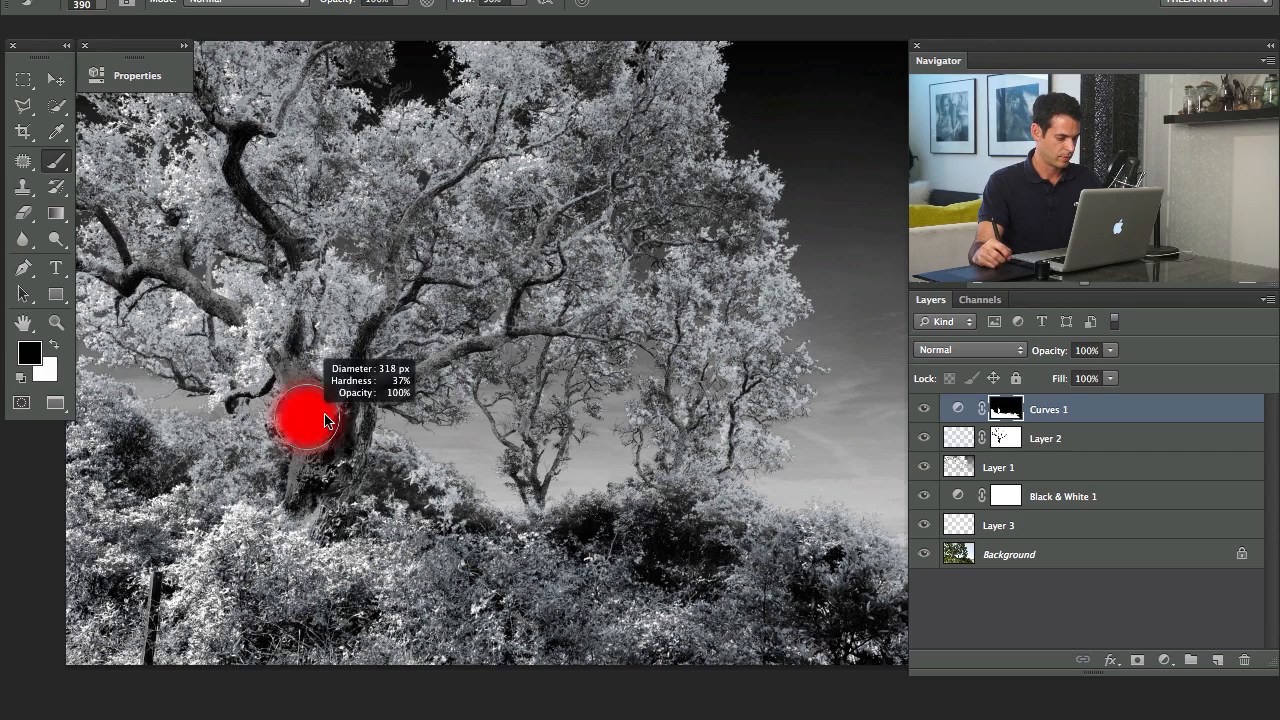
Hide the Curves 1 layer to view the image without its darkening.
left_click(923, 409)
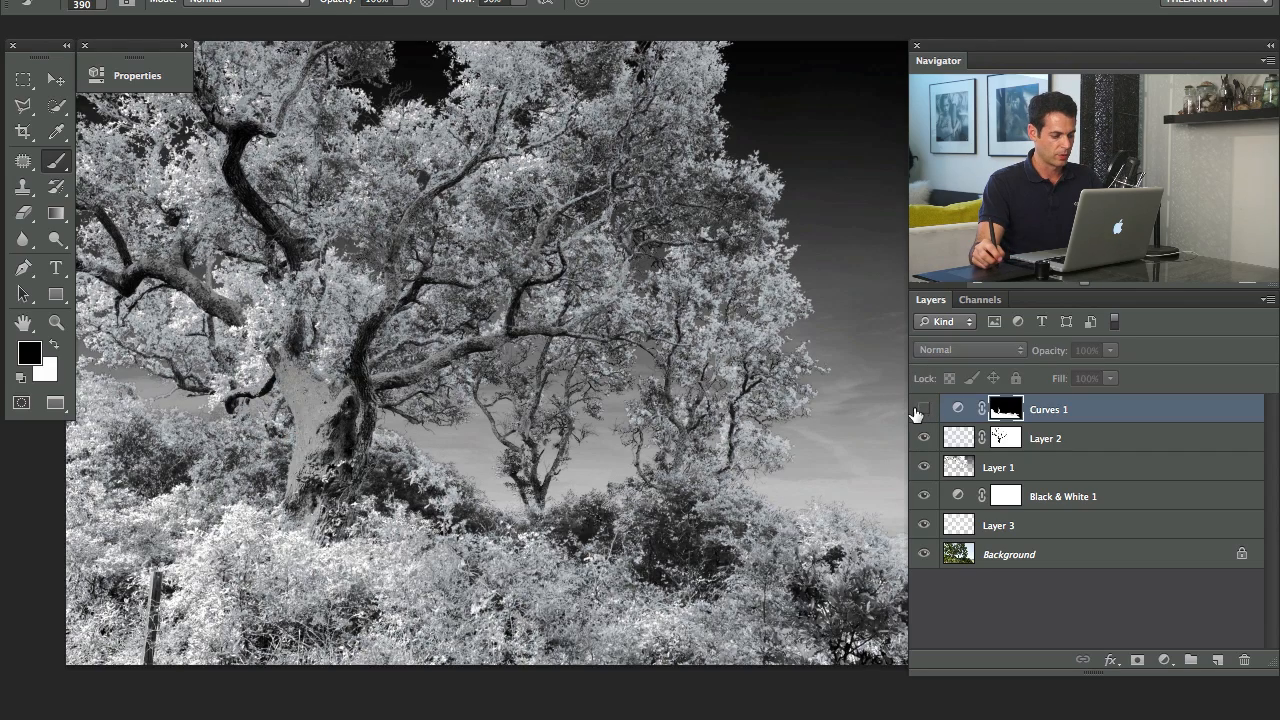
Show Curves 1, view the Background alone, then show all six layers again.
left_click(924, 409)
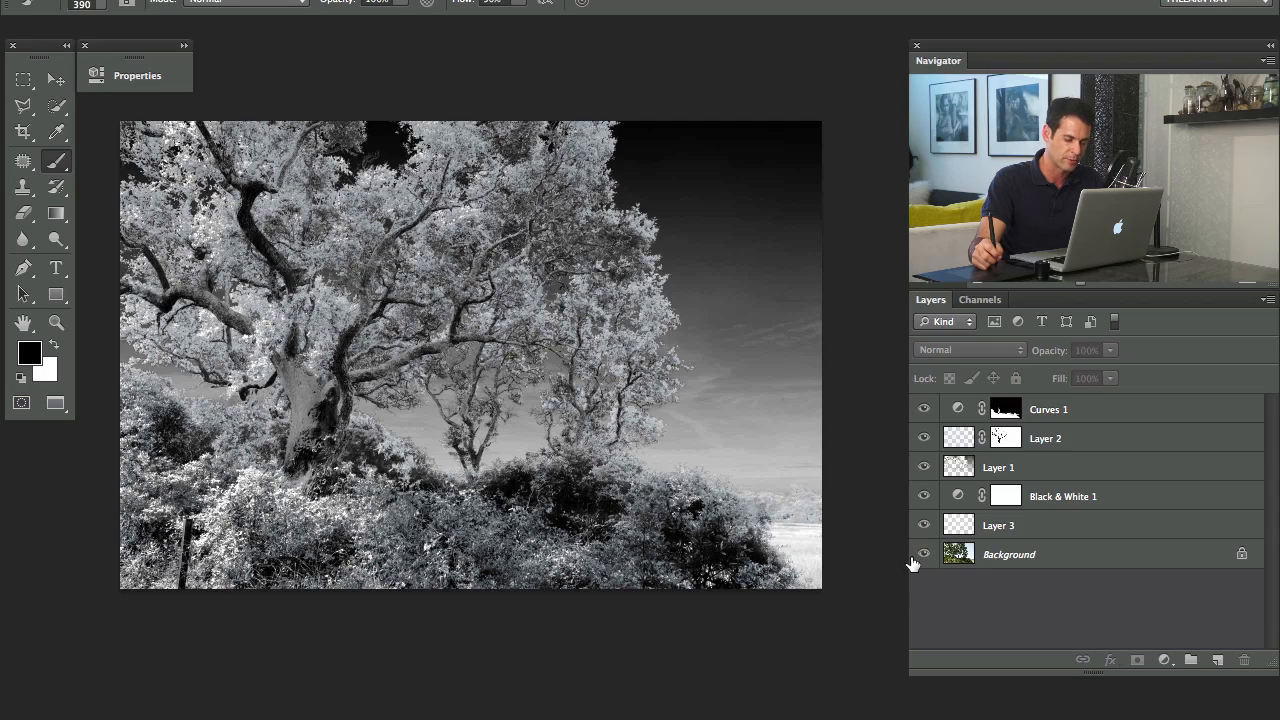
left_click(923, 554)
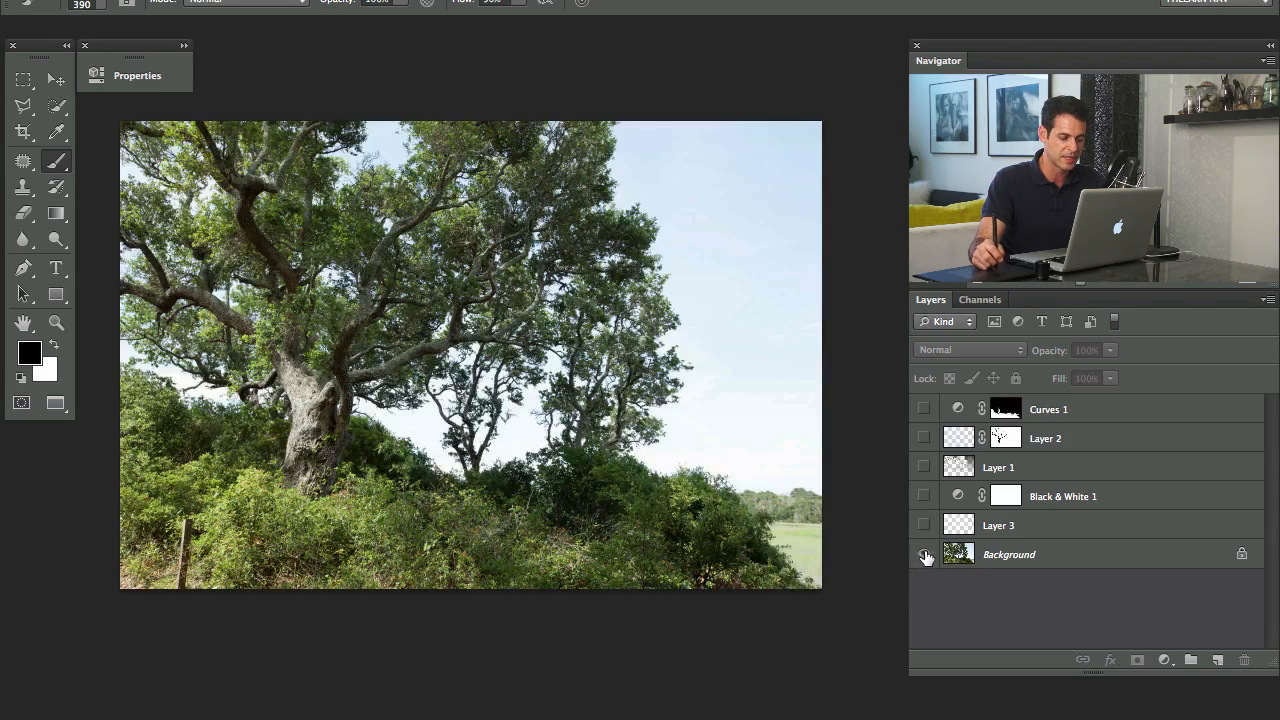
left_click(925, 554)
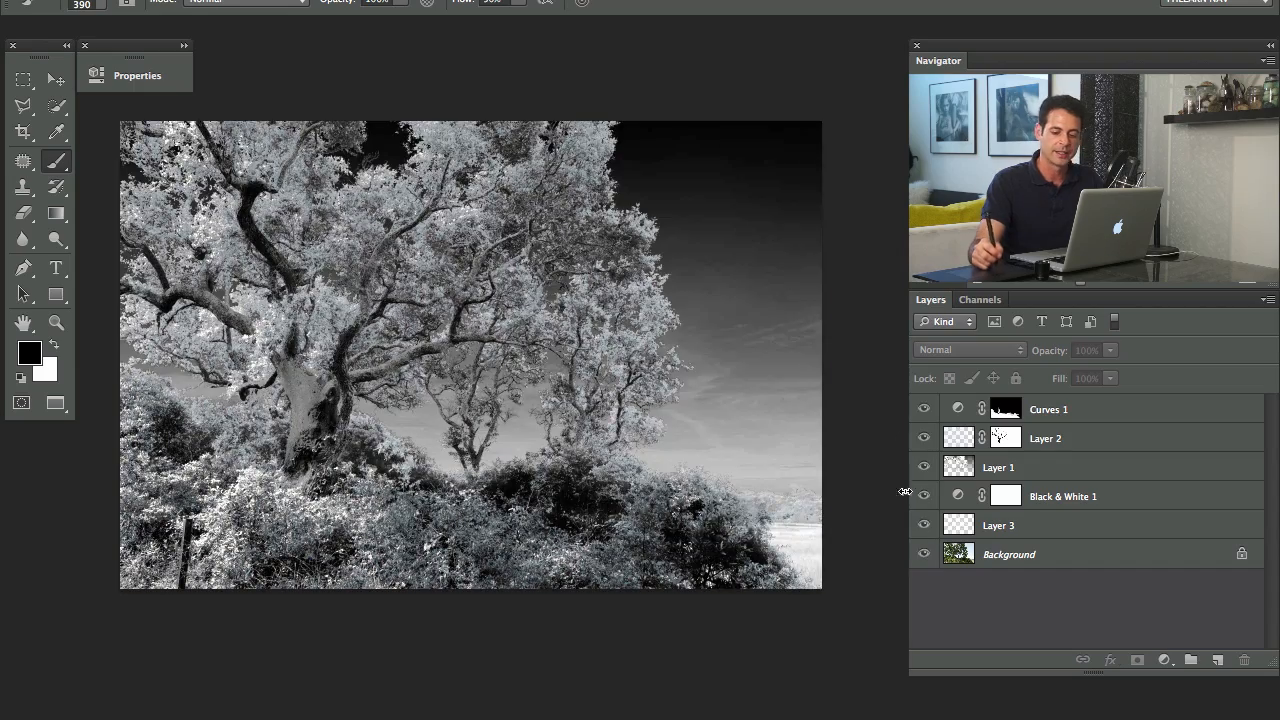